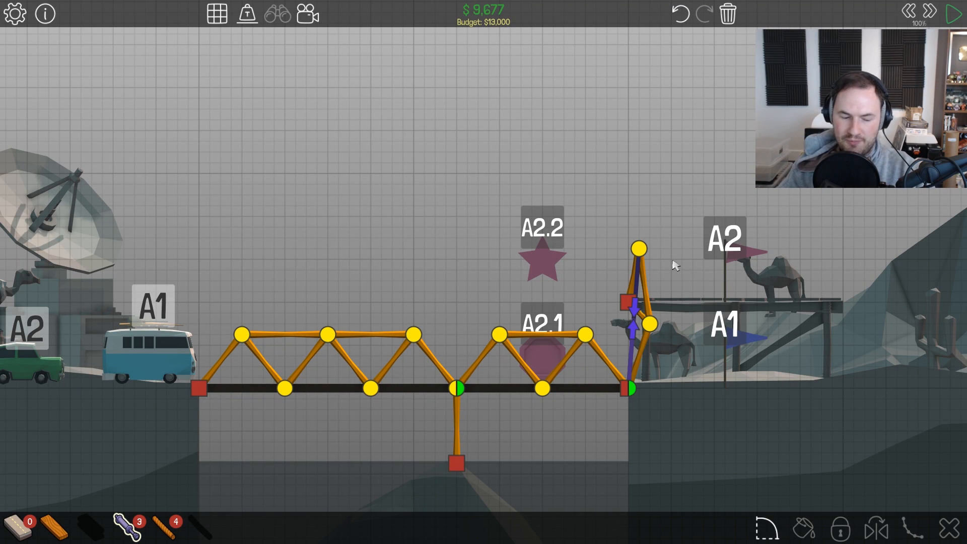
mouse_move(682, 328)
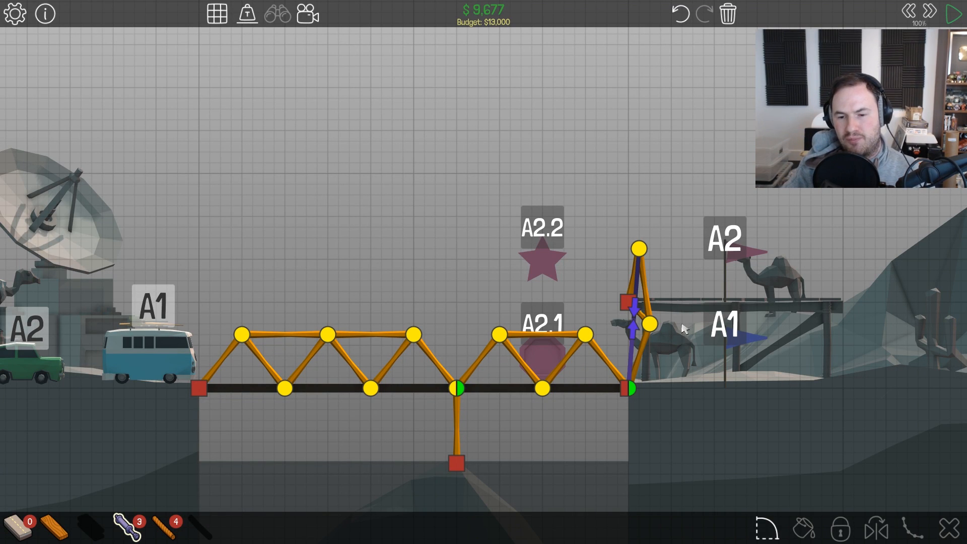
mouse_move(644, 353)
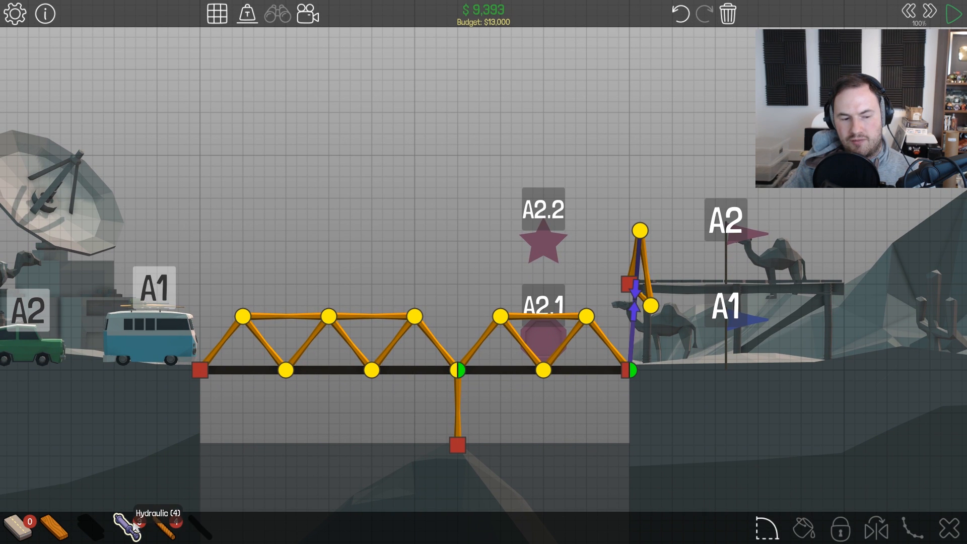
- Rework the right tower's pistons so a longer piston extends past the top joint
left_click(628, 381)
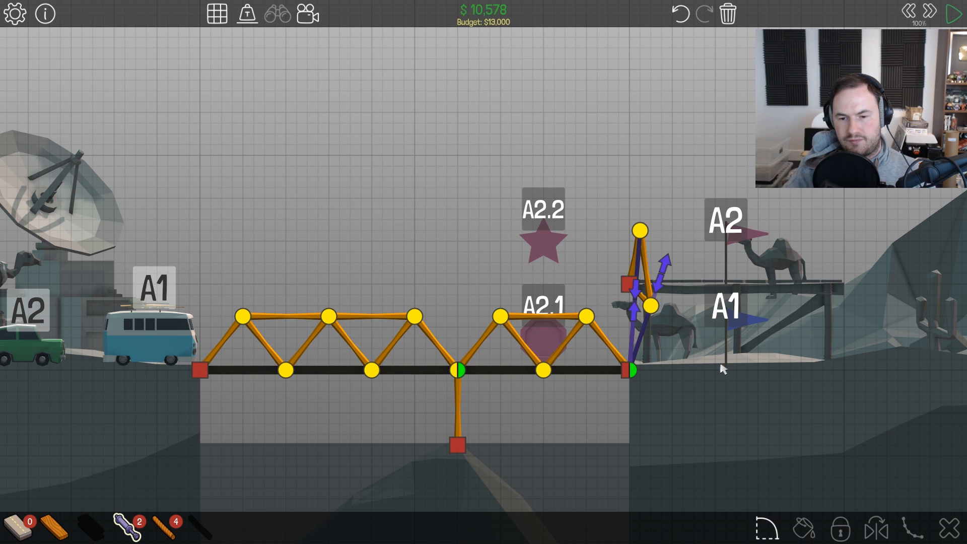
left_click(951, 12)
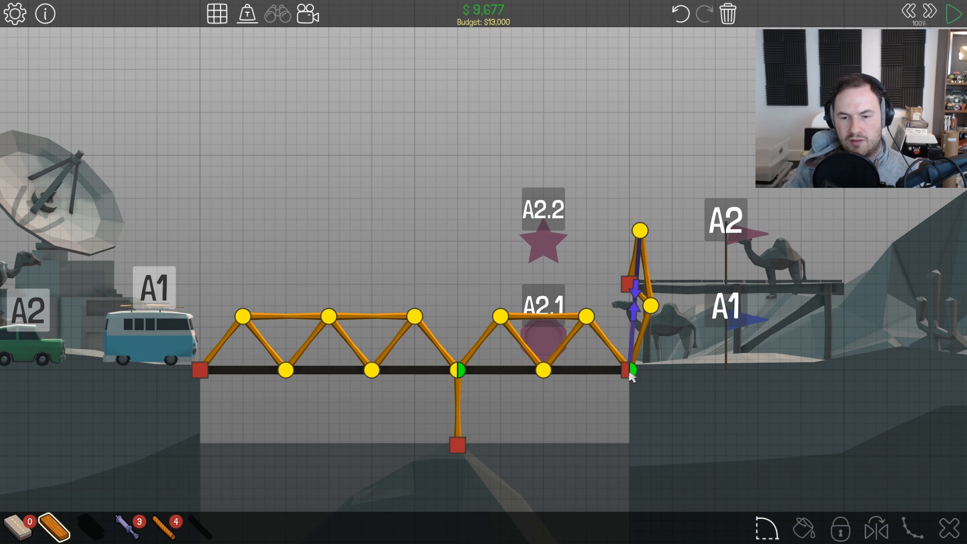
mouse_move(632, 274)
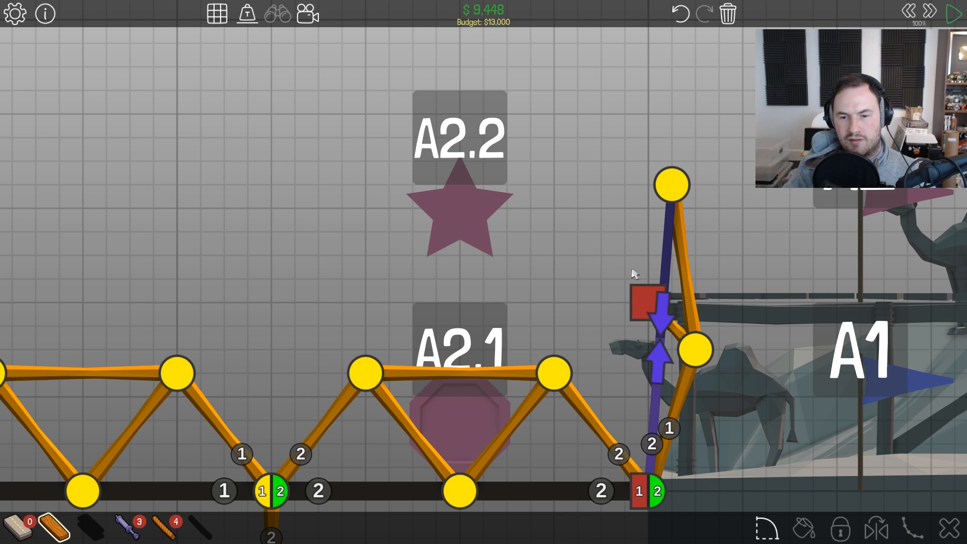
left_click(671, 185)
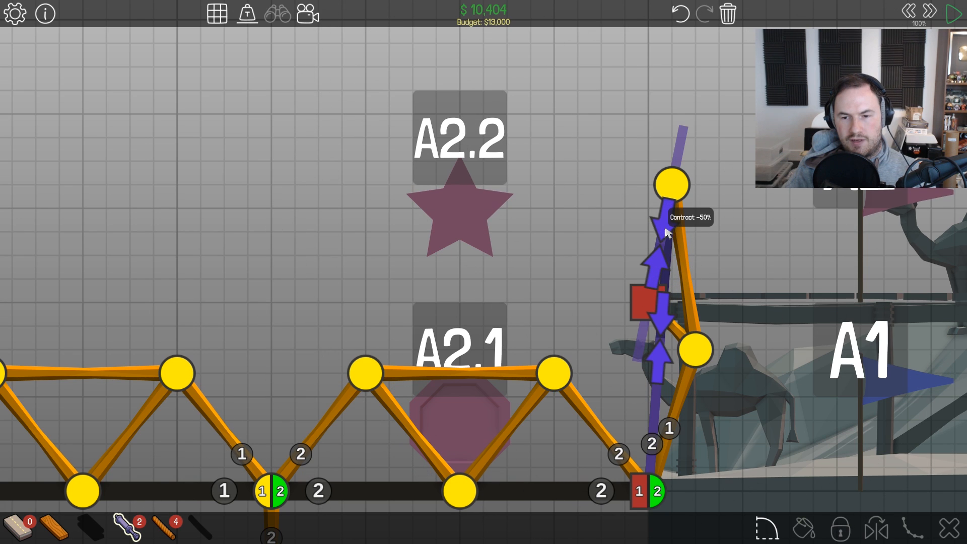
mouse_move(677, 173)
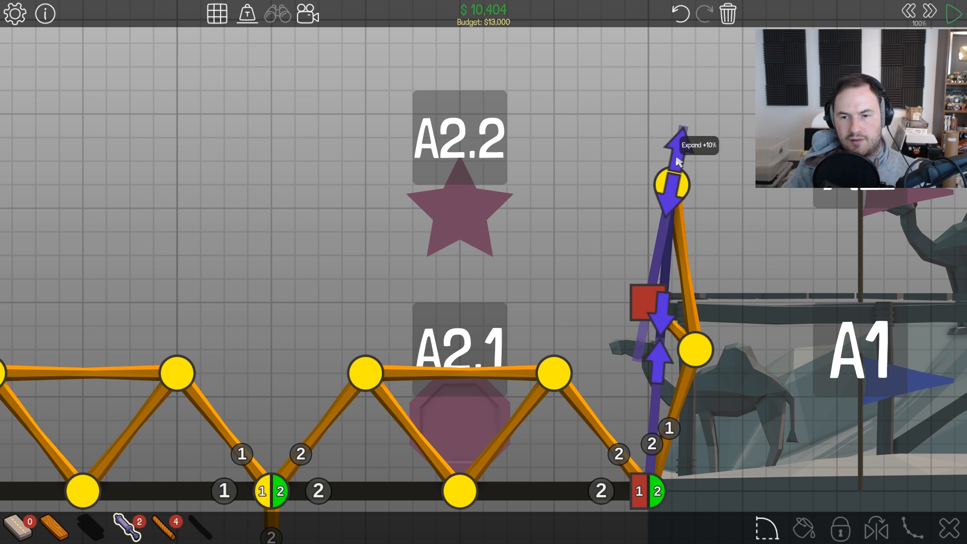
left_click(949, 11)
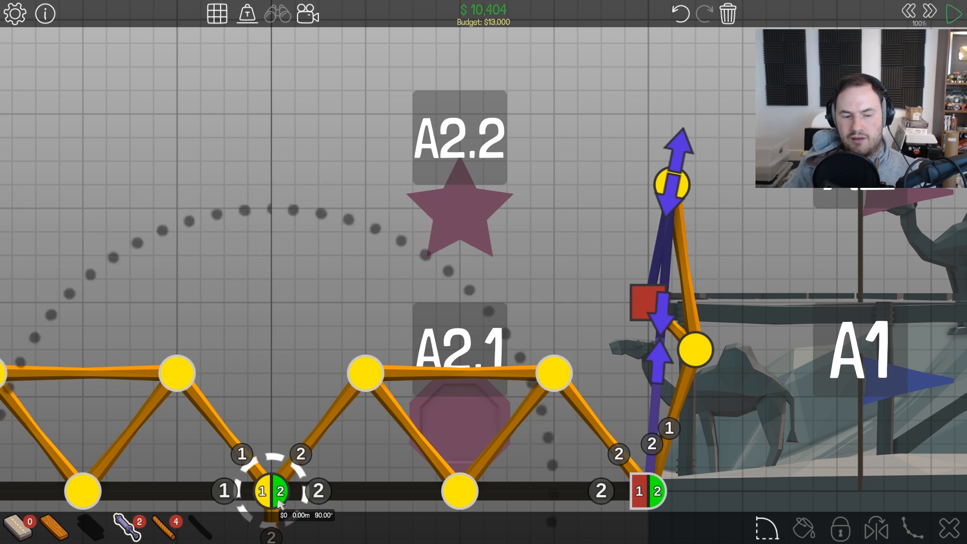
left_click(948, 11)
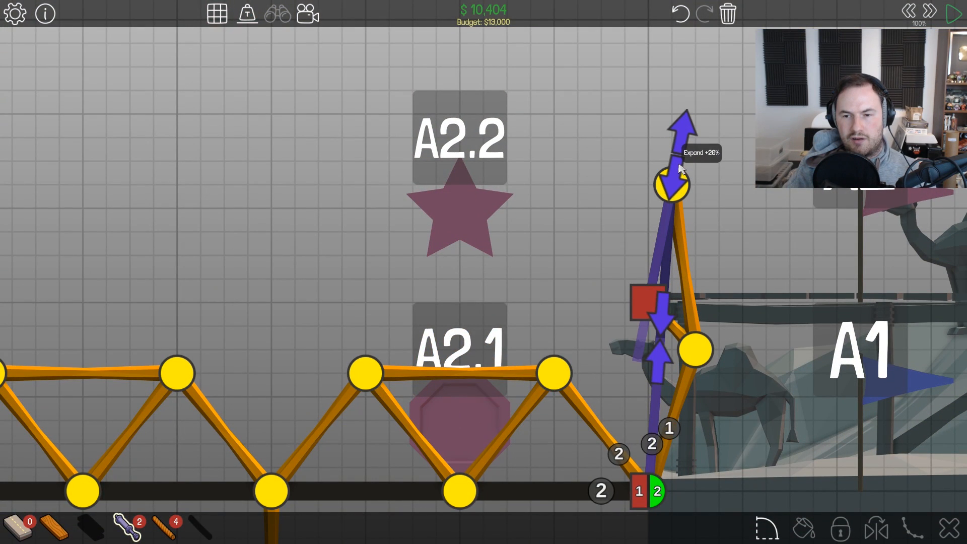
left_click(951, 11)
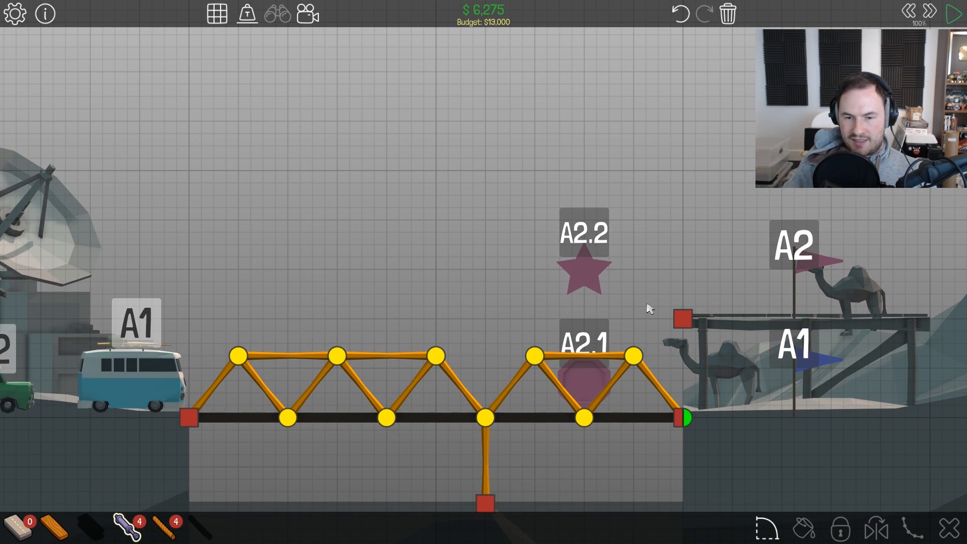
mouse_move(583, 286)
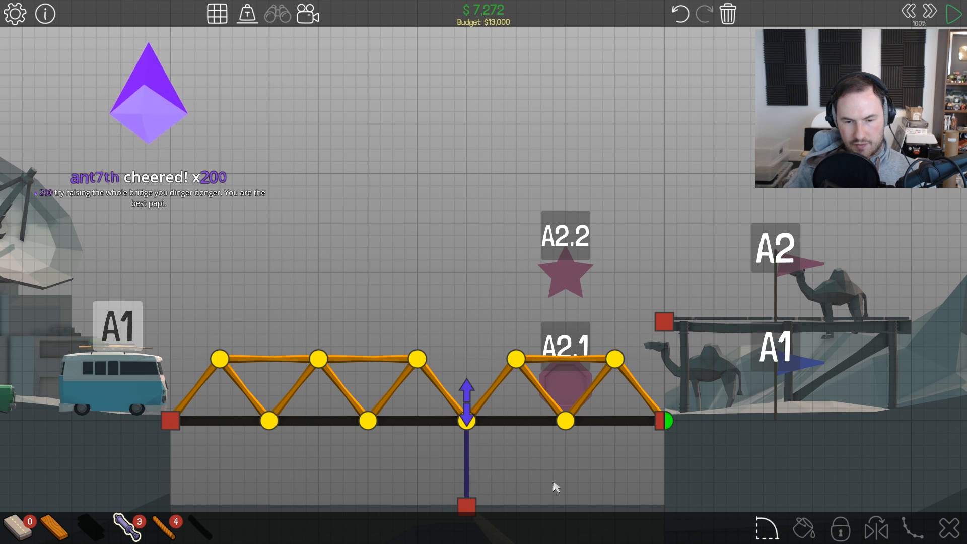
- Place a vertical hydraulic under the deck centre ($7,272) and start a test run
left_click(950, 12)
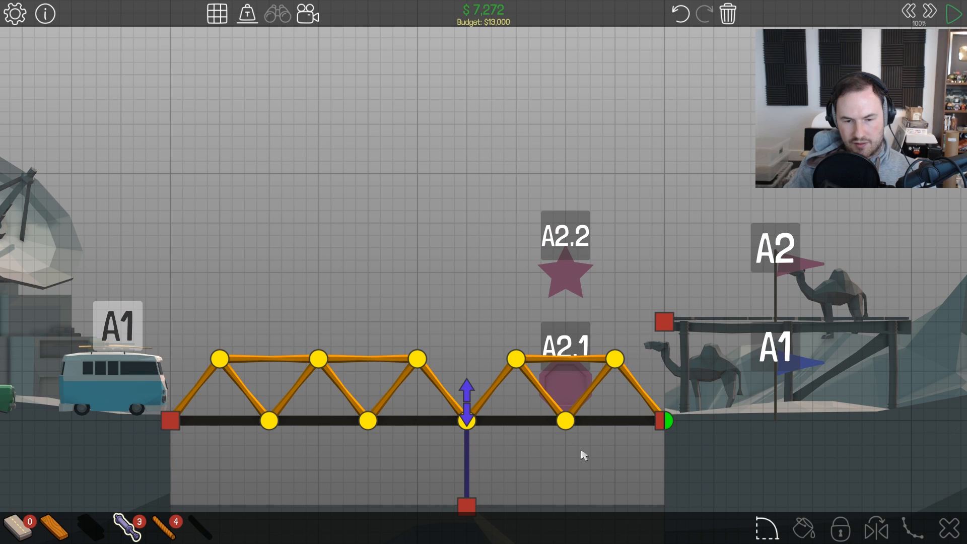
mouse_move(466, 443)
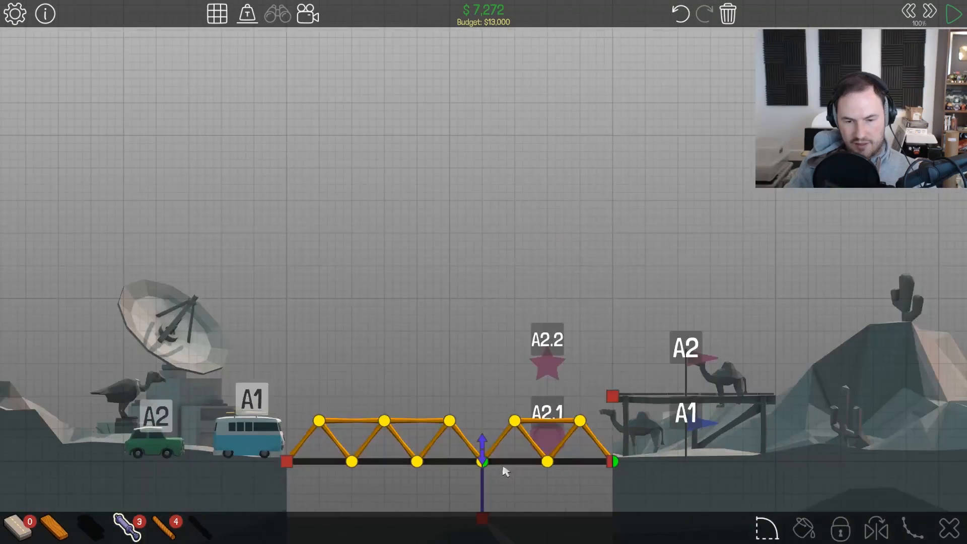
left_click(951, 12)
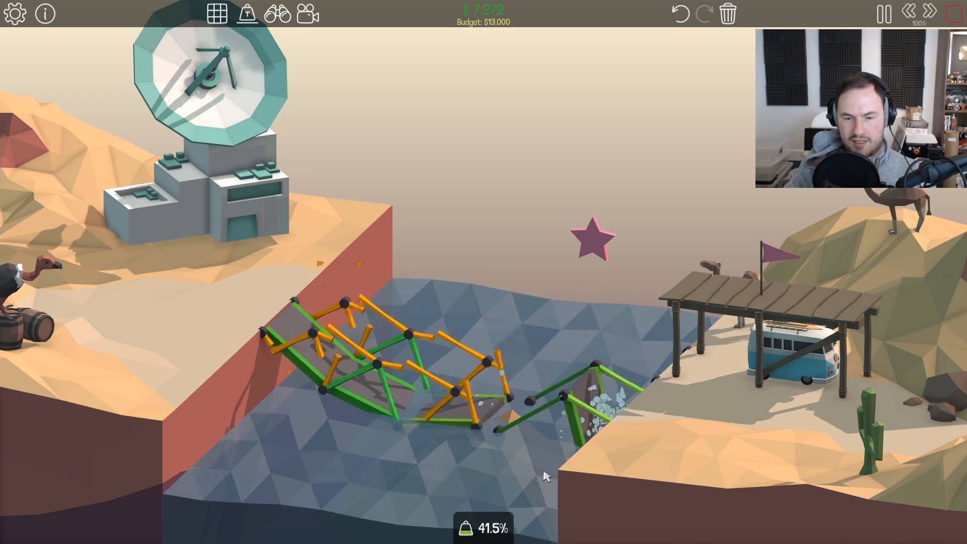
- Stop the failed test run after the bridge collapses into the water
left_click(884, 13)
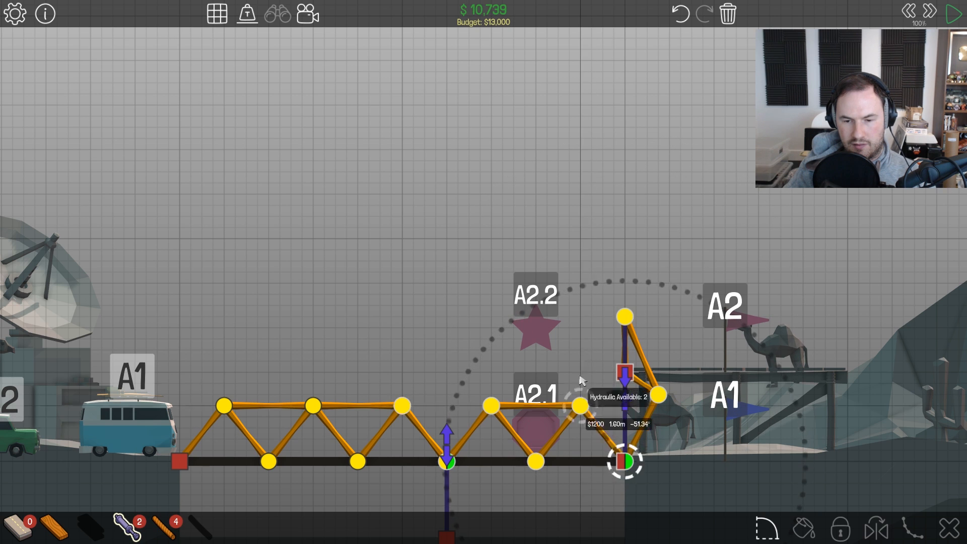
- Attach the tower piston to the right deck joint, then test the $10,799 bridge and stop the run
left_click(951, 11)
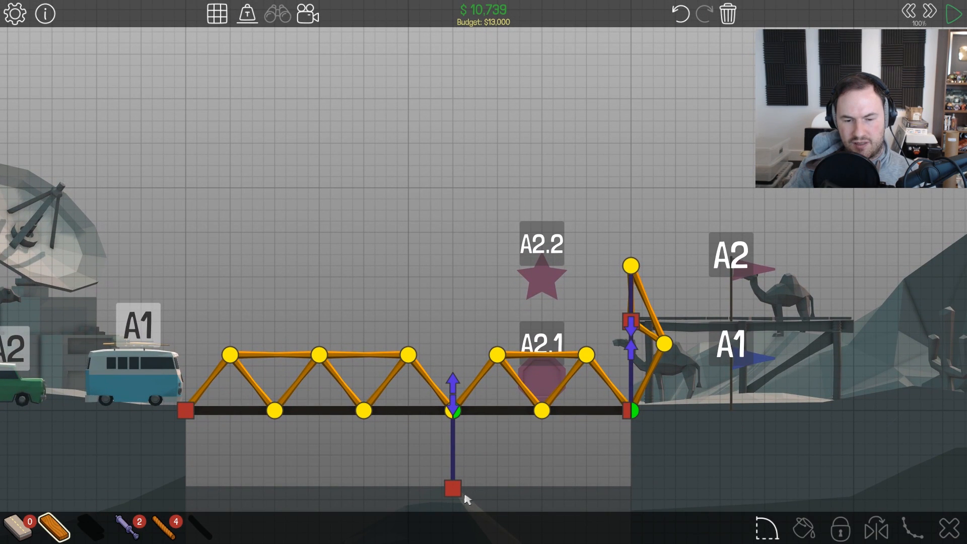
left_click(451, 412)
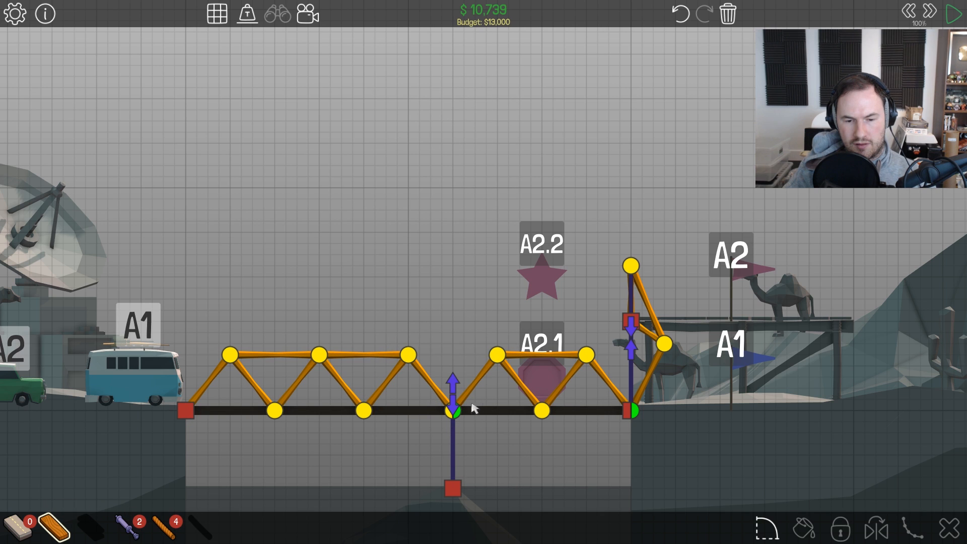
left_click(453, 487)
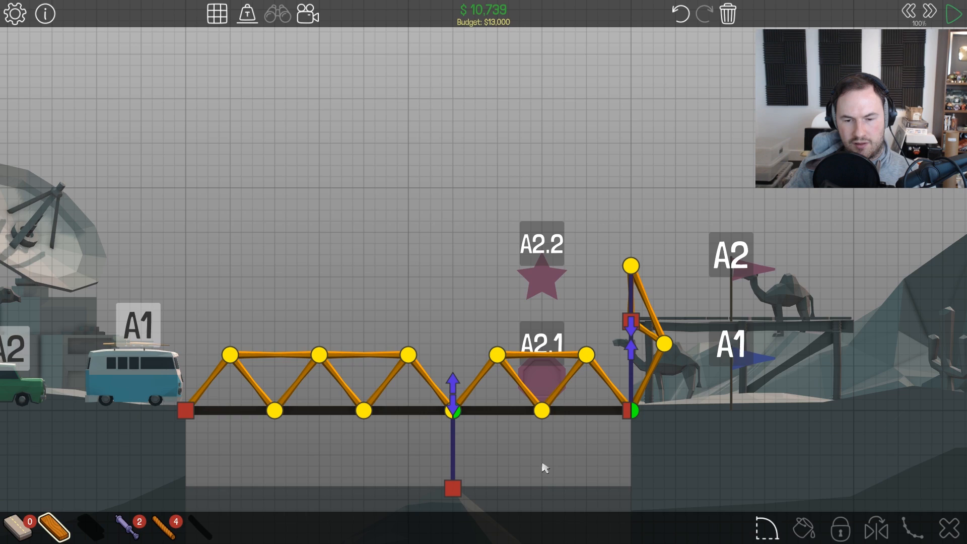
left_click(951, 12)
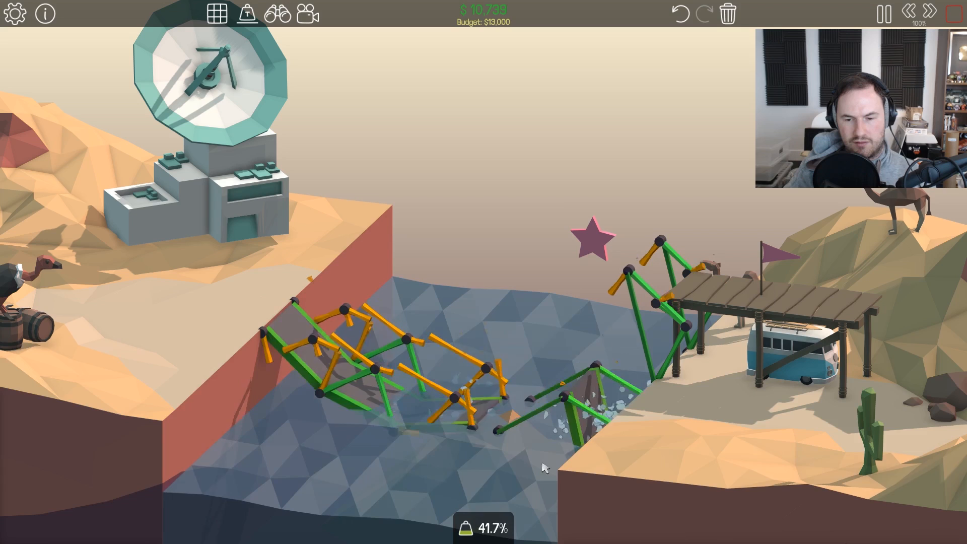
left_click(884, 14)
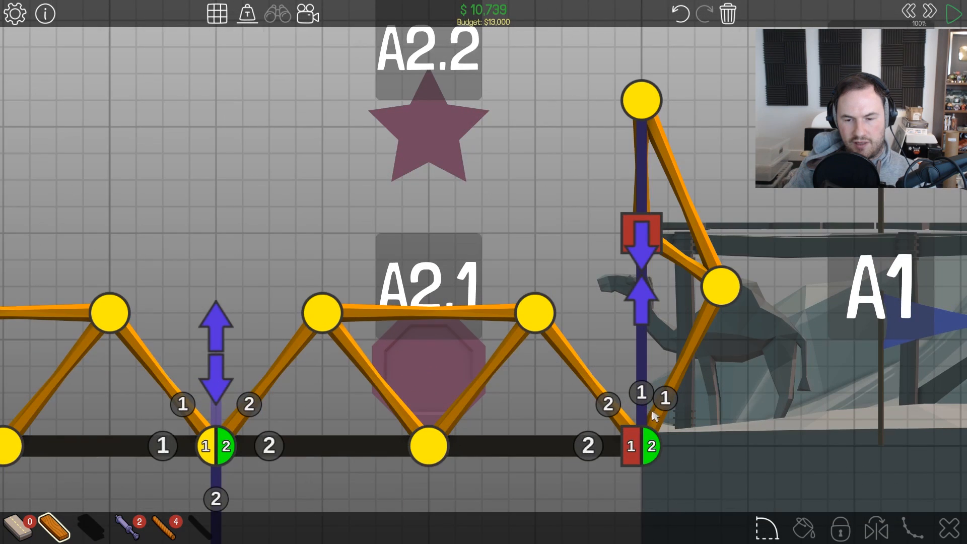
- Assign hydraulic phases to both pistons of the $10,799 design
left_click(950, 14)
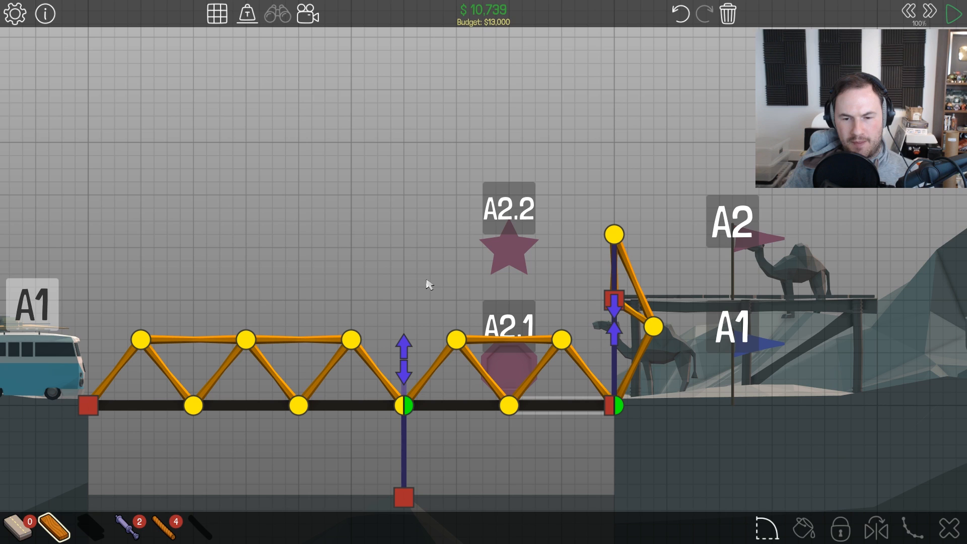
mouse_move(405, 462)
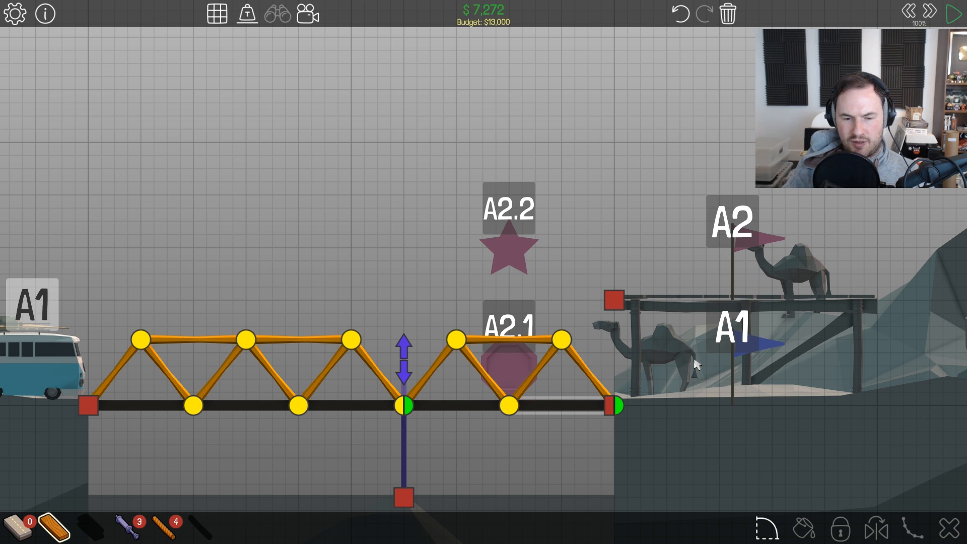
mouse_move(645, 433)
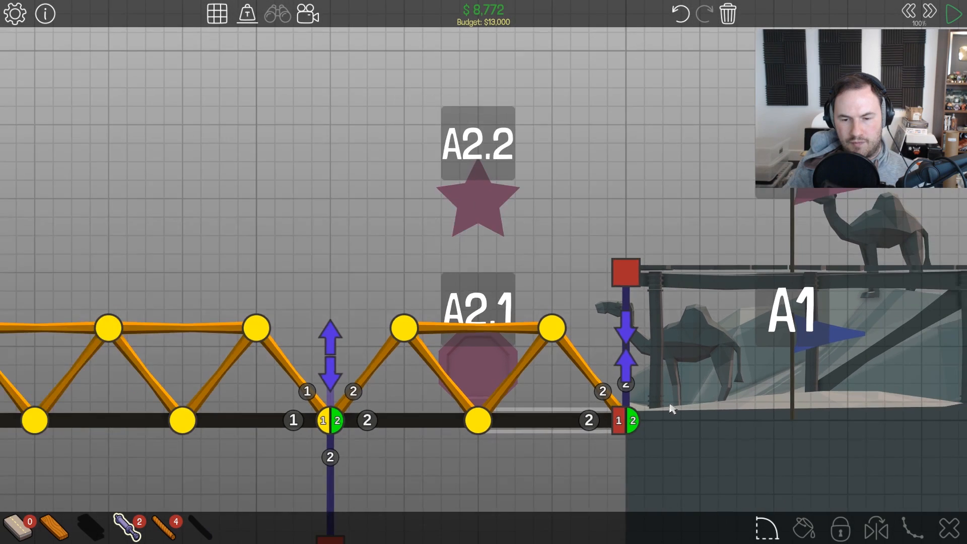
left_click(951, 10)
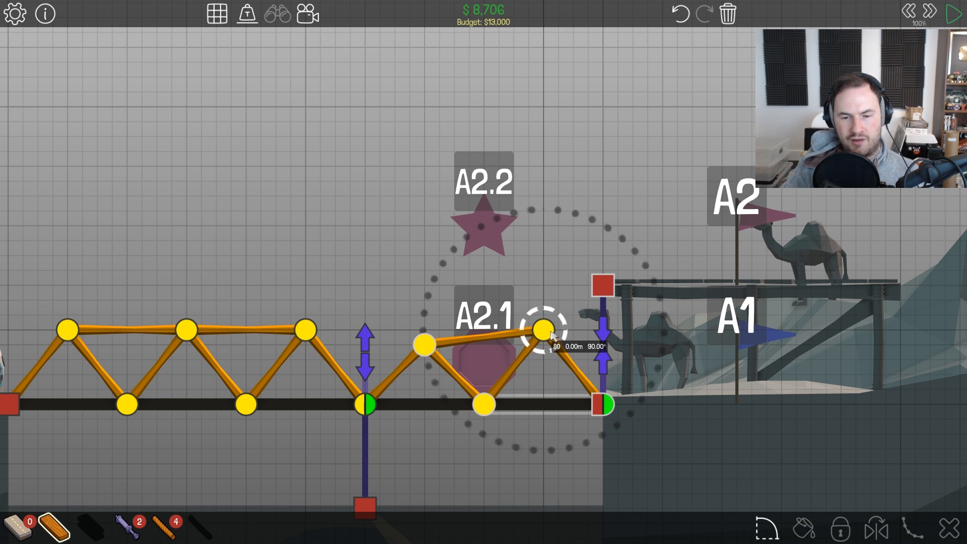
- Lower the top joints of both truss halves into a flatter top chord, cutting cost to $7,894
left_click_drag(542, 326, 425, 339)
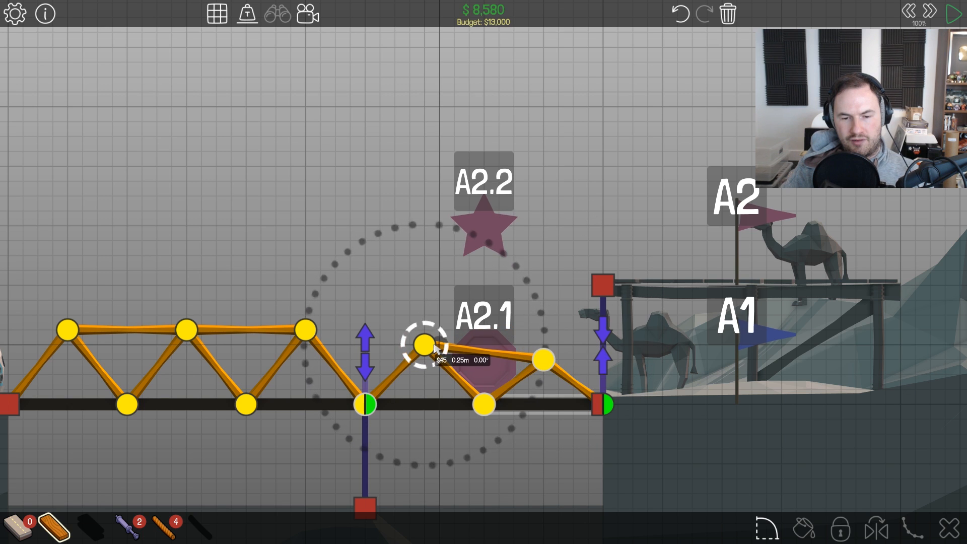
left_click(950, 13)
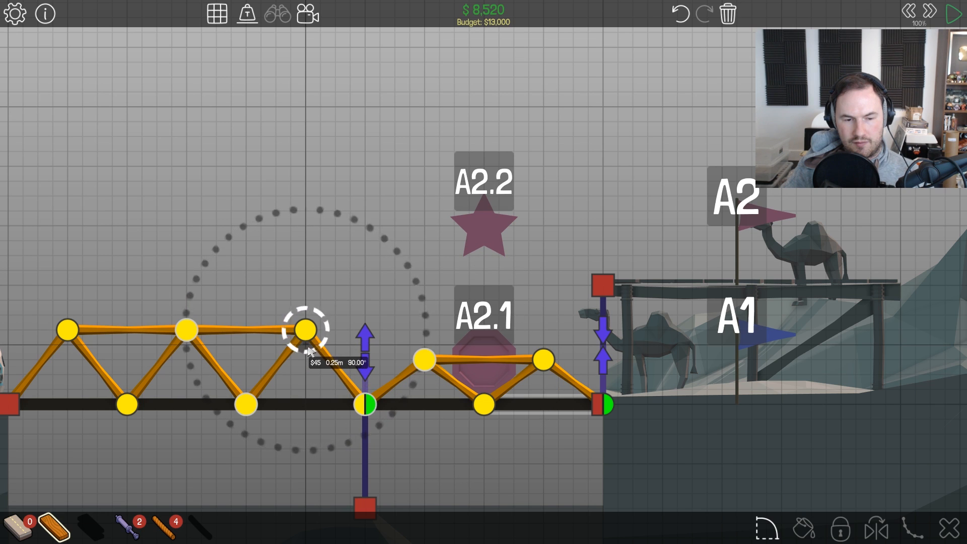
left_click_drag(302, 328, 185, 328)
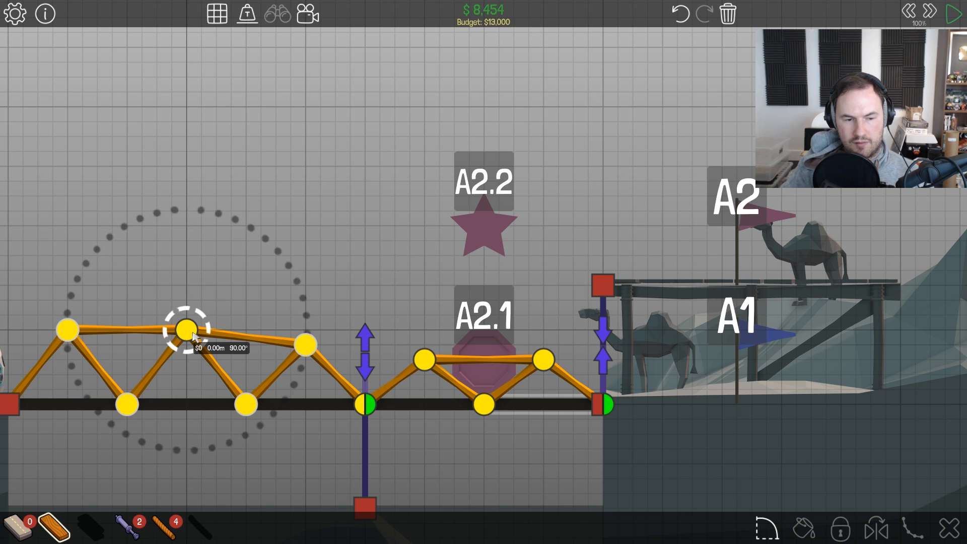
left_click_drag(189, 328, 66, 329)
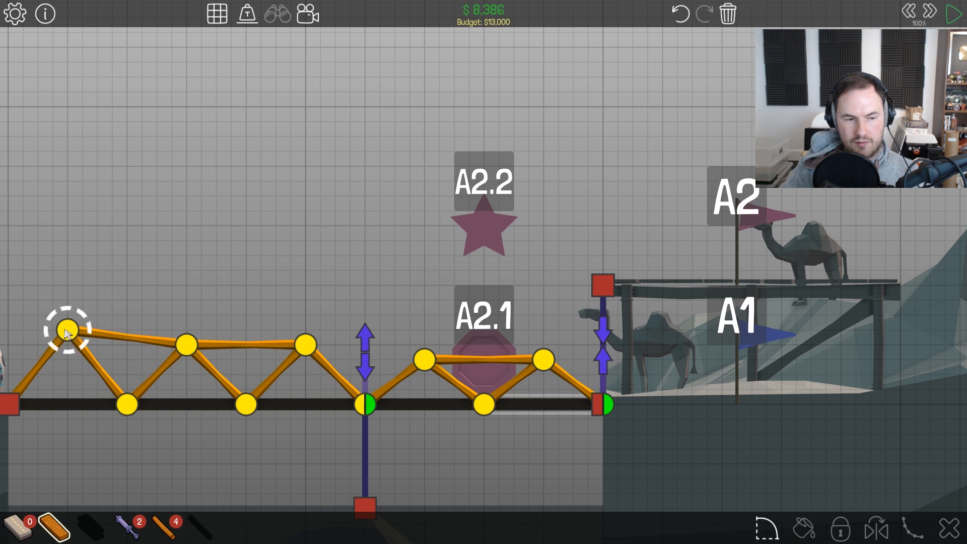
left_click_drag(64, 326, 65, 360)
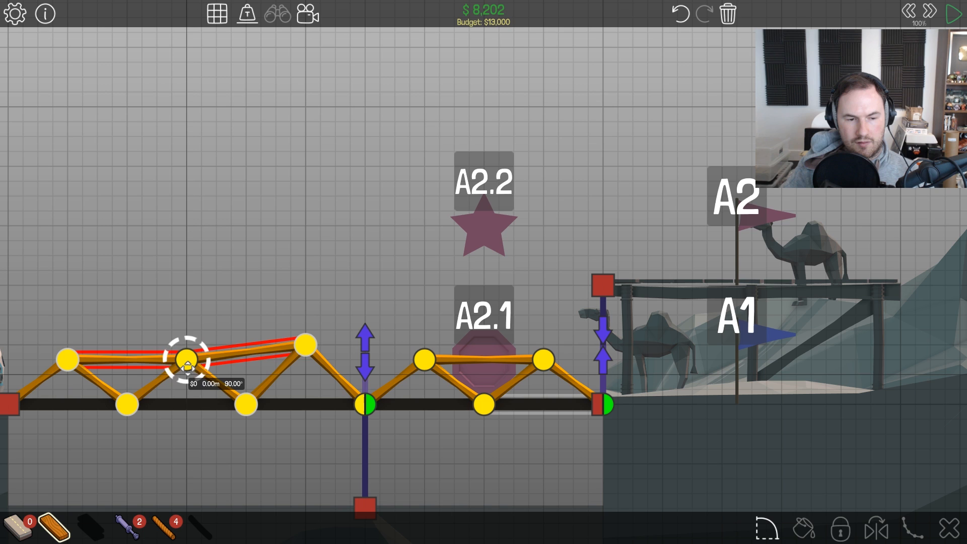
left_click_drag(185, 363, 291, 344)
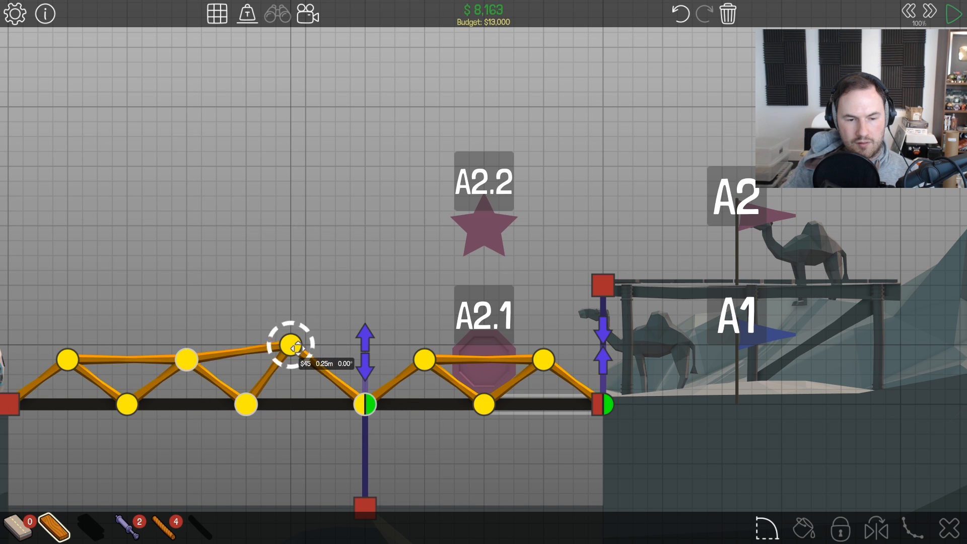
left_click(948, 12)
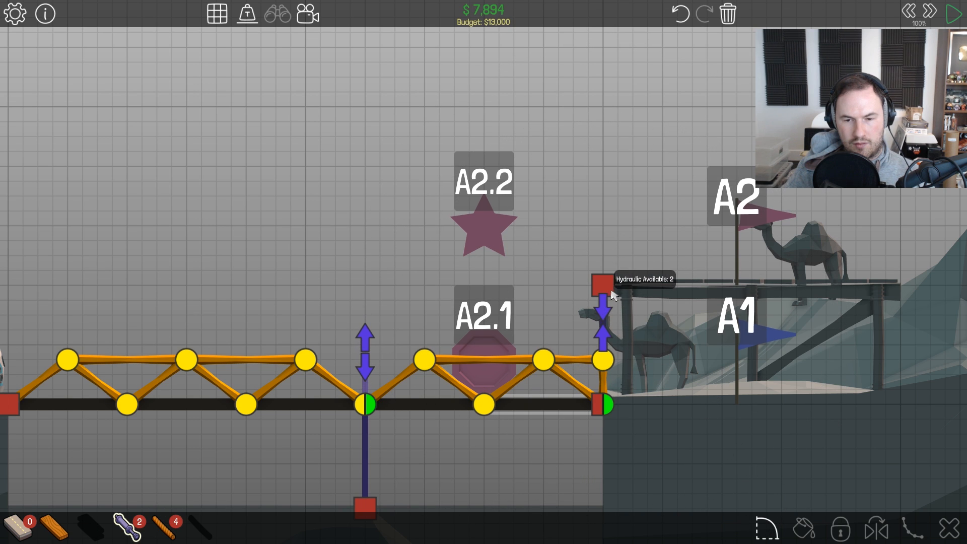
- Remove the piston at the right cliff edge and bring it back ($8,142)
left_click(601, 322)
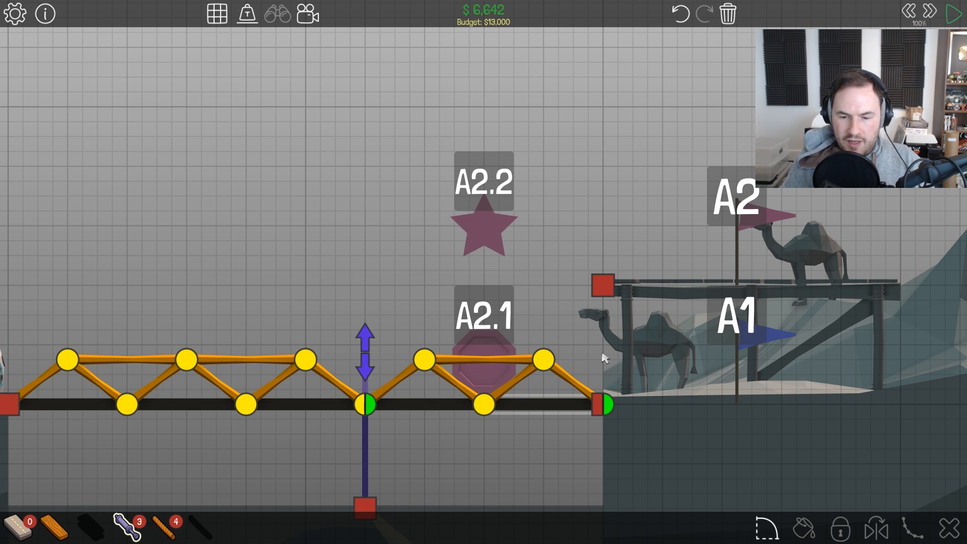
mouse_move(56, 532)
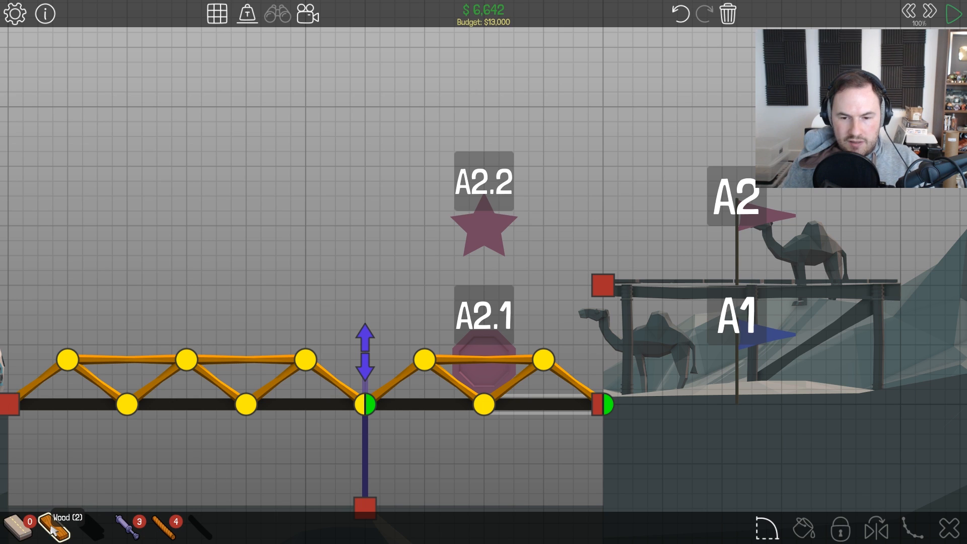
mouse_move(398, 268)
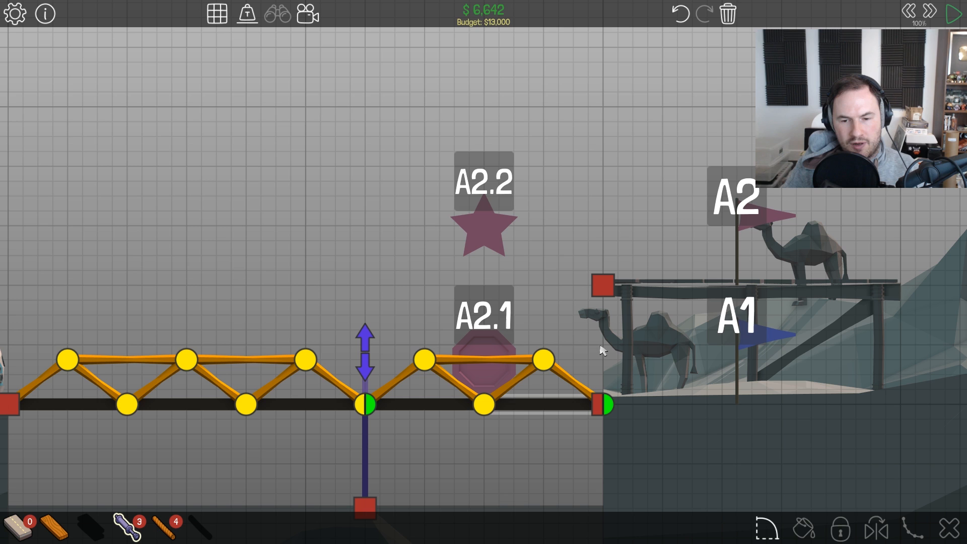
mouse_move(372, 474)
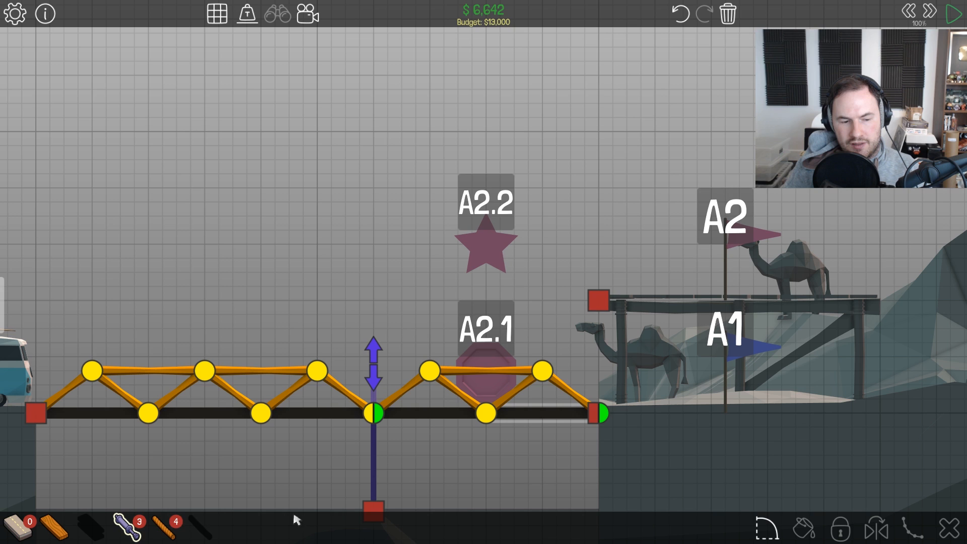
left_click(596, 416)
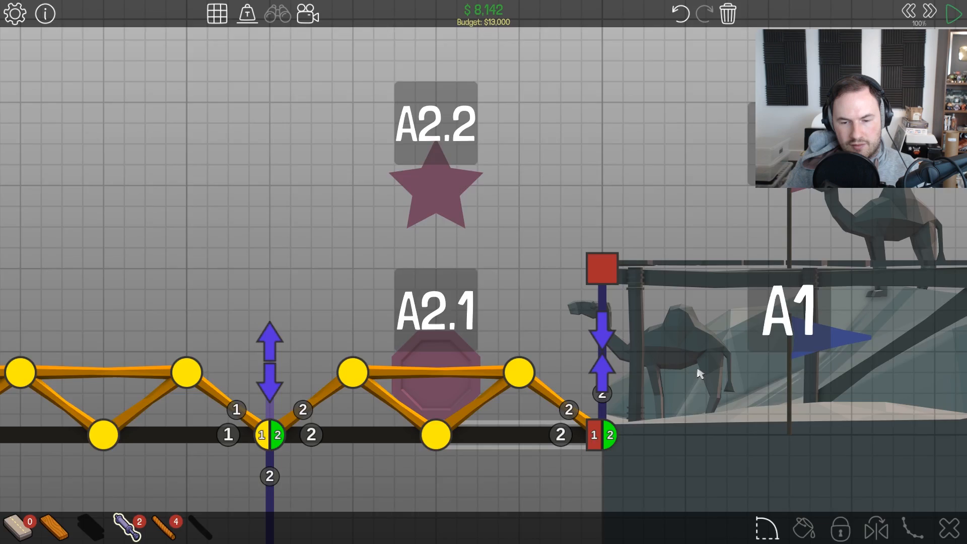
- Set the right cliff piston to contract by about 12%
left_click(951, 12)
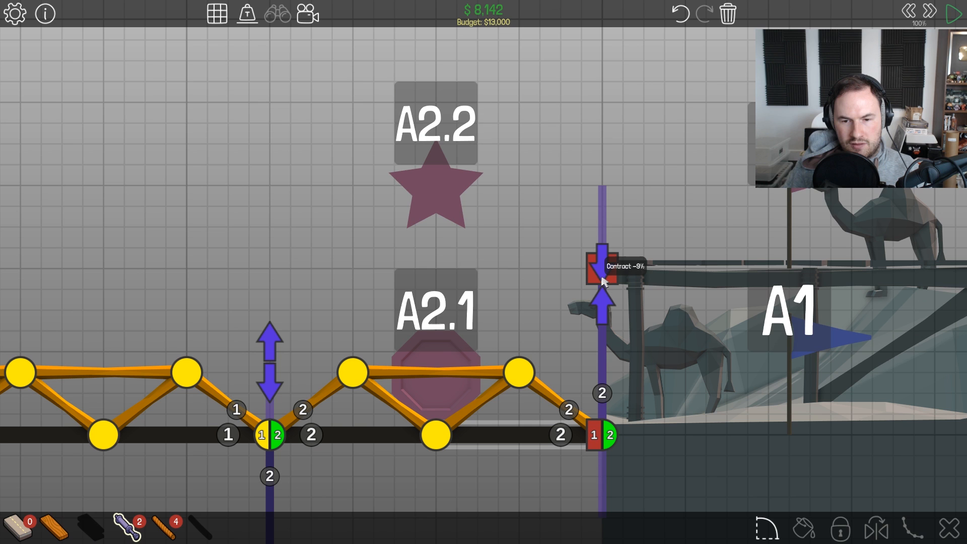
left_click(950, 10)
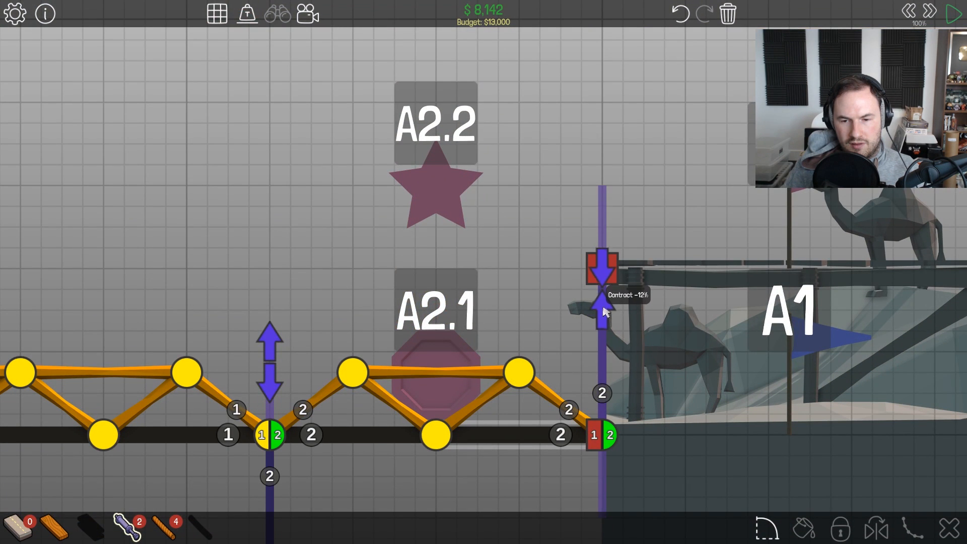
left_click_drag(603, 311, 603, 369)
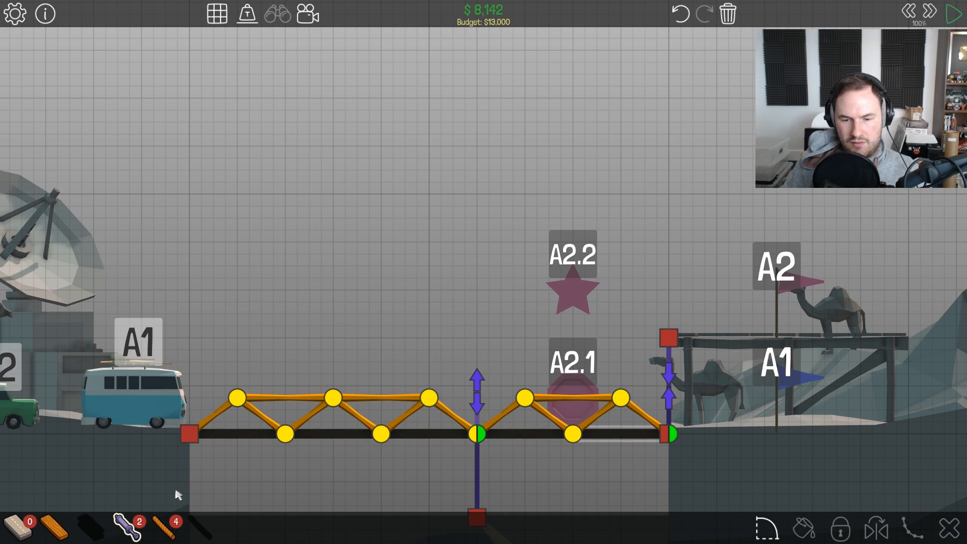
mouse_move(242, 476)
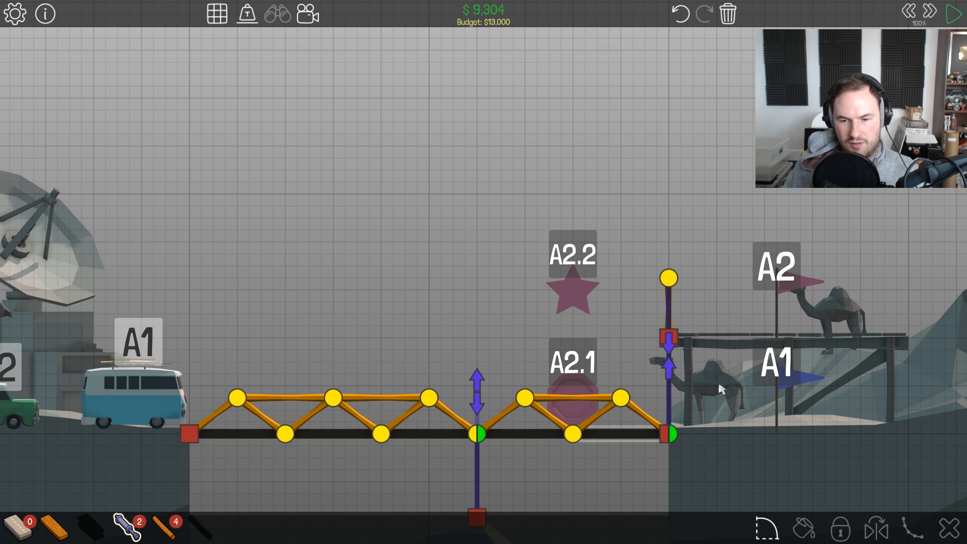
- Extend the right piston far upward above the cliff anchor ($10,002) and return to wood
left_click(666, 277)
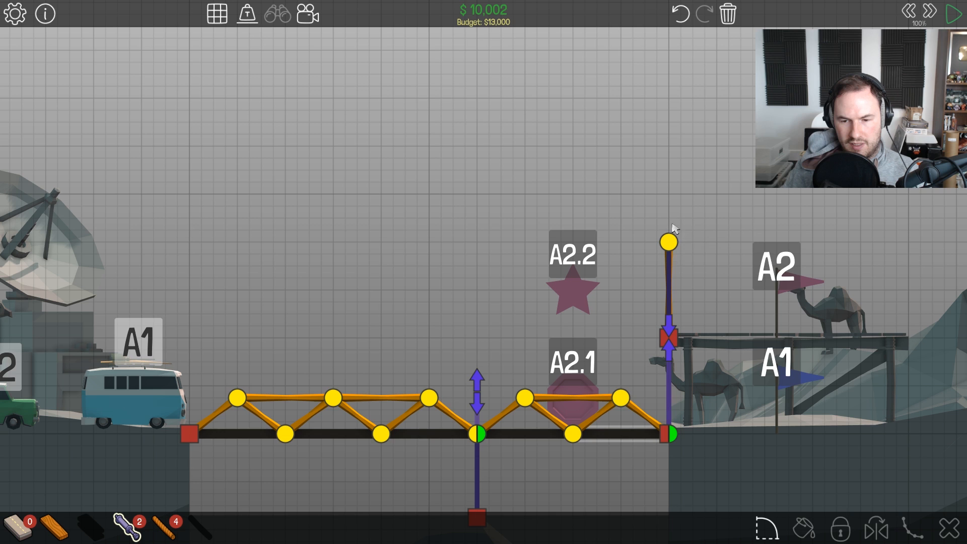
mouse_move(735, 278)
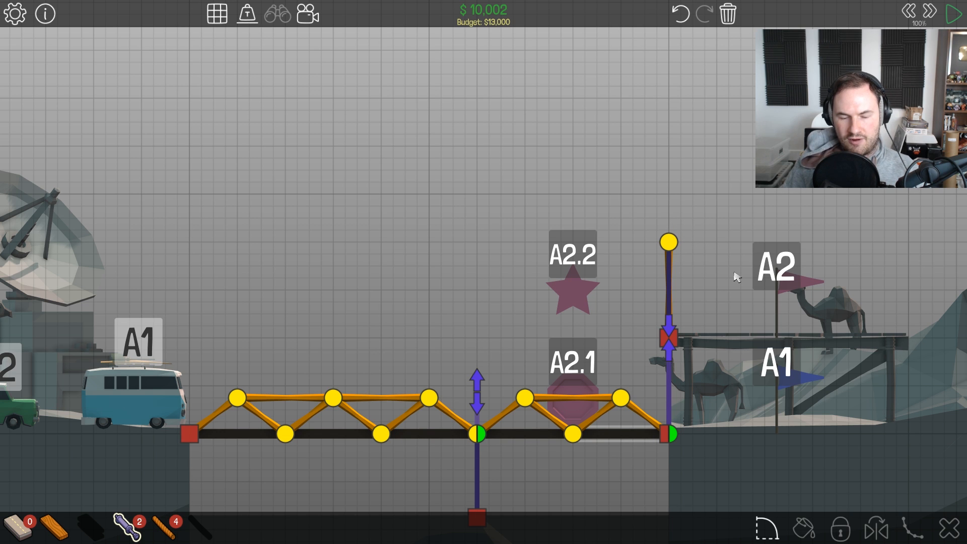
left_click(951, 10)
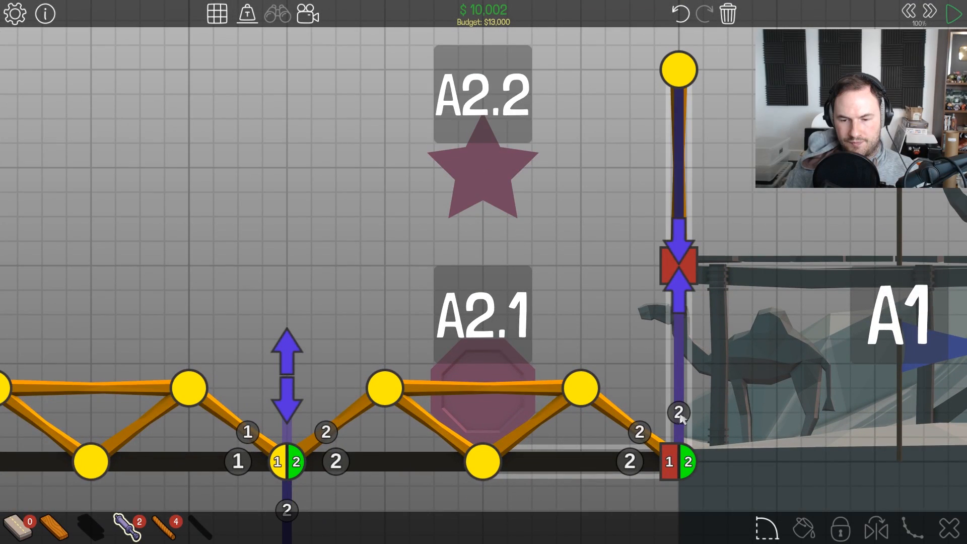
left_click(953, 12)
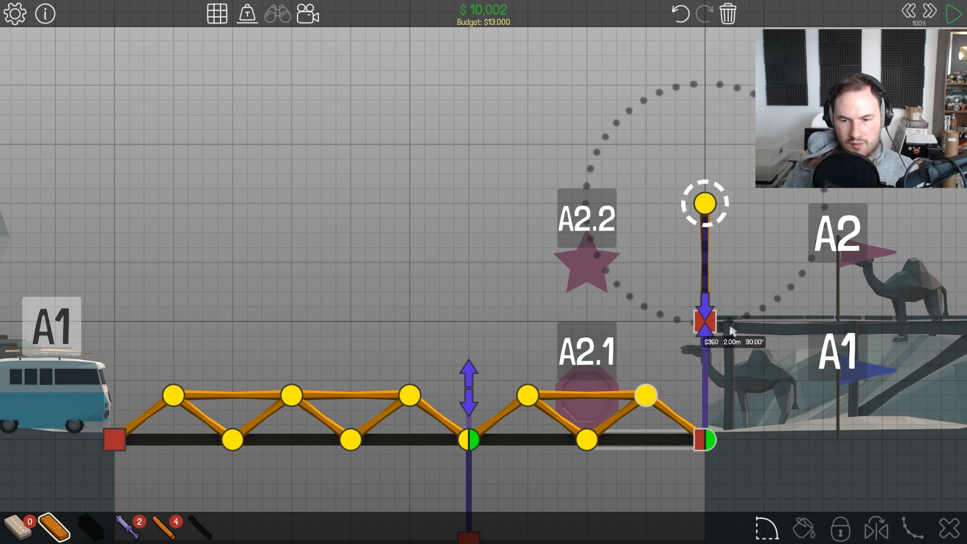
- Brace the tall piston top with wooden beams down toward the deck end and test the bridge
left_click_drag(705, 201, 734, 307)
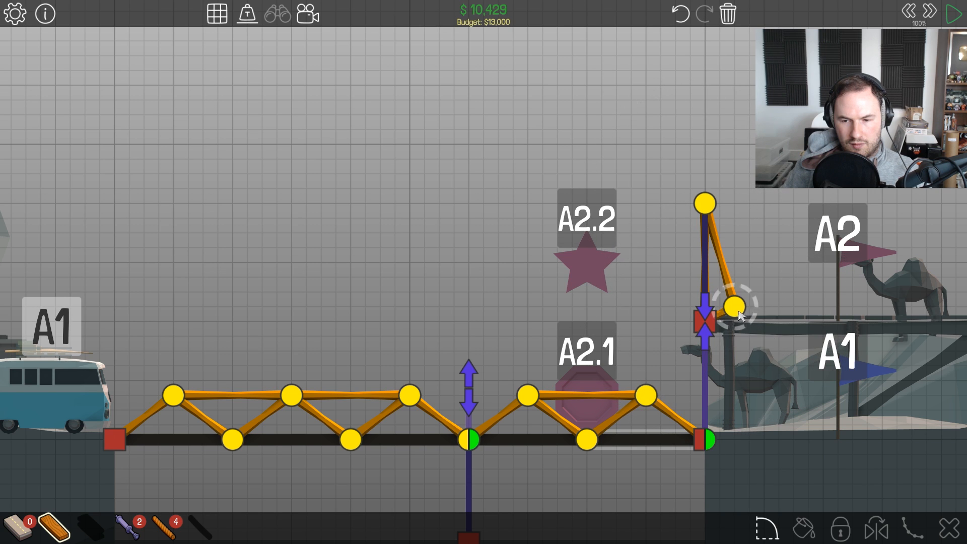
left_click_drag(734, 306, 731, 380)
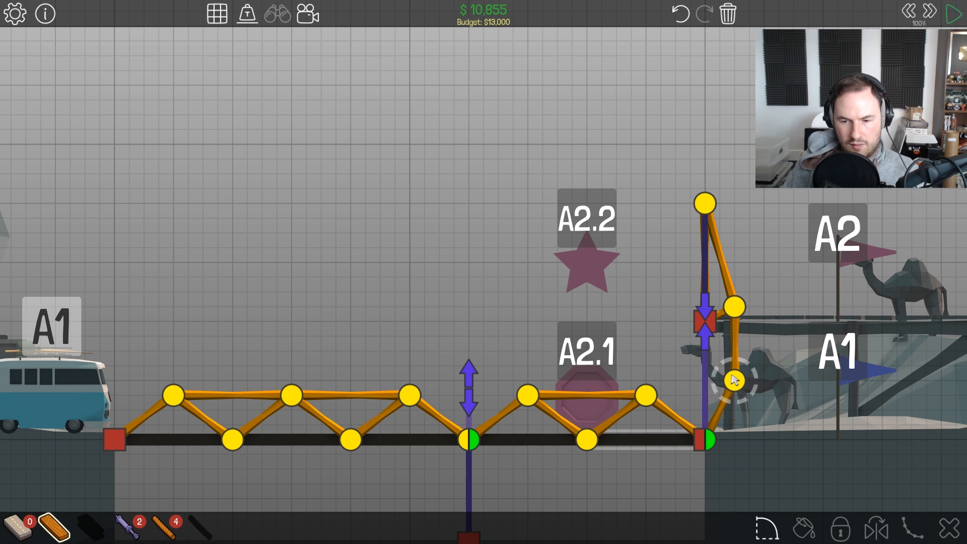
left_click(952, 11)
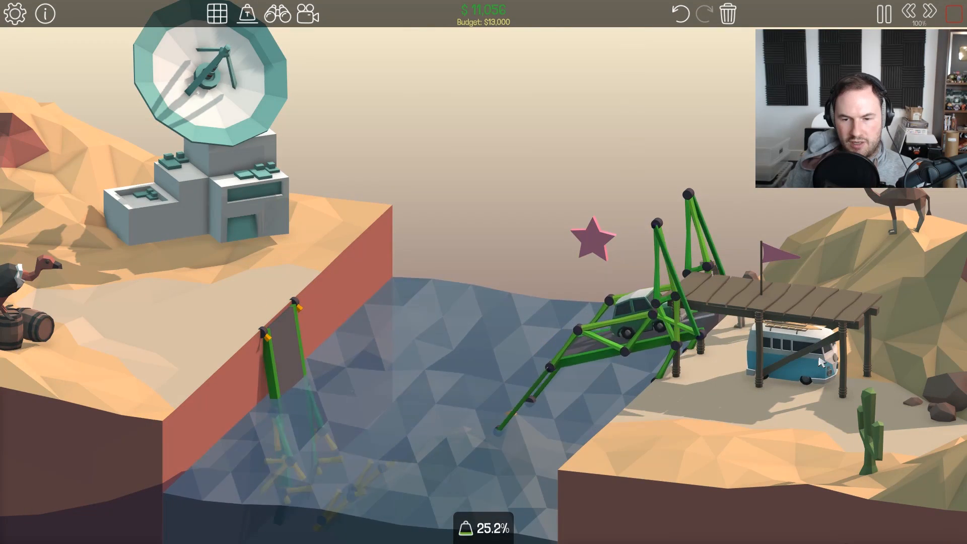
- Stop the test run and return to the editor with the wooden middle post in place
left_click(883, 12)
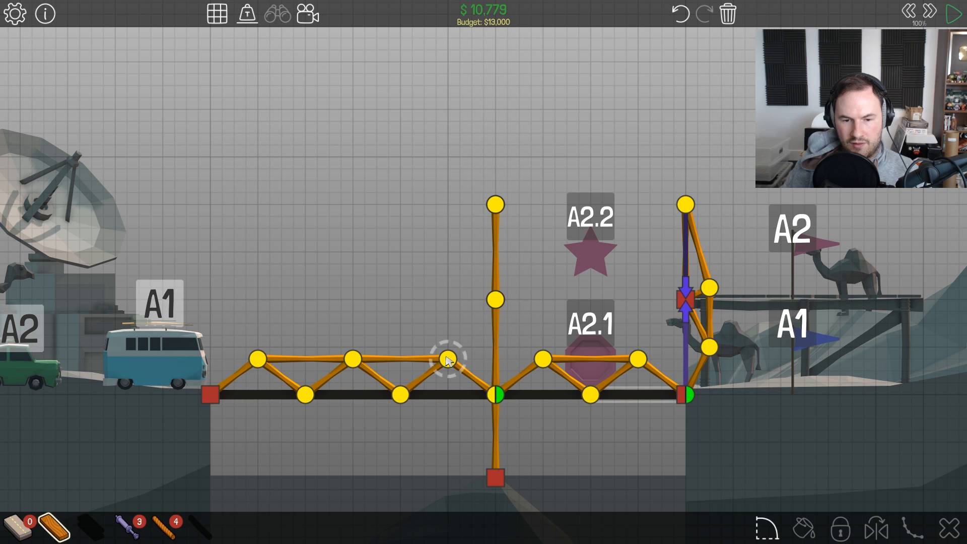
- Brace the tall middle post with wood, try a piston segment, then remove the tower above the joint
left_click_drag(447, 360, 496, 301)
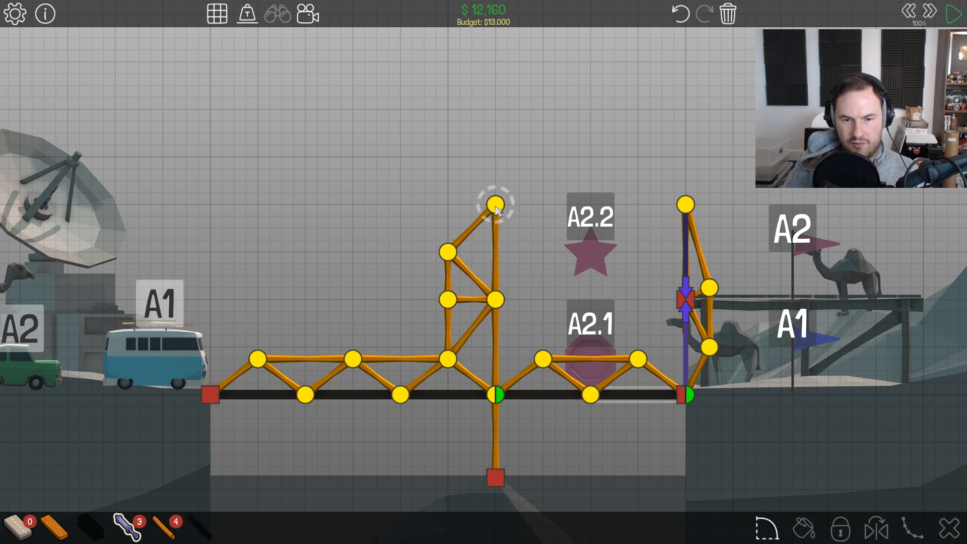
left_click(493, 297)
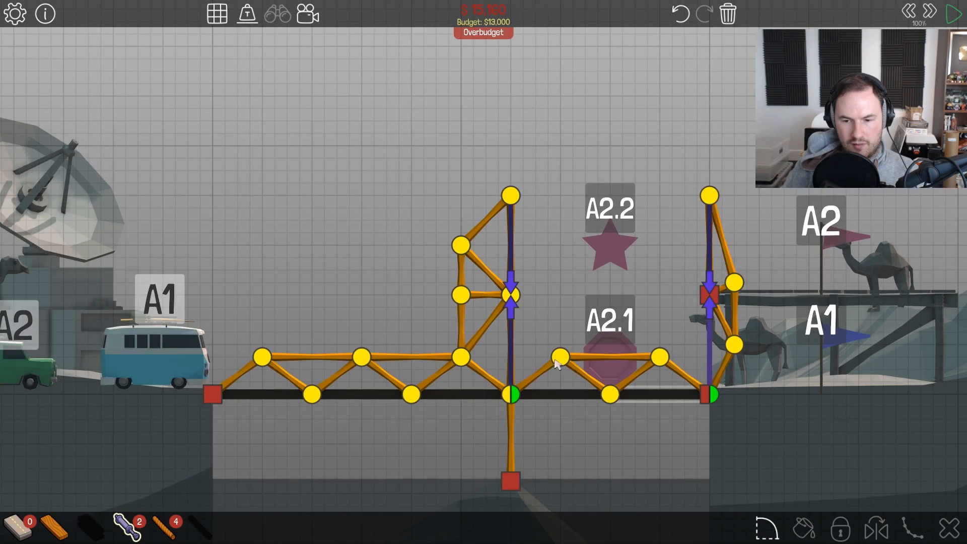
left_click(952, 11)
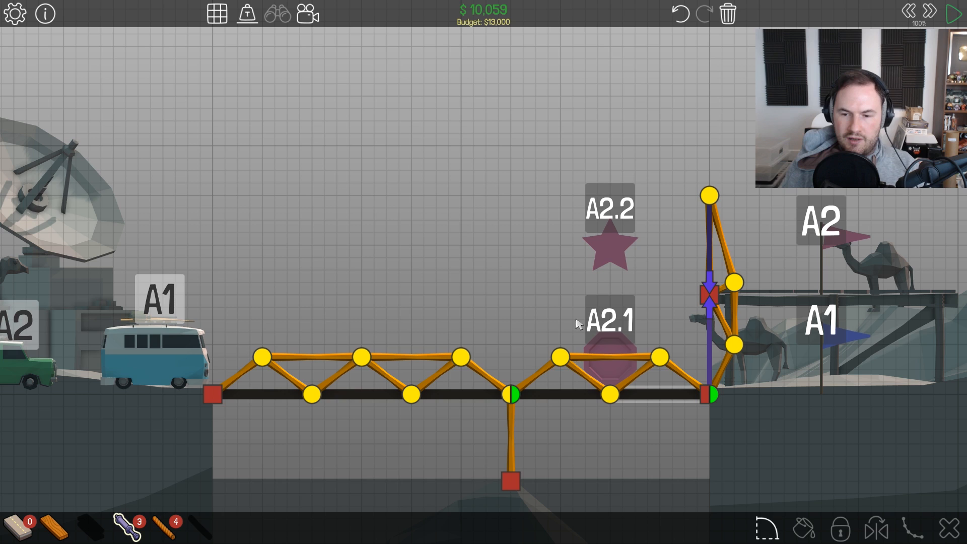
mouse_move(717, 317)
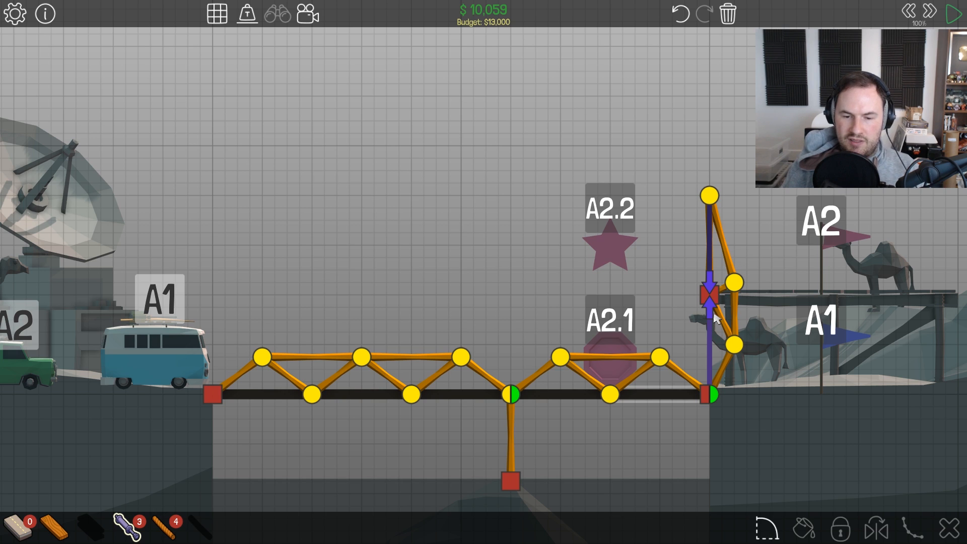
- Replace the wooden leg under the middle deck joint with a vertical hydraulic piston ($11,056)
left_click(509, 442)
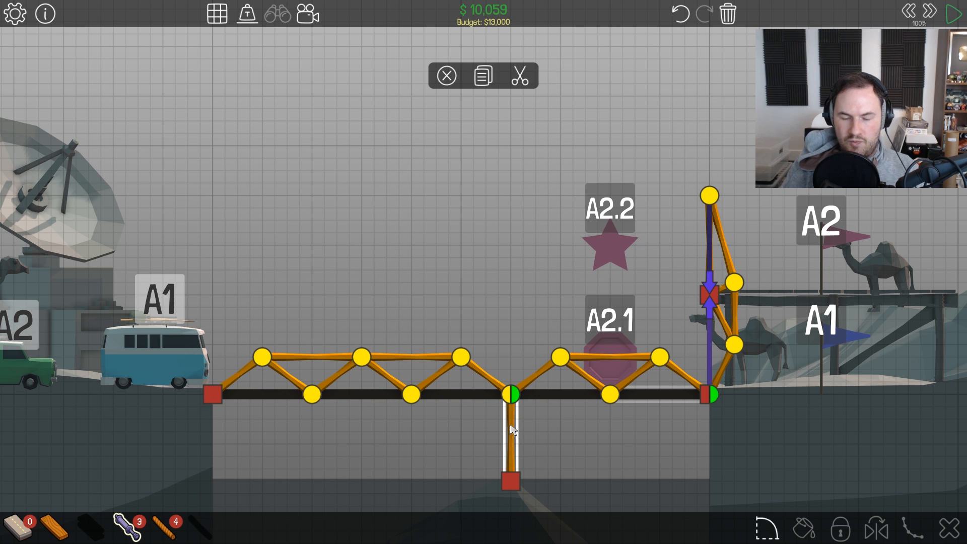
left_click(519, 77)
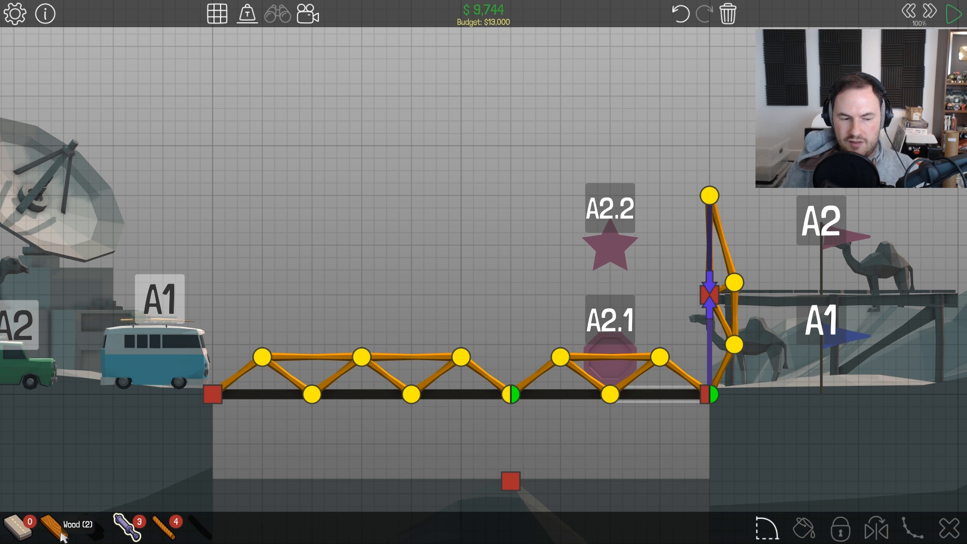
left_click_drag(511, 394, 510, 479)
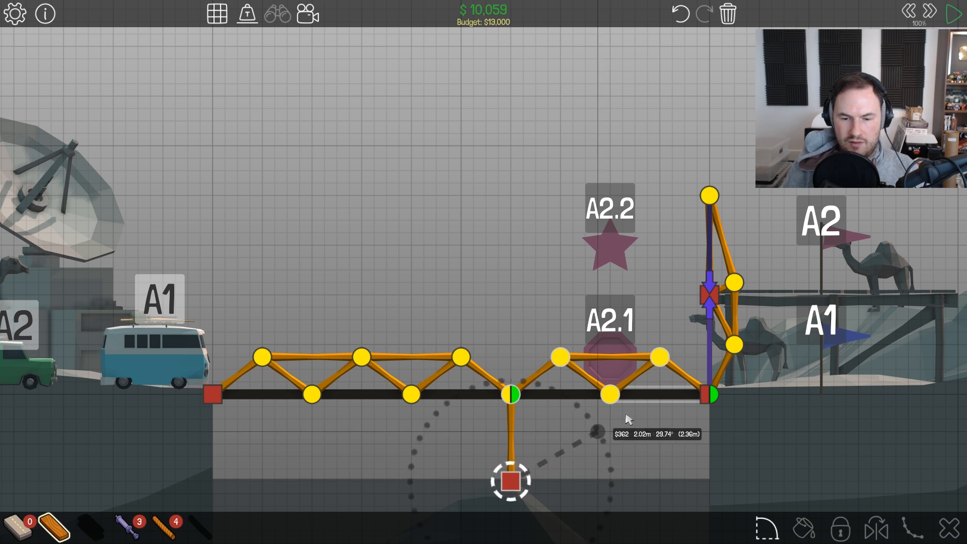
left_click(950, 12)
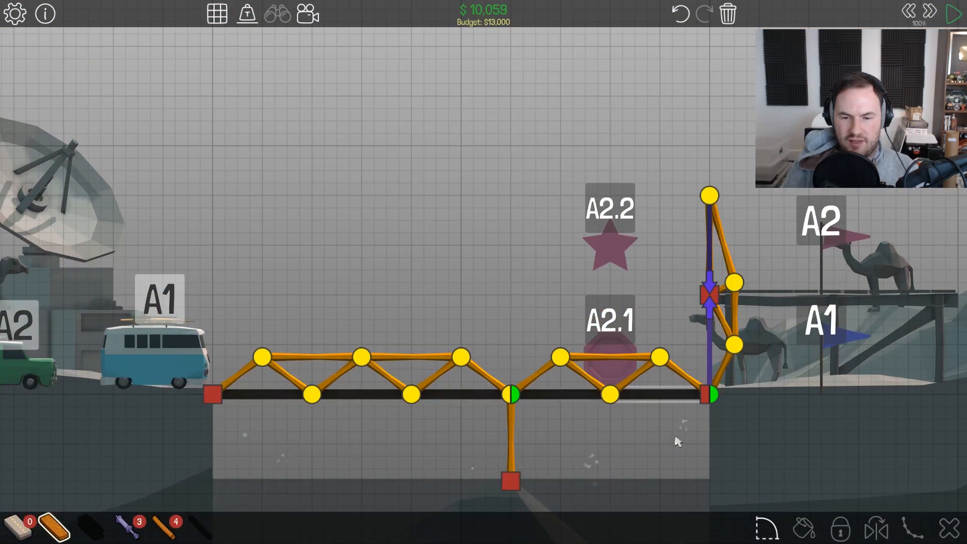
mouse_move(650, 439)
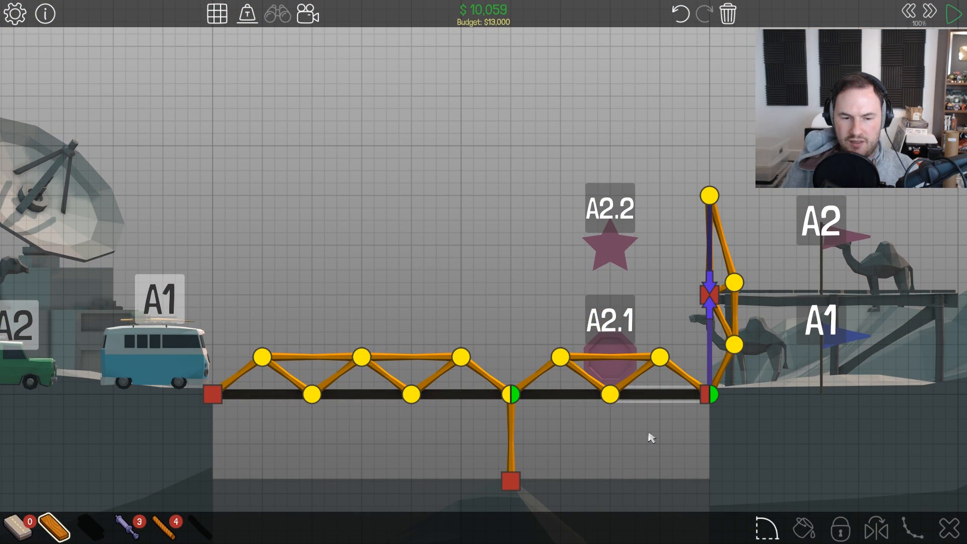
left_click(952, 12)
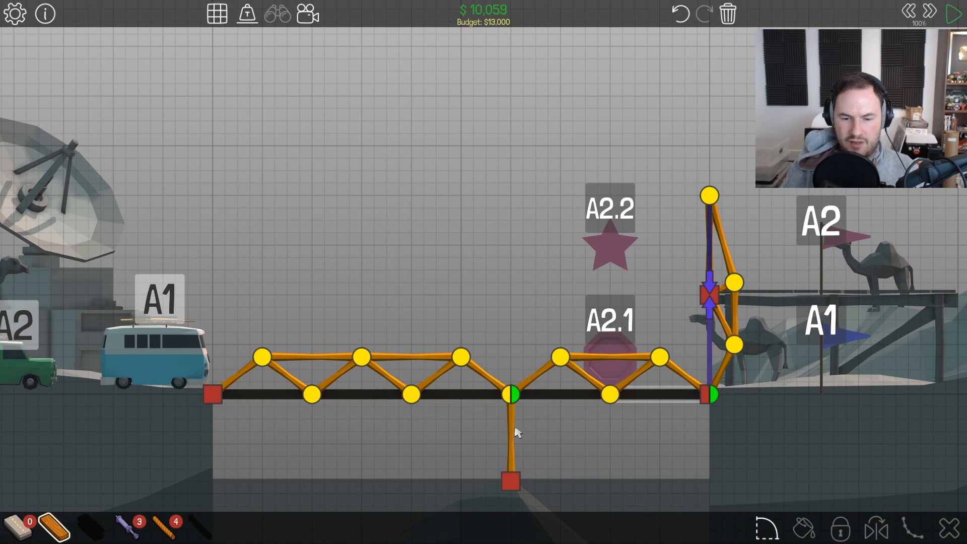
left_click(516, 435)
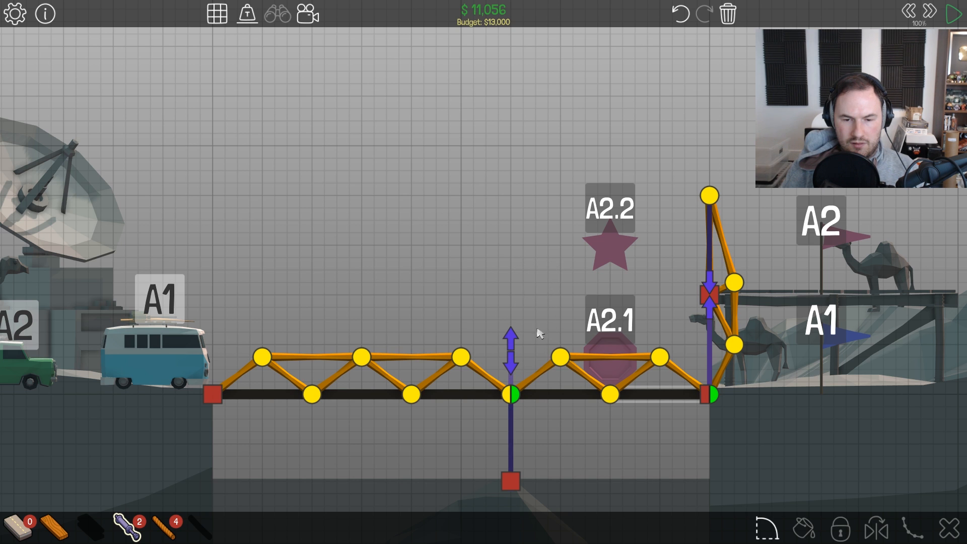
- Run a rope from the centre deck joint up to the top of the right tower ($12,300)
left_click(949, 11)
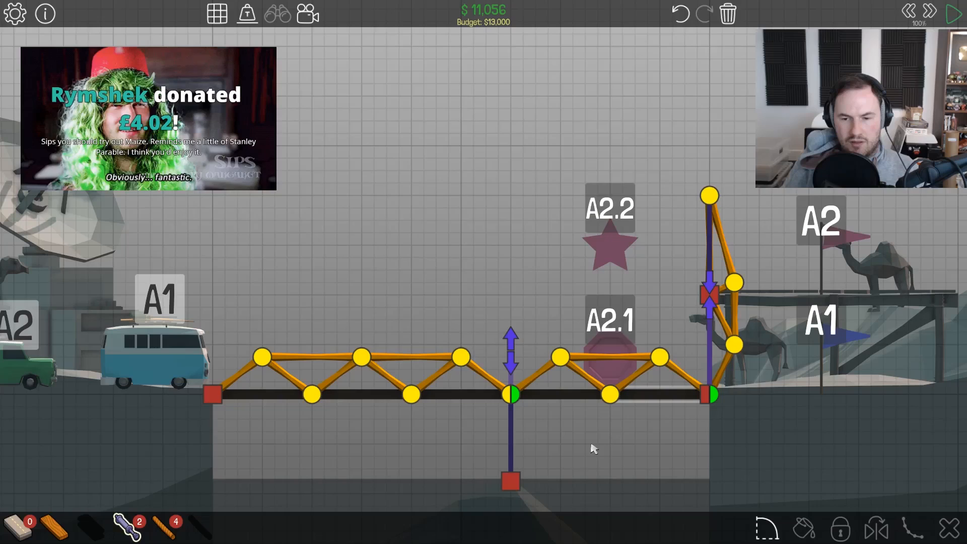
mouse_move(56, 530)
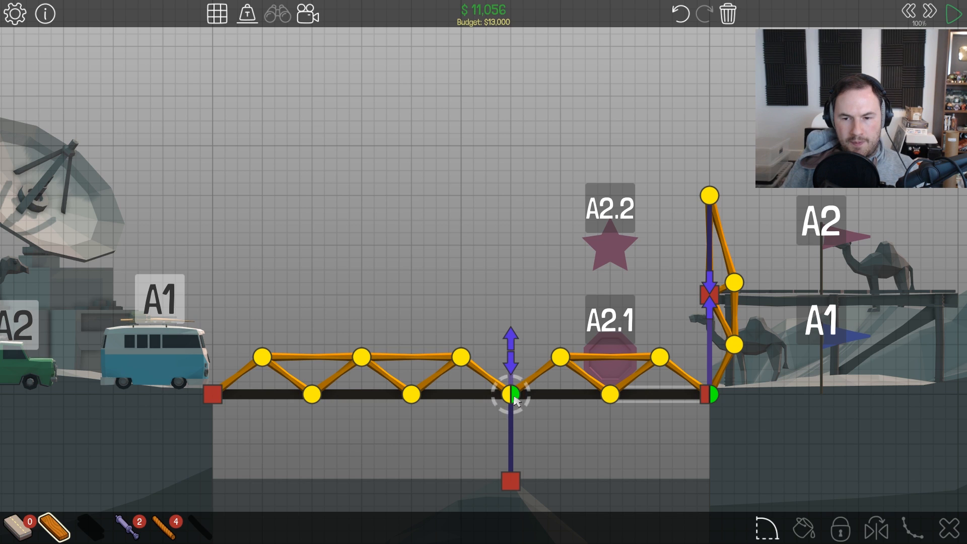
mouse_move(141, 496)
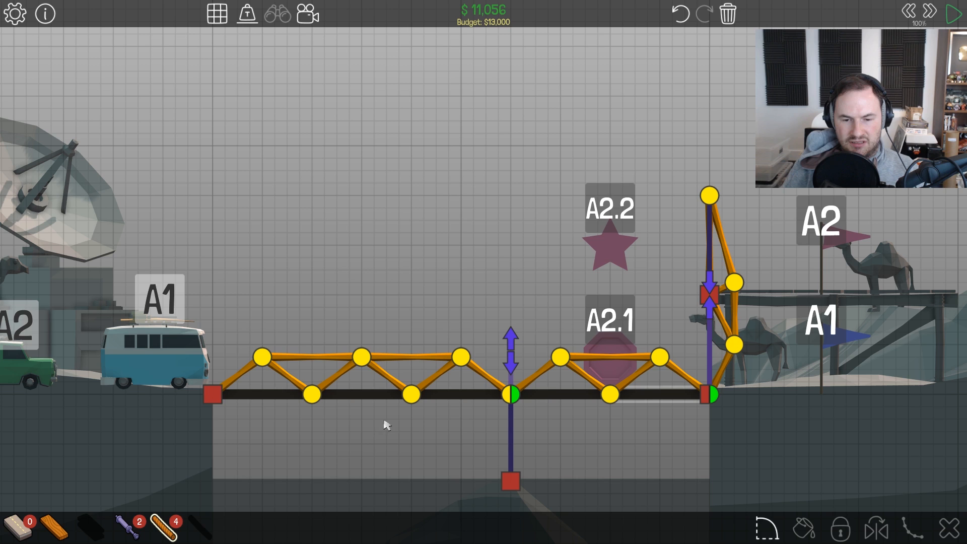
left_click_drag(512, 393, 710, 195)
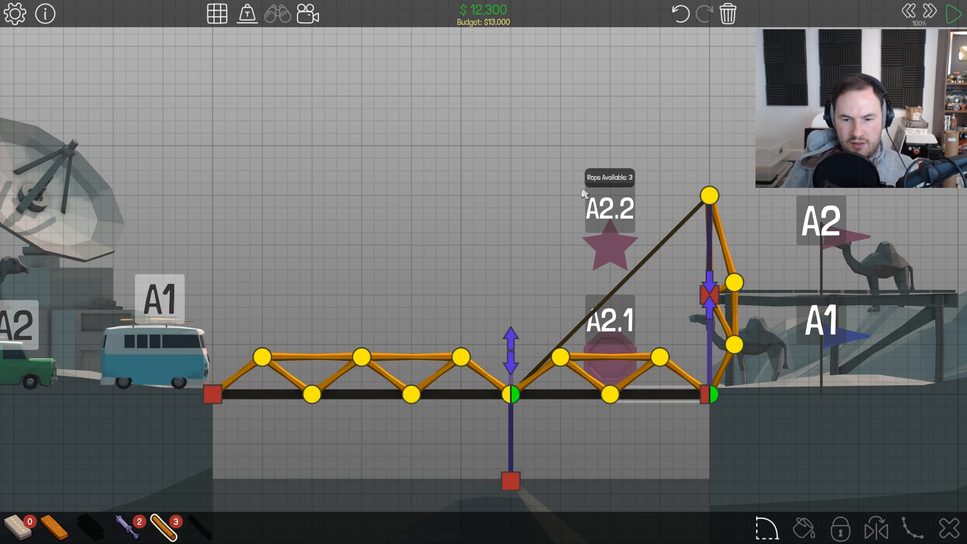
- Toggle the simulation with the rope-and-piston design still in place
left_click(952, 11)
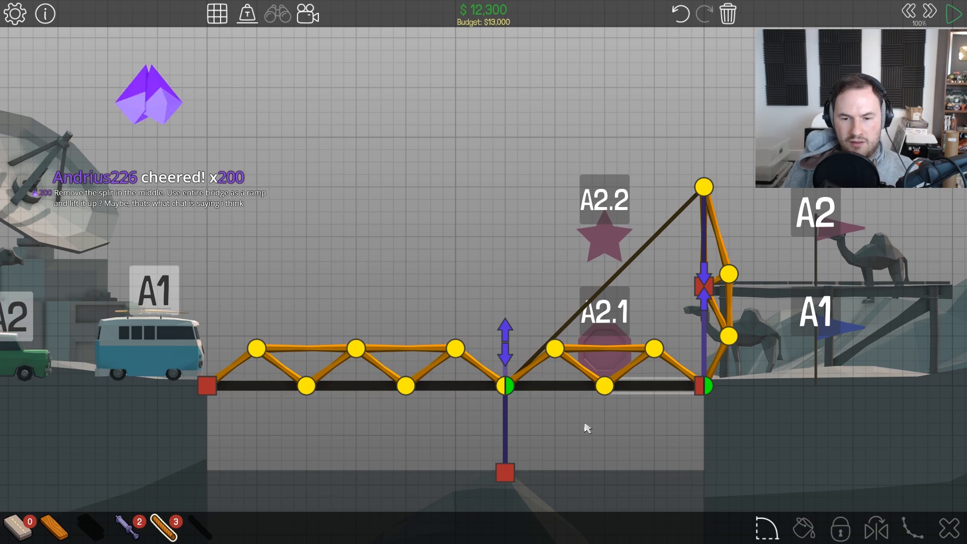
mouse_move(595, 297)
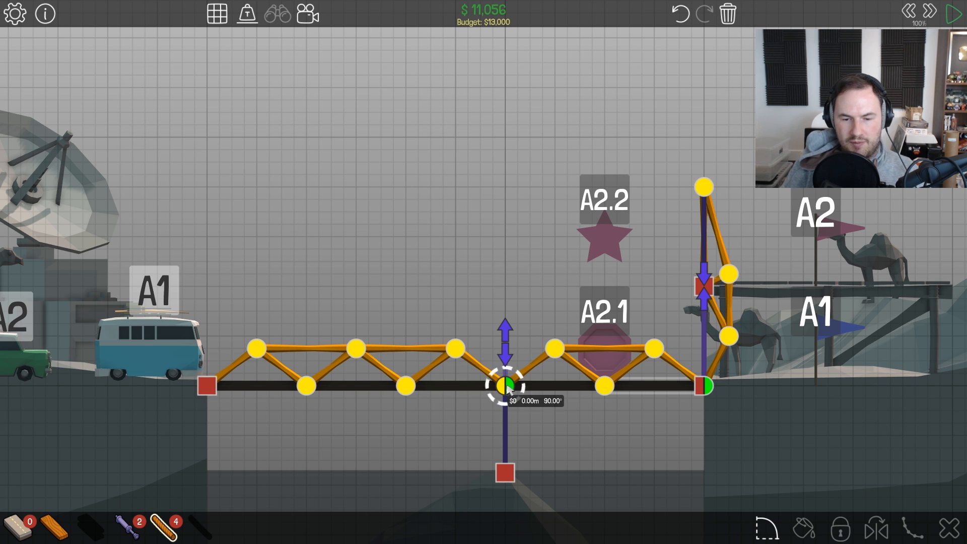
- Test the hydraulic-supported bridge to Level Complete at $11,056, then return to building
left_click(953, 11)
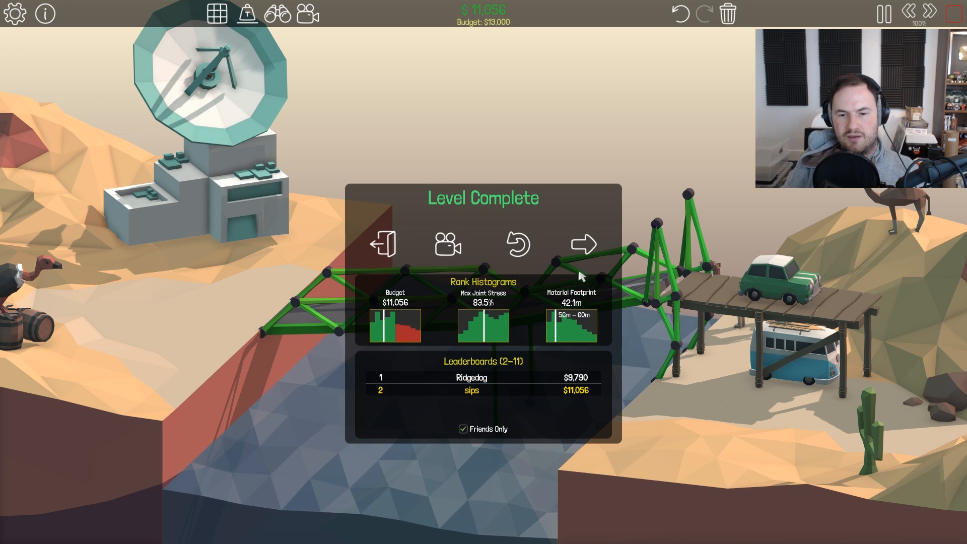
mouse_move(516, 247)
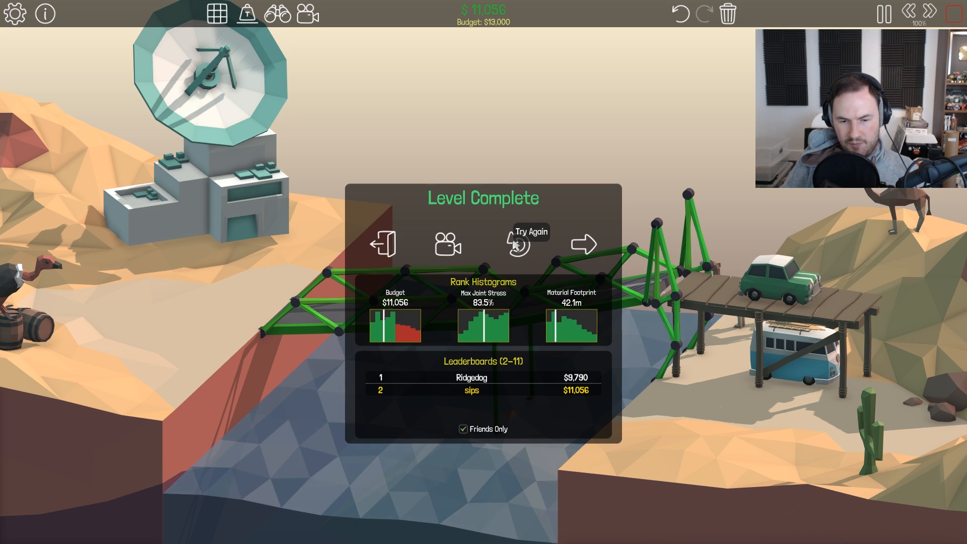
left_click(517, 246)
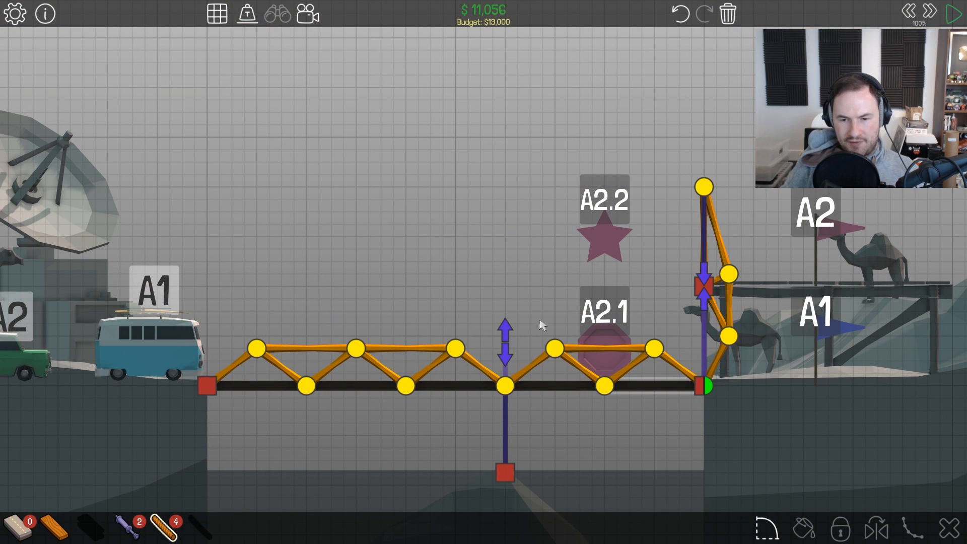
mouse_move(649, 240)
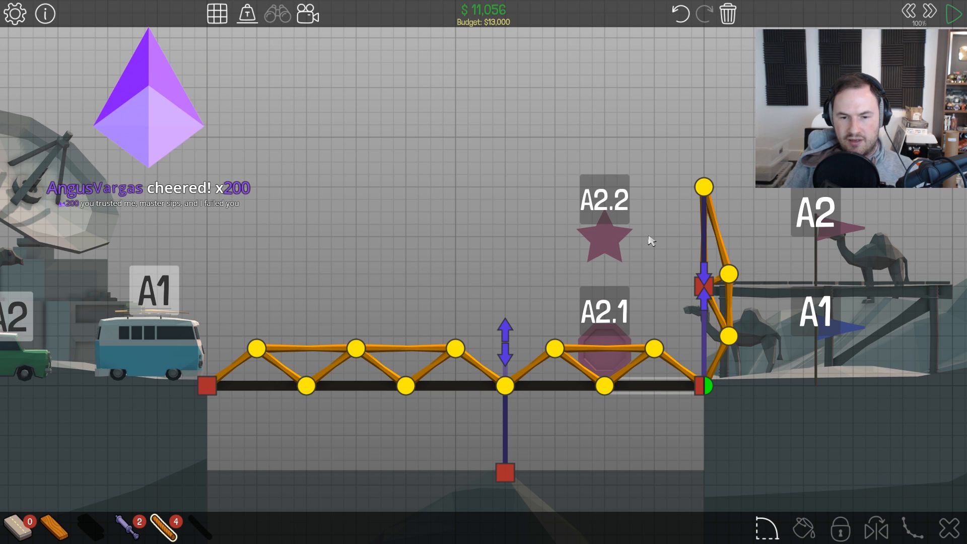
mouse_move(396, 462)
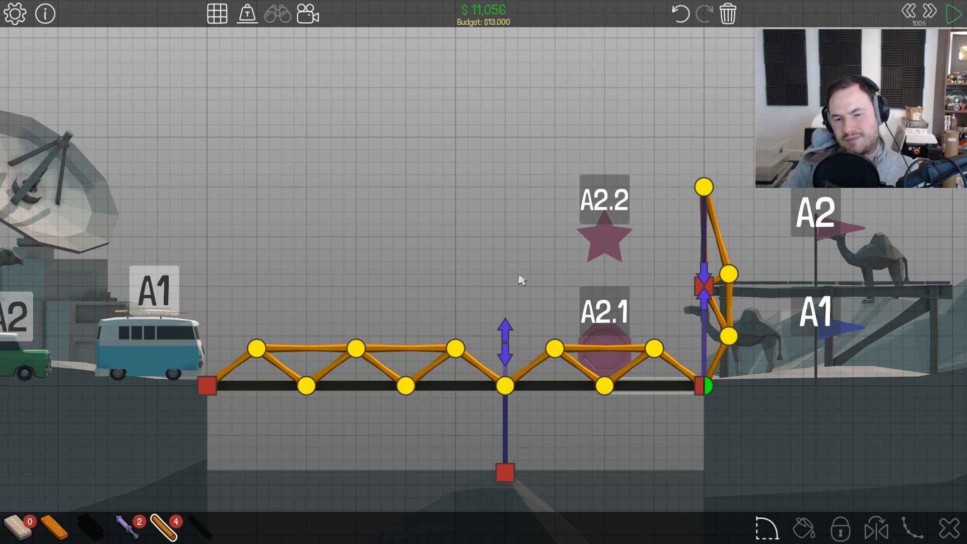
mouse_move(542, 284)
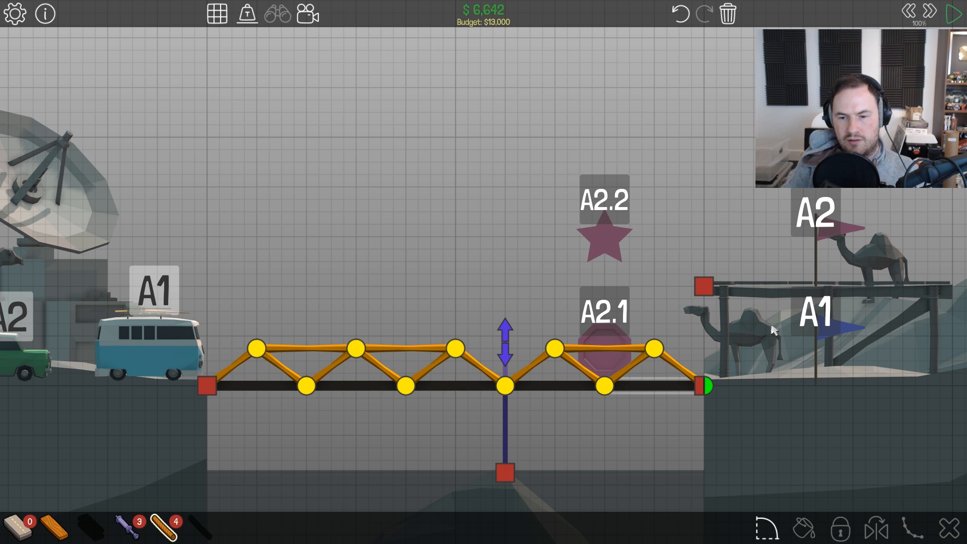
- Test the bridge without the right tower, watch it sag, and return to reshape the truss
left_click(952, 13)
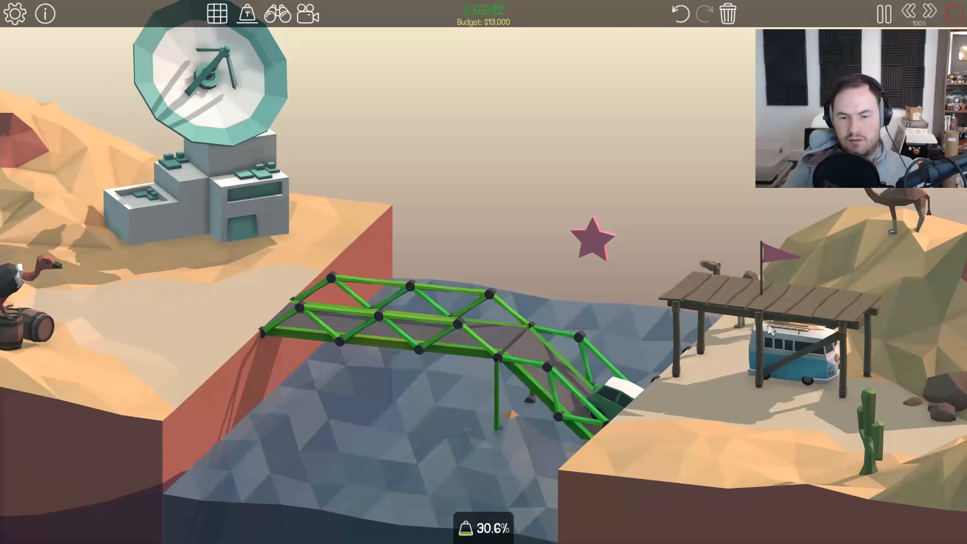
left_click(886, 13)
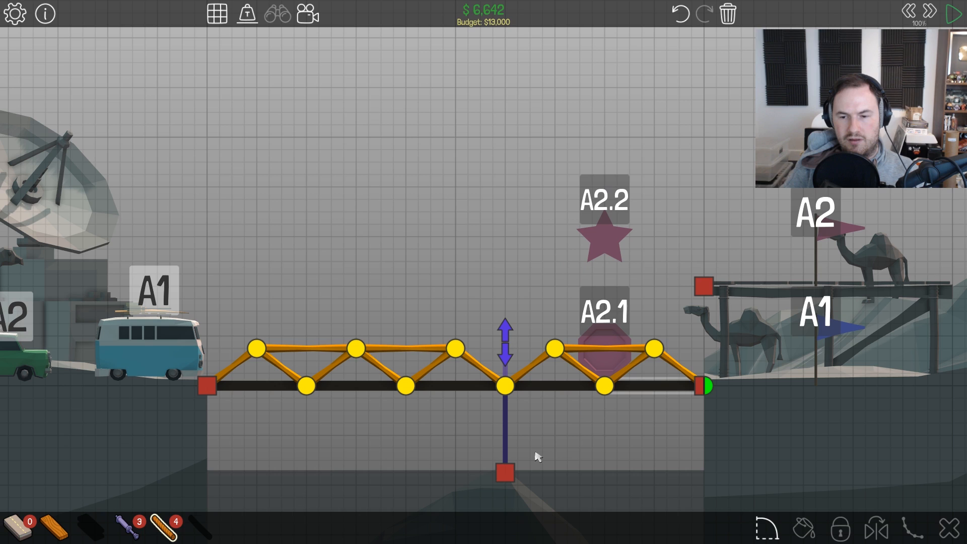
mouse_move(177, 517)
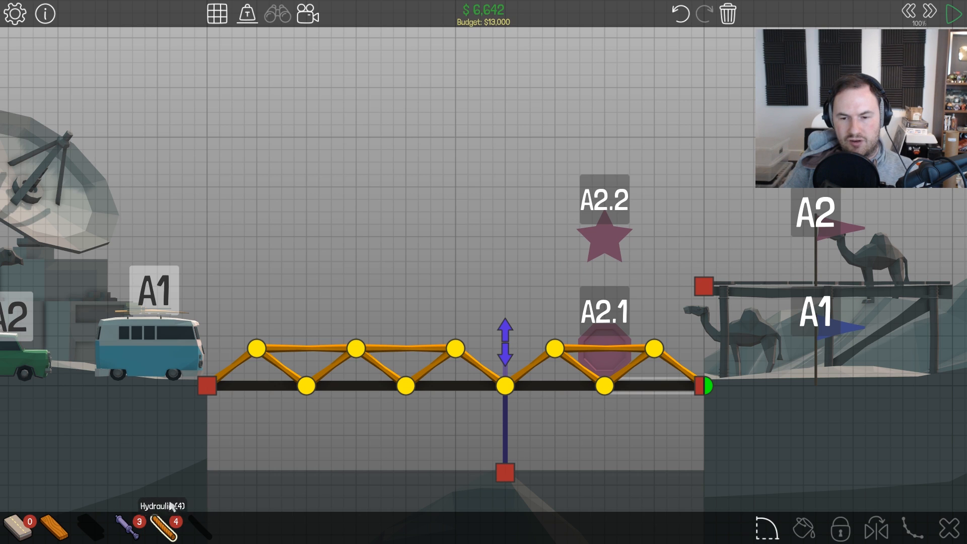
mouse_move(322, 482)
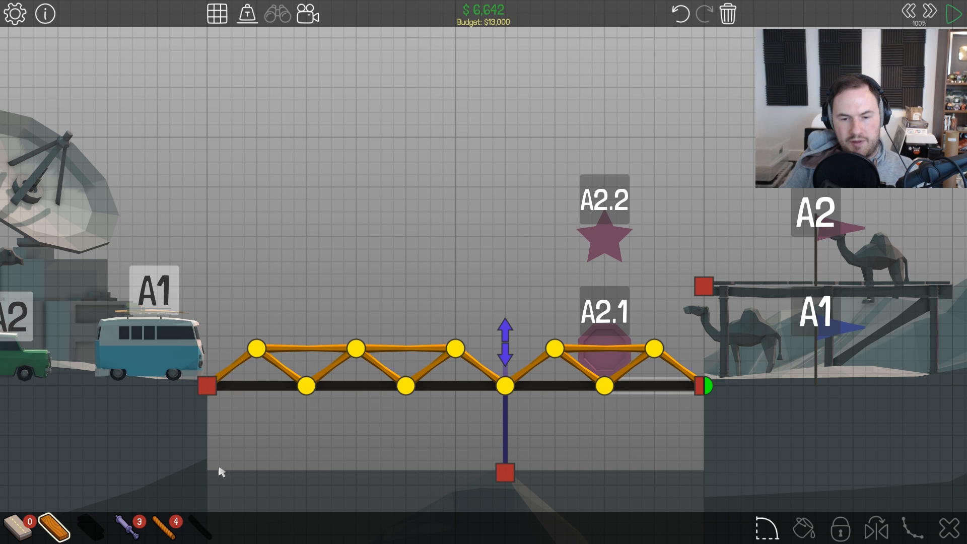
left_click(951, 11)
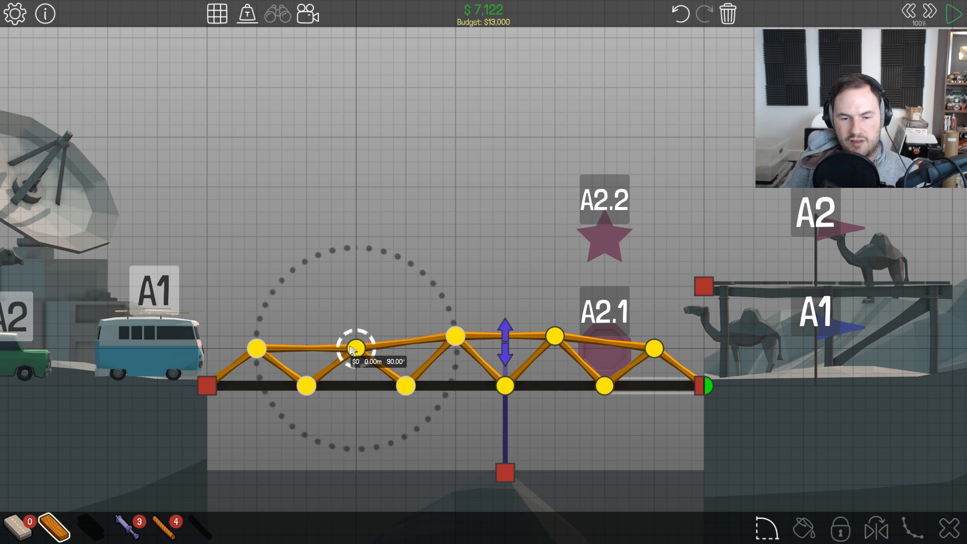
- Reposition an upper truss joint and run a quick test of the reshaped bridge
left_click_drag(352, 347, 256, 346)
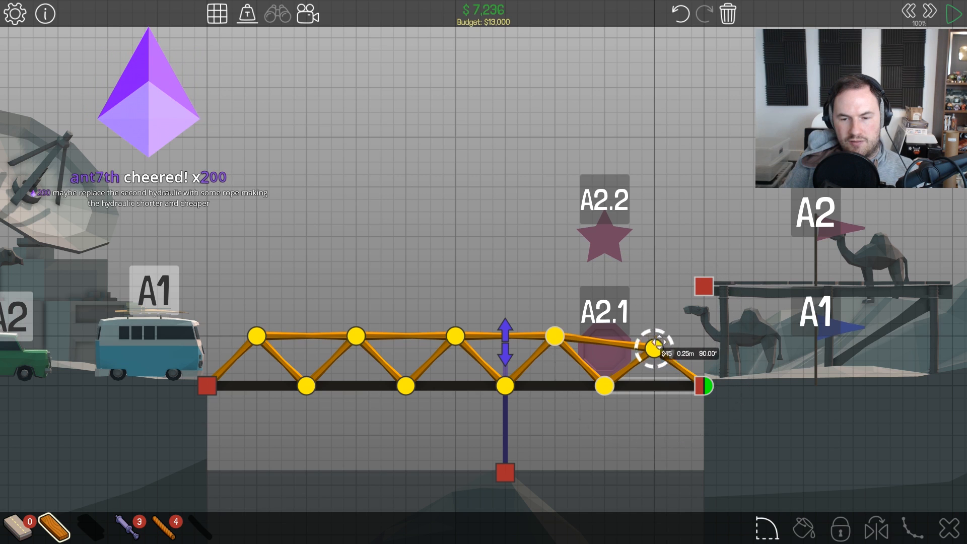
left_click(949, 11)
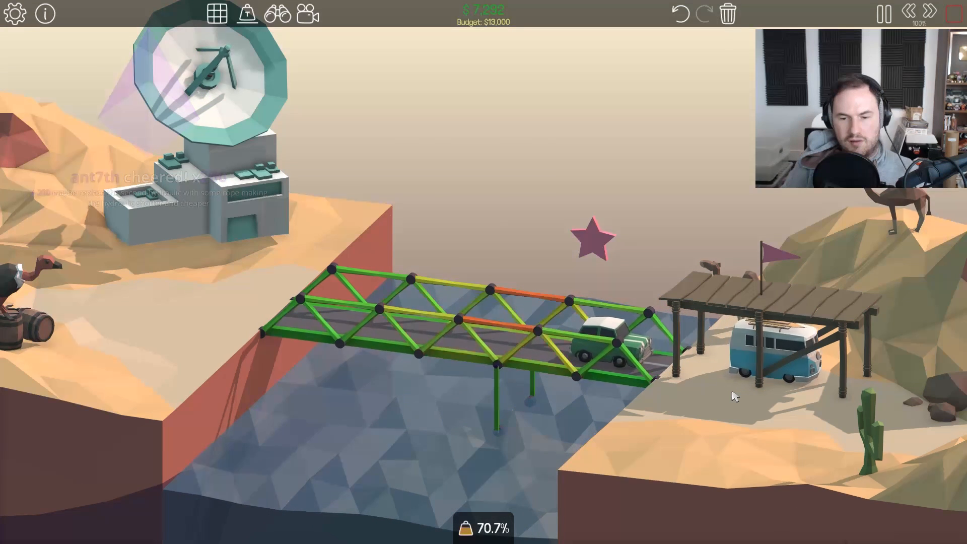
left_click(882, 12)
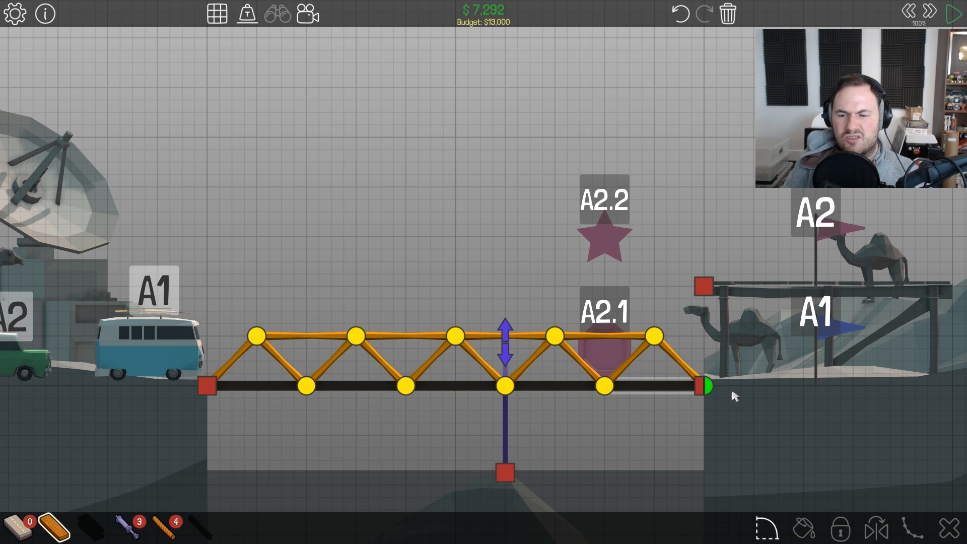
left_click(255, 337)
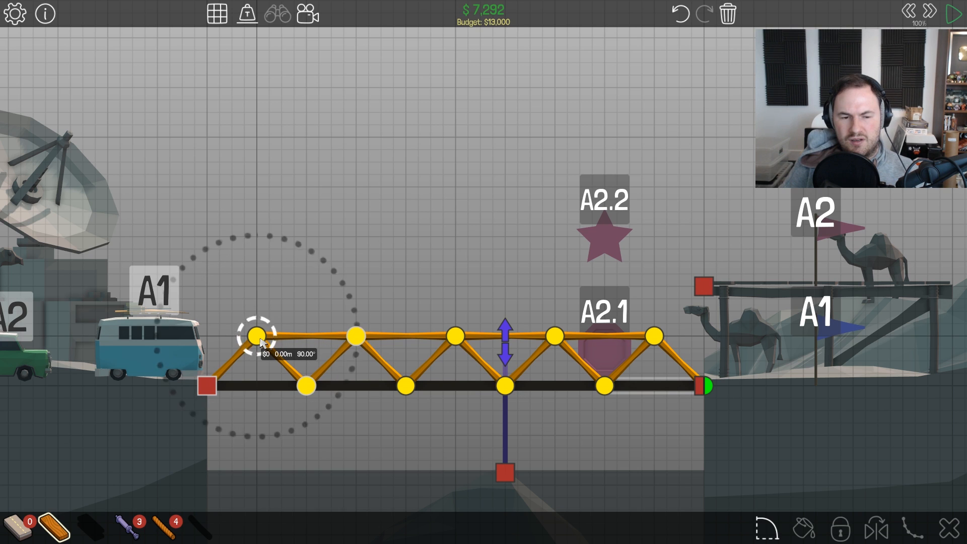
- Raise the left, second and middle top-chord joints onto the same grid line
left_click_drag(255, 338, 354, 334)
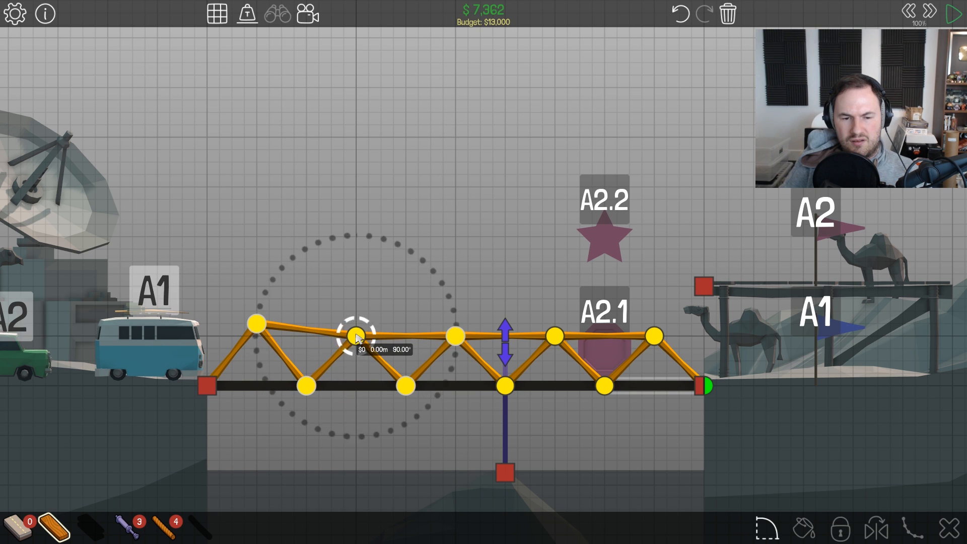
left_click_drag(356, 335, 452, 334)
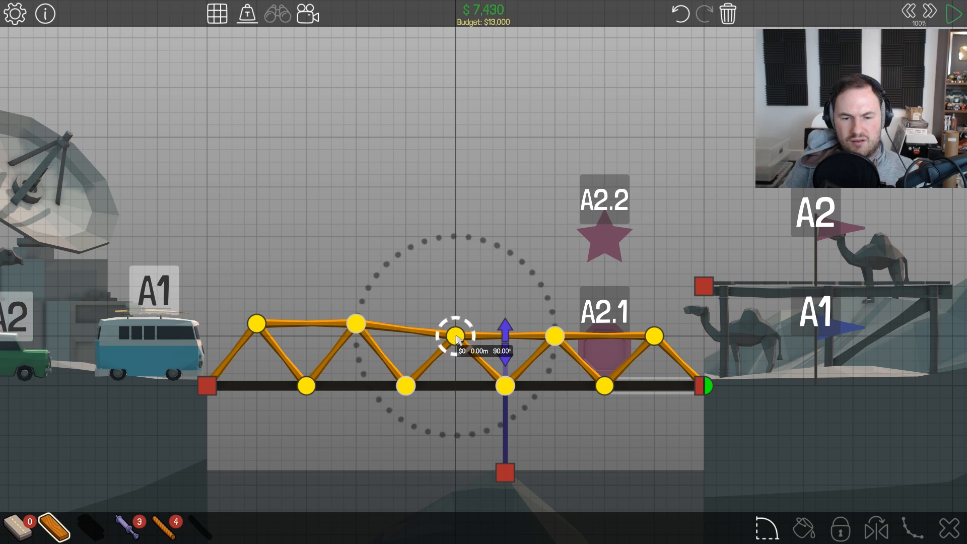
left_click_drag(453, 334, 552, 334)
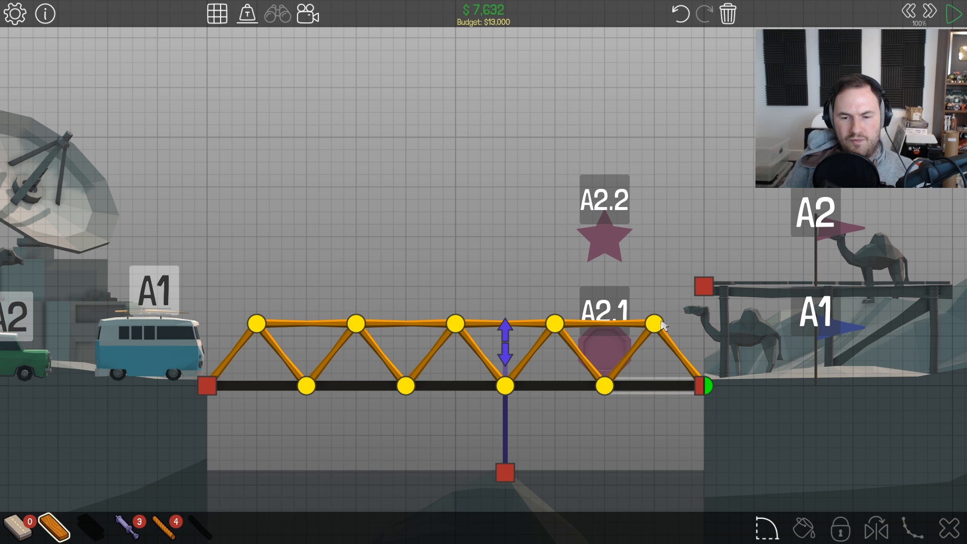
mouse_move(345, 489)
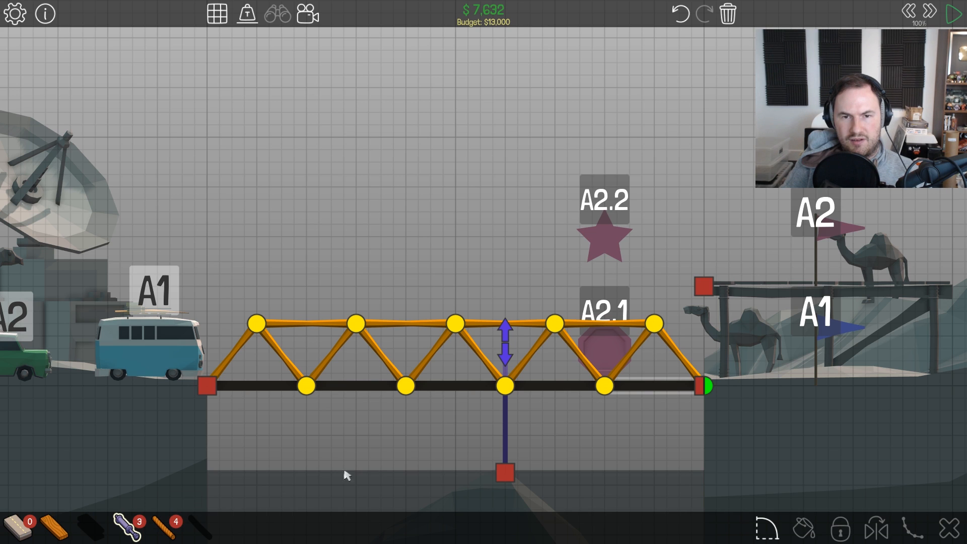
mouse_move(232, 273)
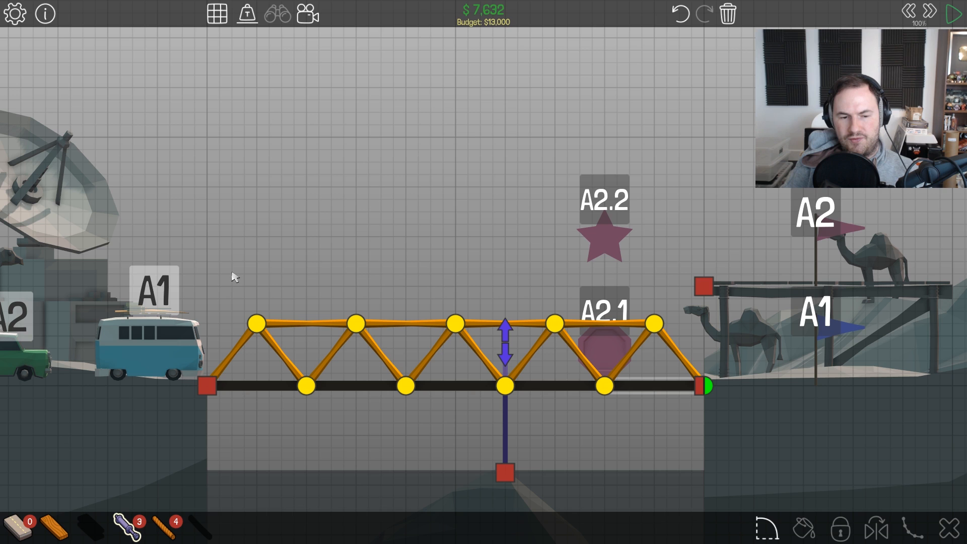
left_click(255, 322)
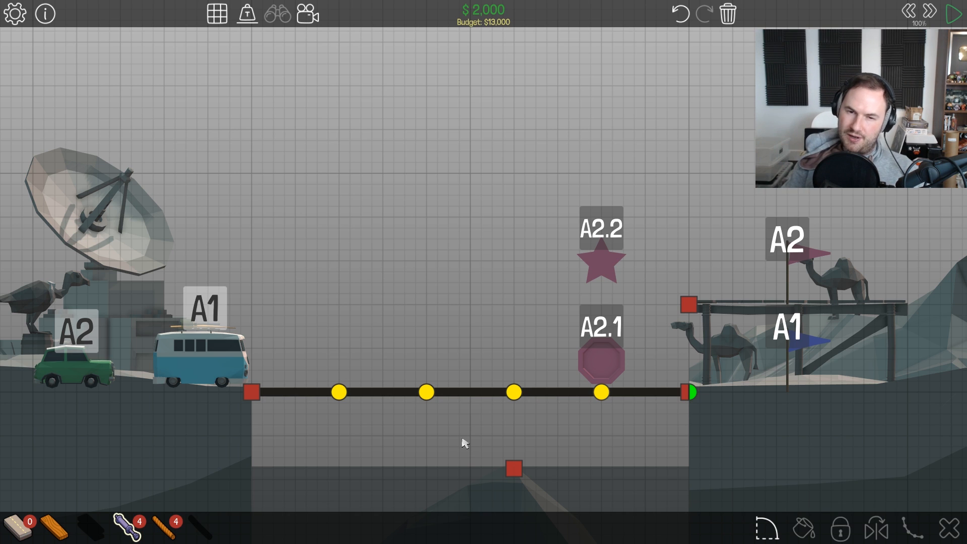
mouse_move(119, 530)
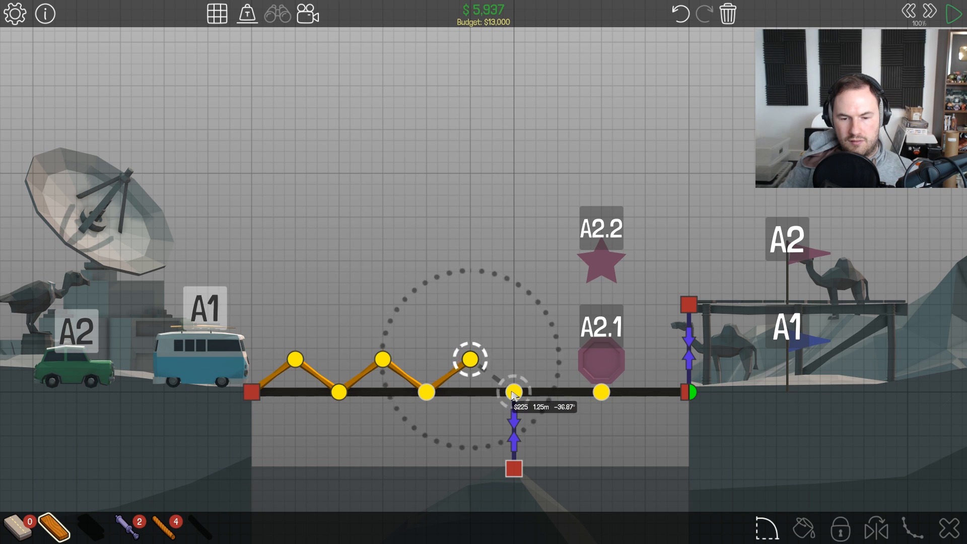
- Extend the wooden truss across the right half of the deck and start a test ($8,502)
left_click_drag(511, 391, 644, 358)
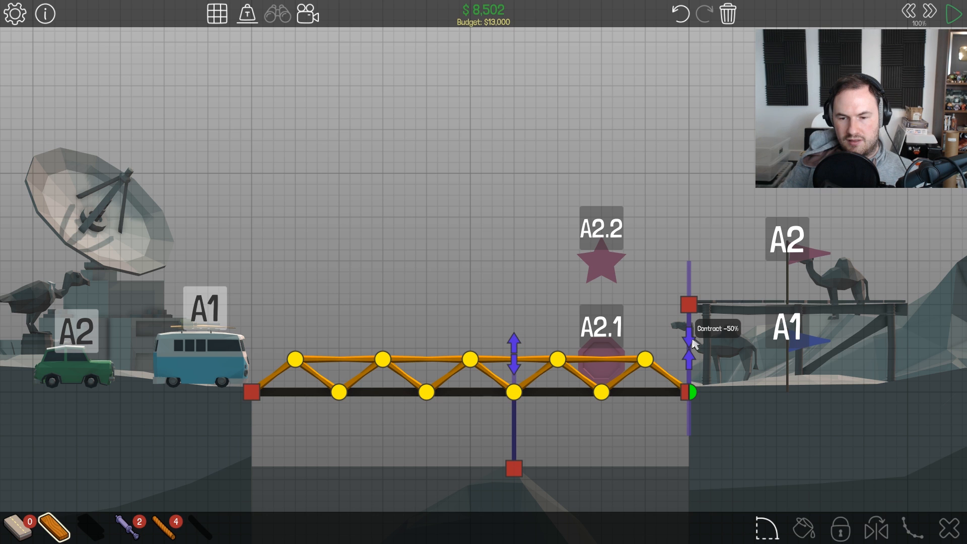
left_click(952, 13)
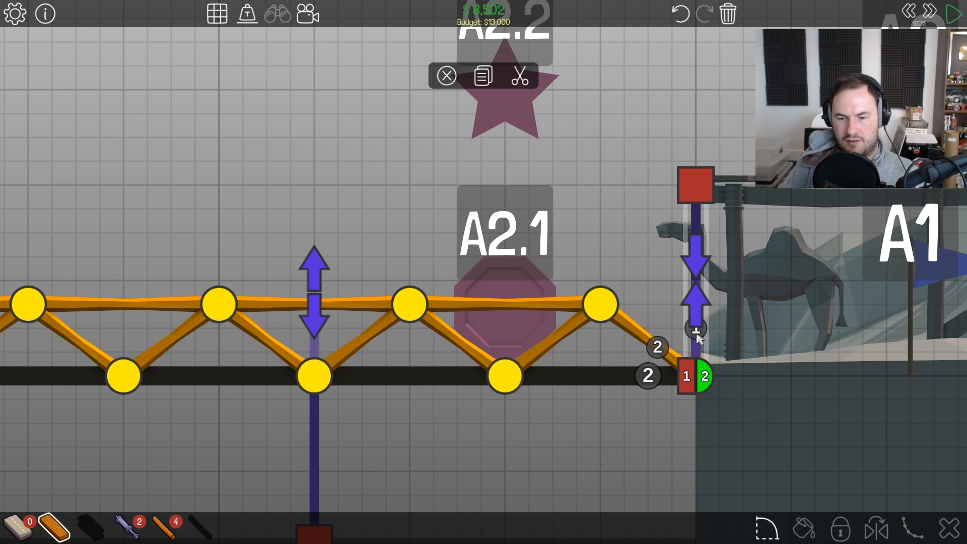
- Rework the centre hydraulic into a diagonal from the rock anchor to the deck joint right of centre
left_click(952, 12)
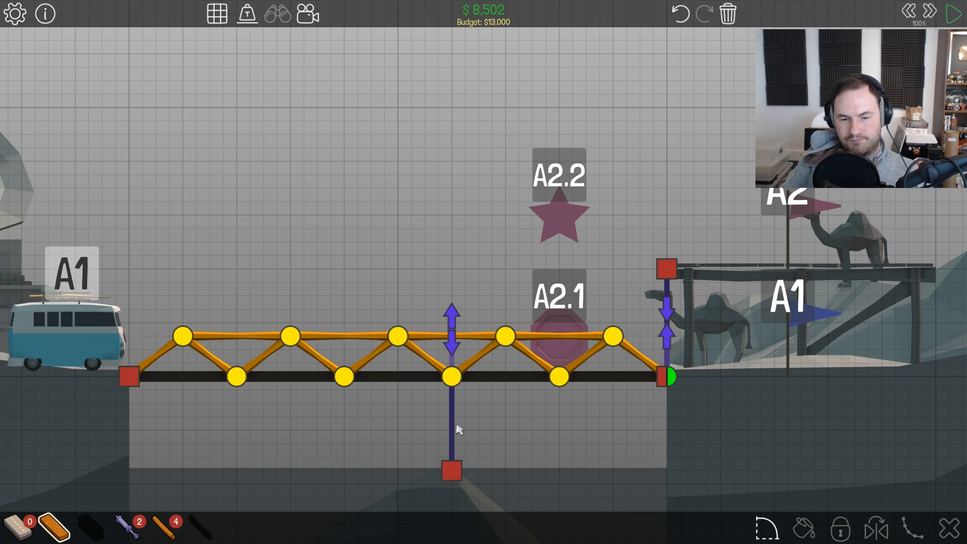
mouse_move(457, 421)
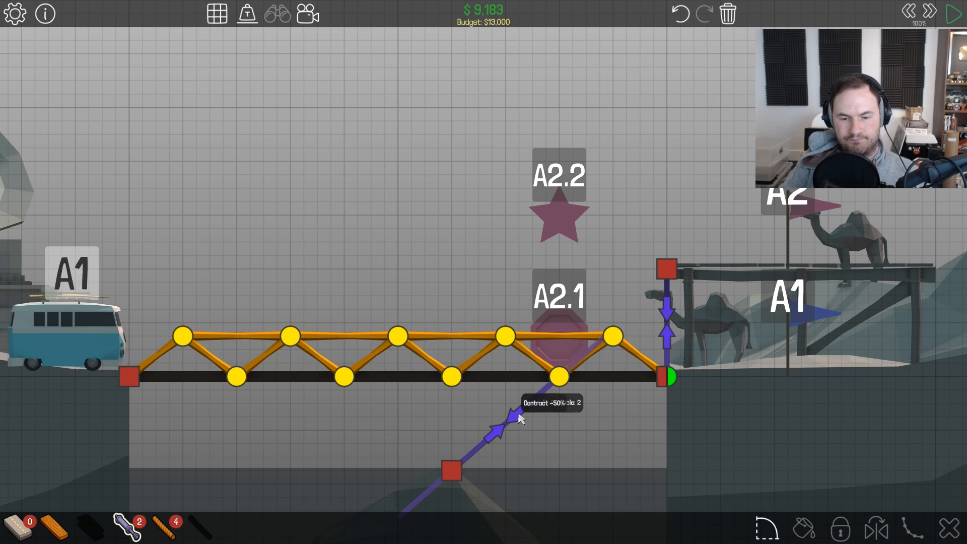
left_click(950, 12)
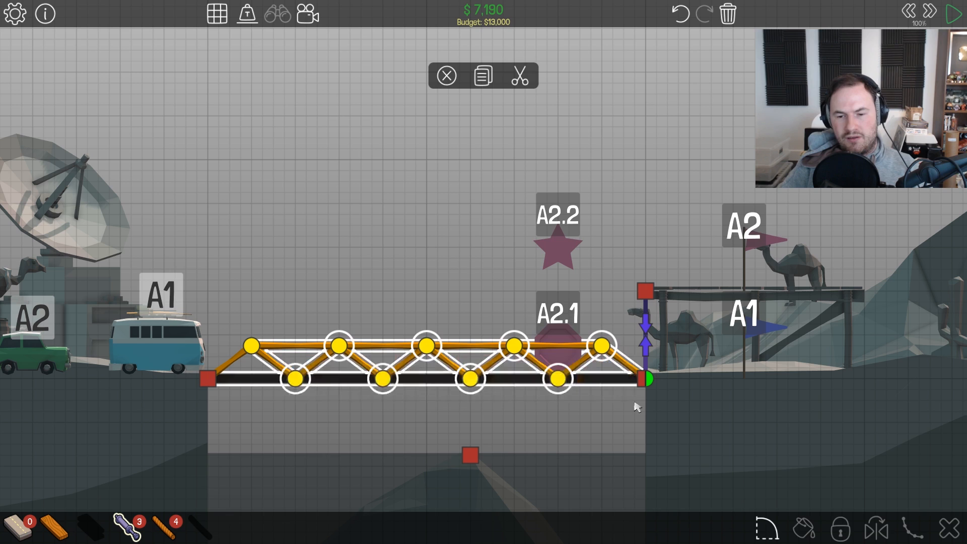
mouse_move(544, 262)
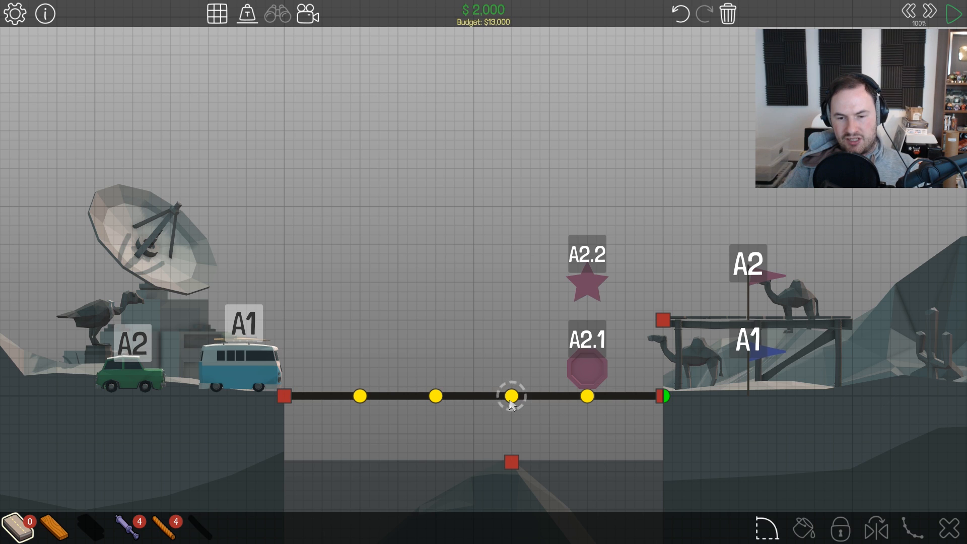
mouse_move(603, 445)
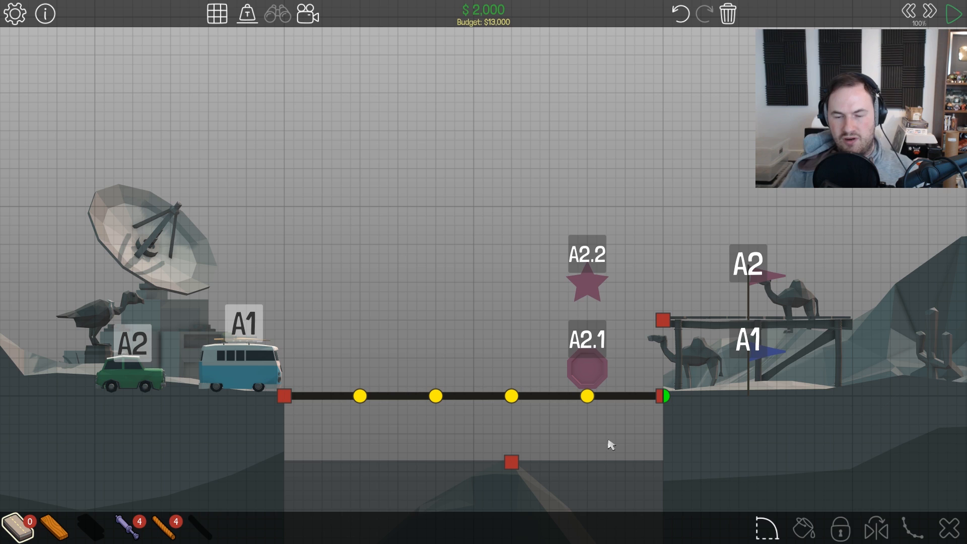
mouse_move(123, 529)
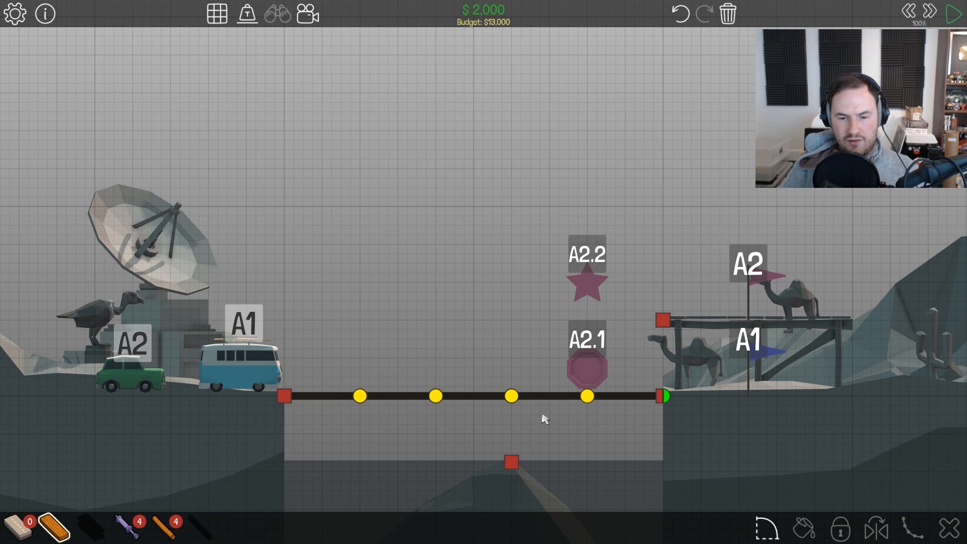
mouse_move(675, 449)
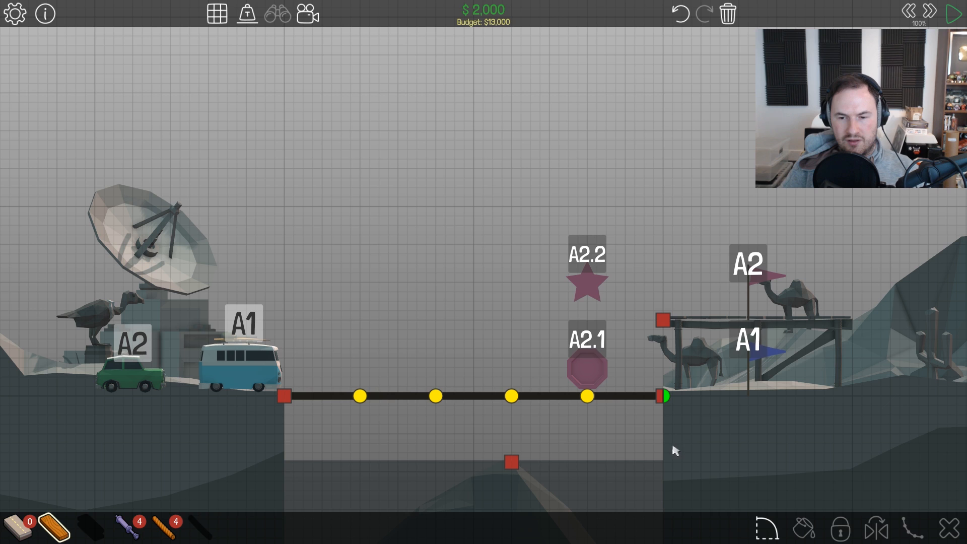
mouse_move(94, 532)
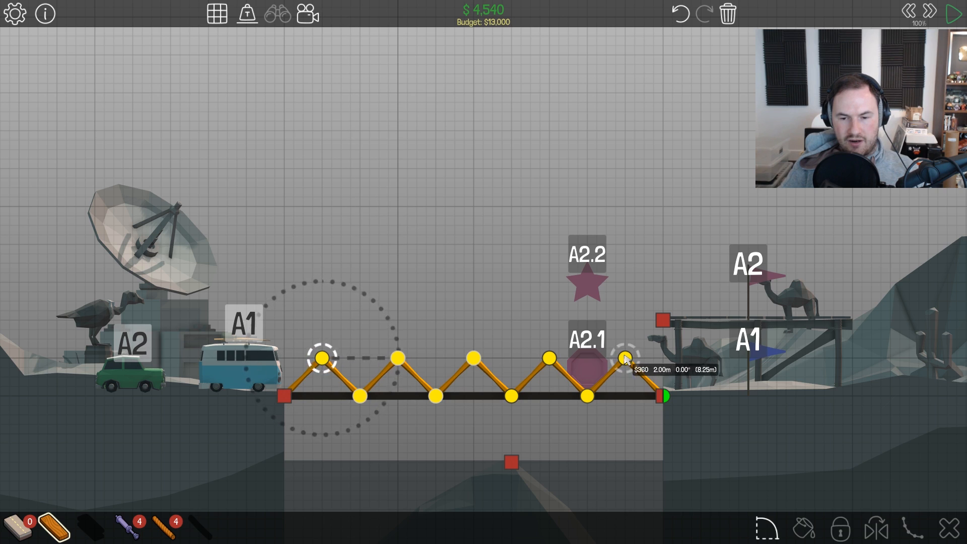
- Build a wooden V-brace from the rock anchor up to the deck centre
left_click(951, 11)
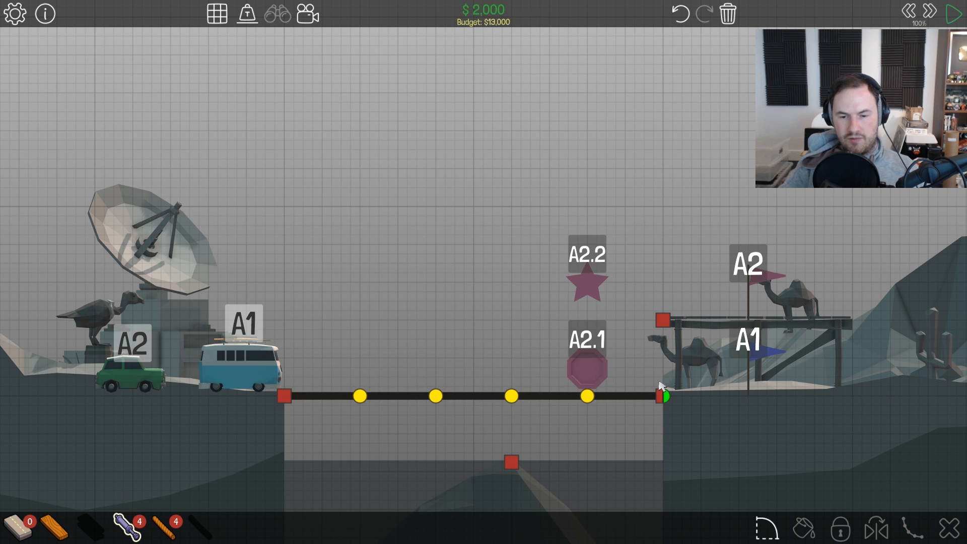
mouse_move(48, 529)
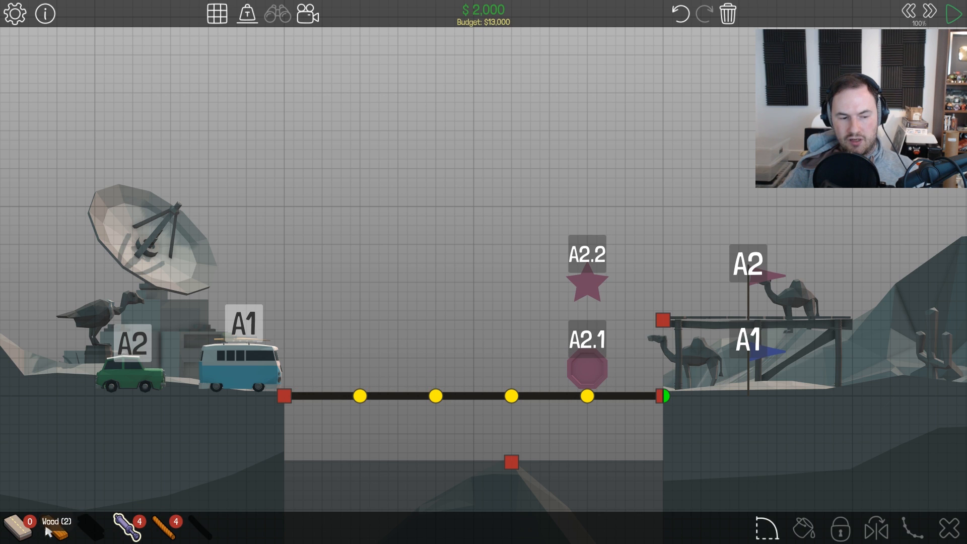
left_click_drag(512, 396, 512, 461)
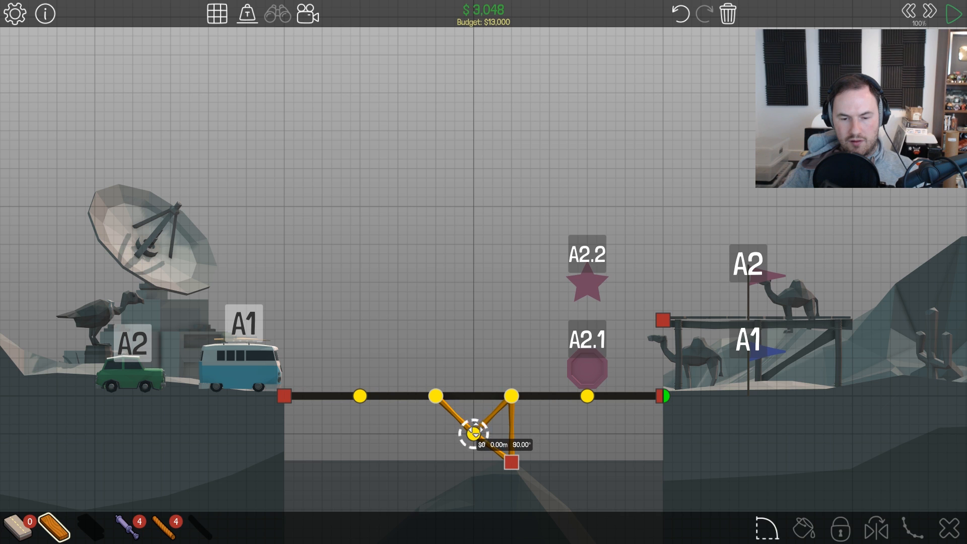
left_click_drag(471, 433, 549, 433)
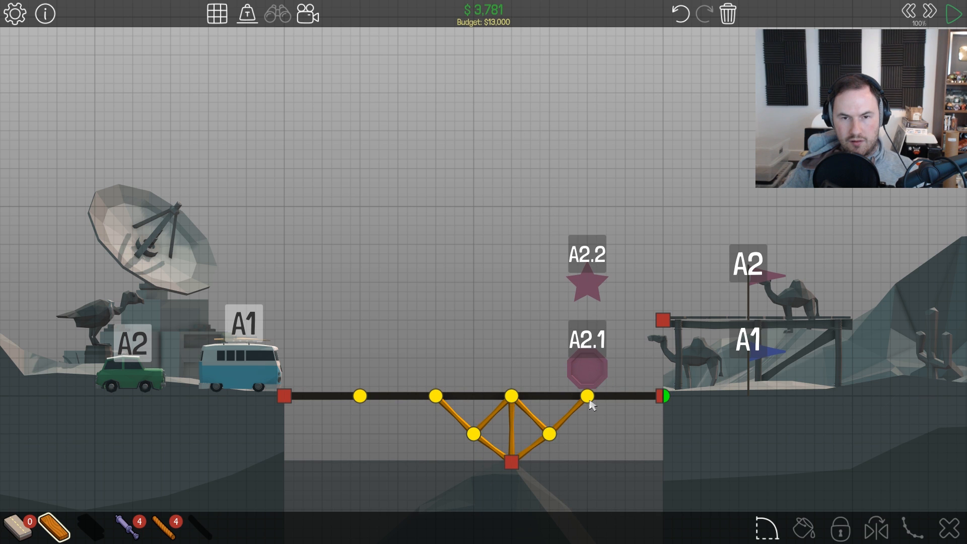
left_click(951, 12)
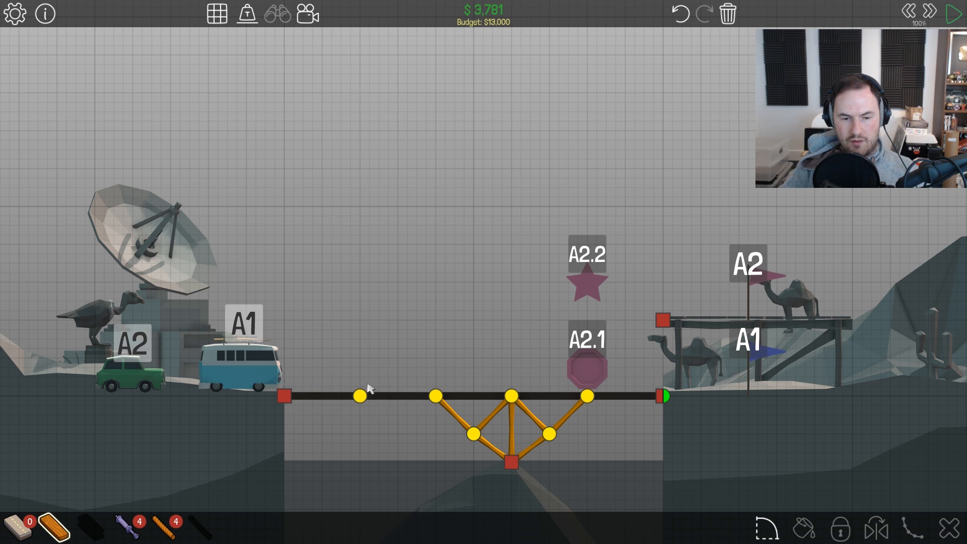
- Add a short zigzag wooden truss over the left deck to the cliff anchor
left_click_drag(363, 395, 395, 354)
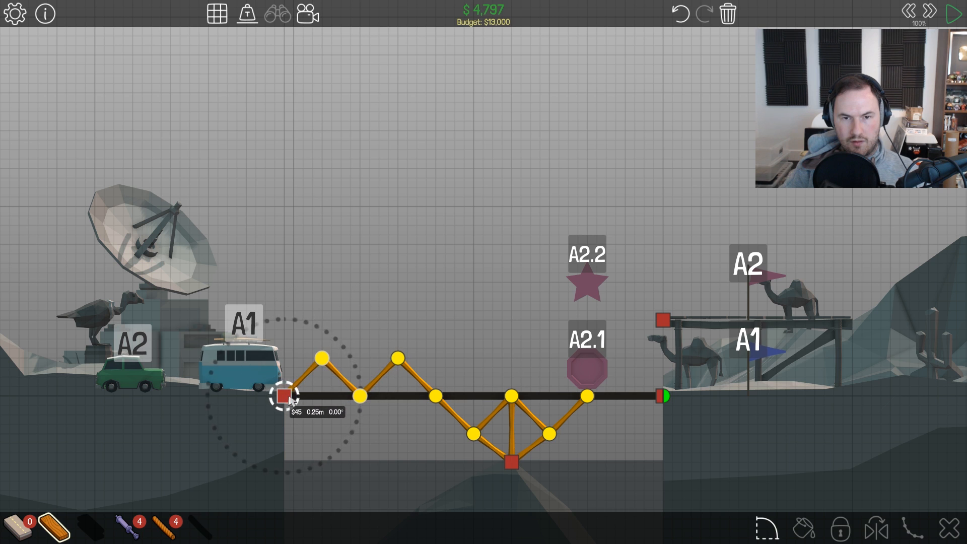
left_click(952, 11)
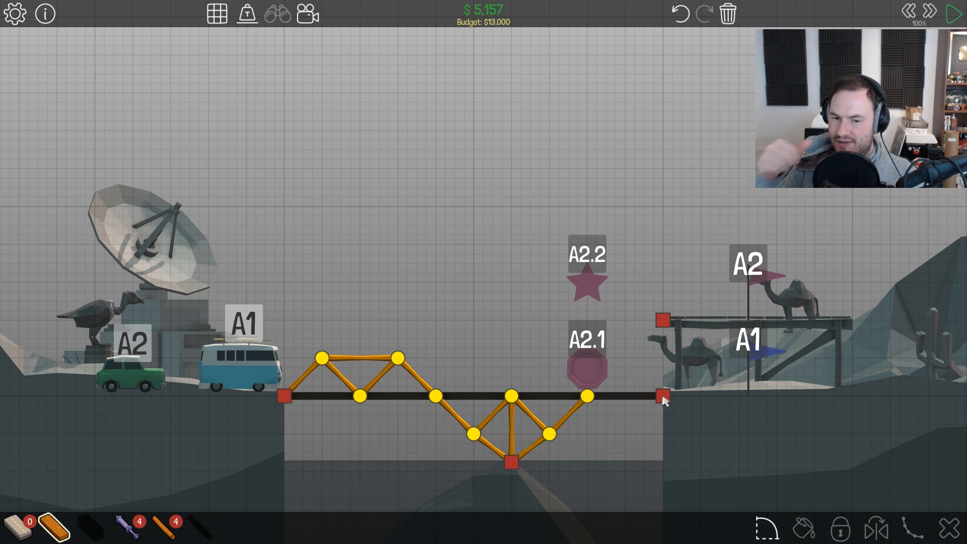
mouse_move(615, 422)
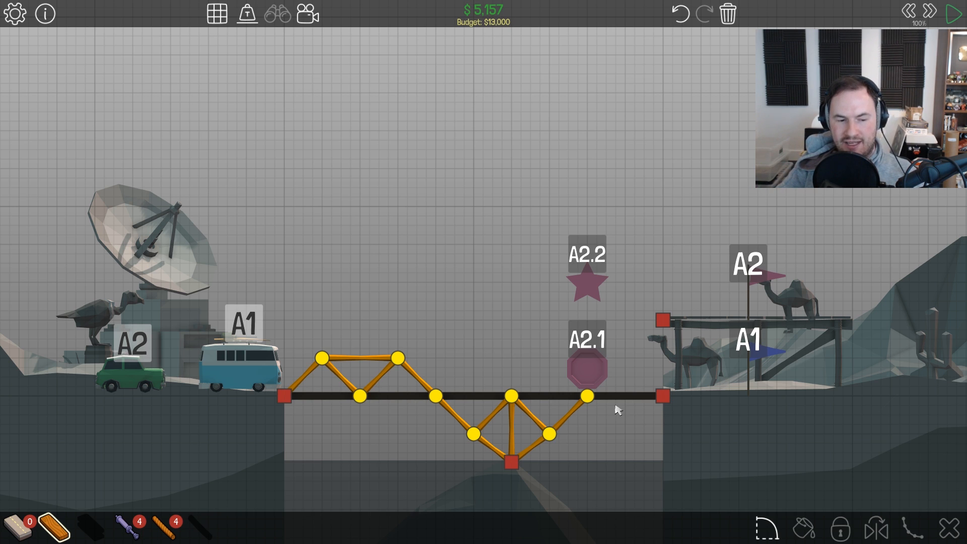
mouse_move(614, 415)
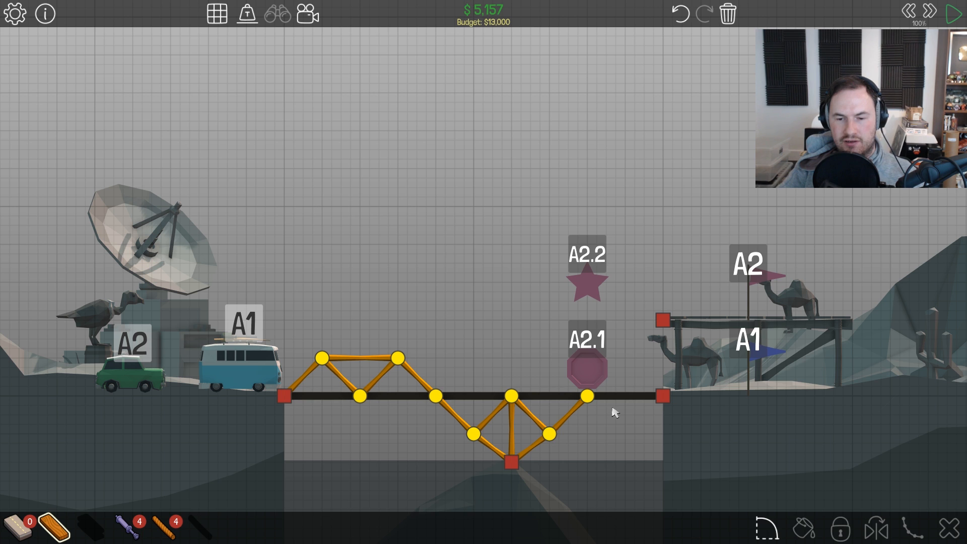
- Test-drive the V-truss bridge with a car, then return to the editor
left_click(952, 11)
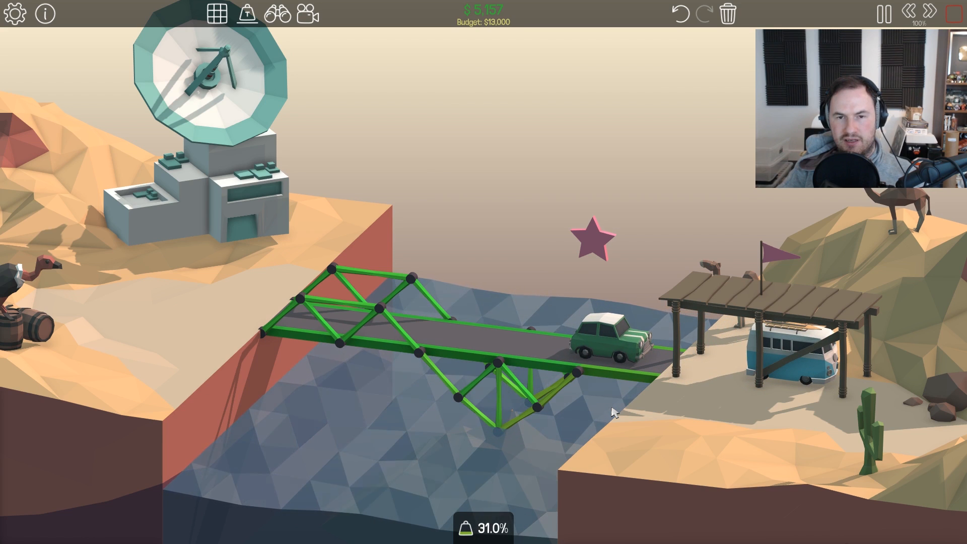
left_click(884, 12)
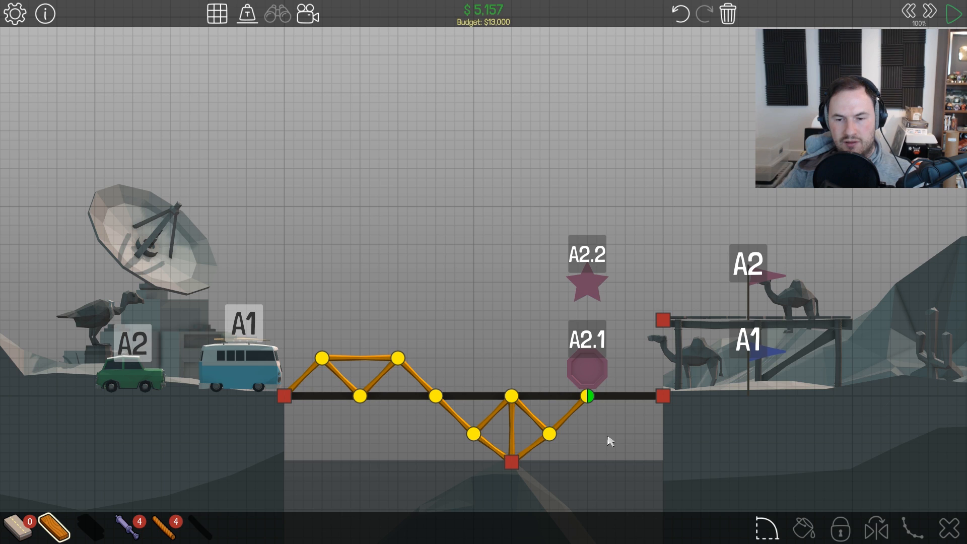
mouse_move(129, 522)
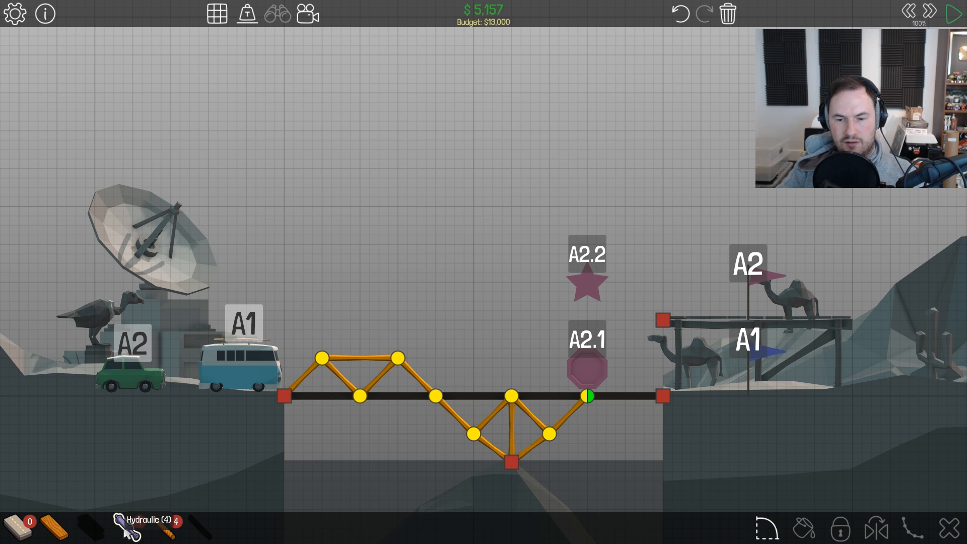
- Build a small wooden brace over the right deck down to the right cliff anchor
left_click(52, 525)
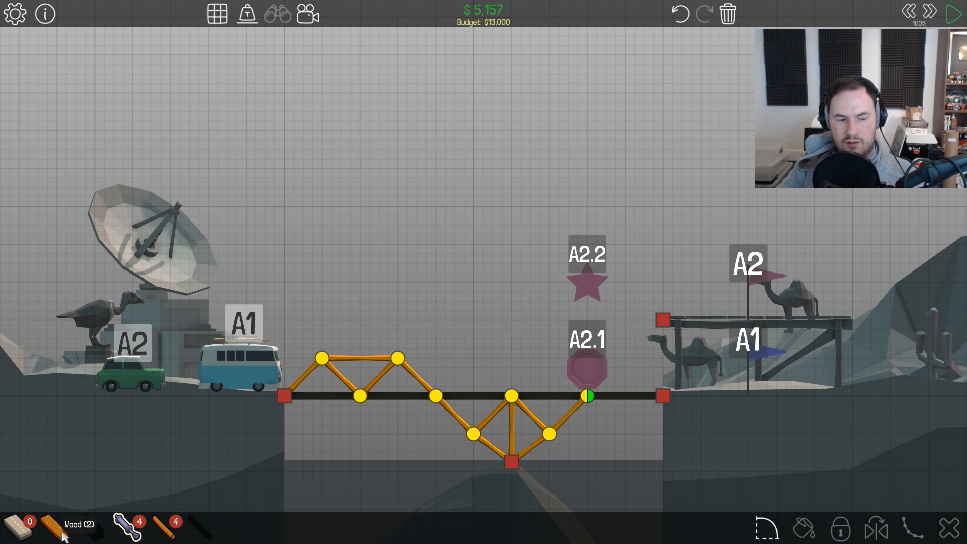
left_click_drag(584, 397, 627, 358)
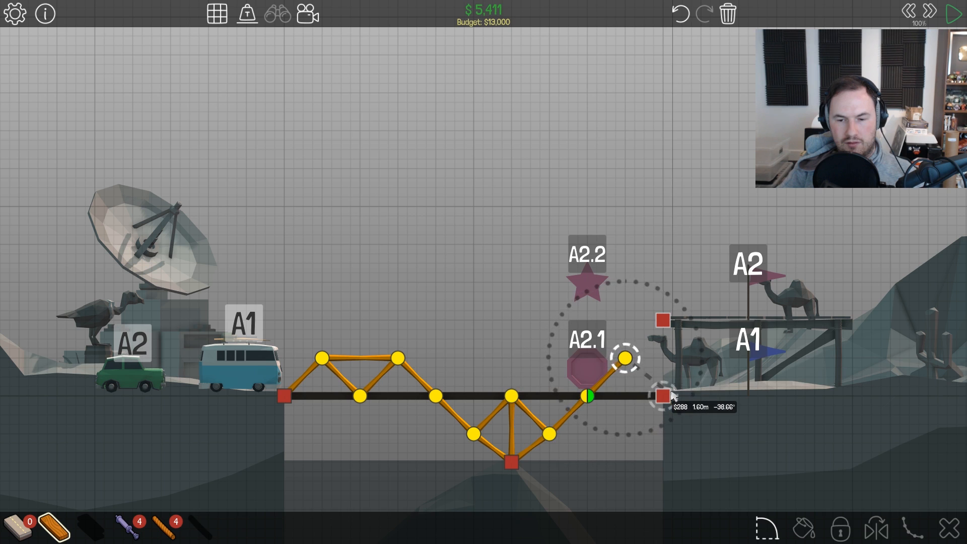
left_click_drag(624, 359, 658, 394)
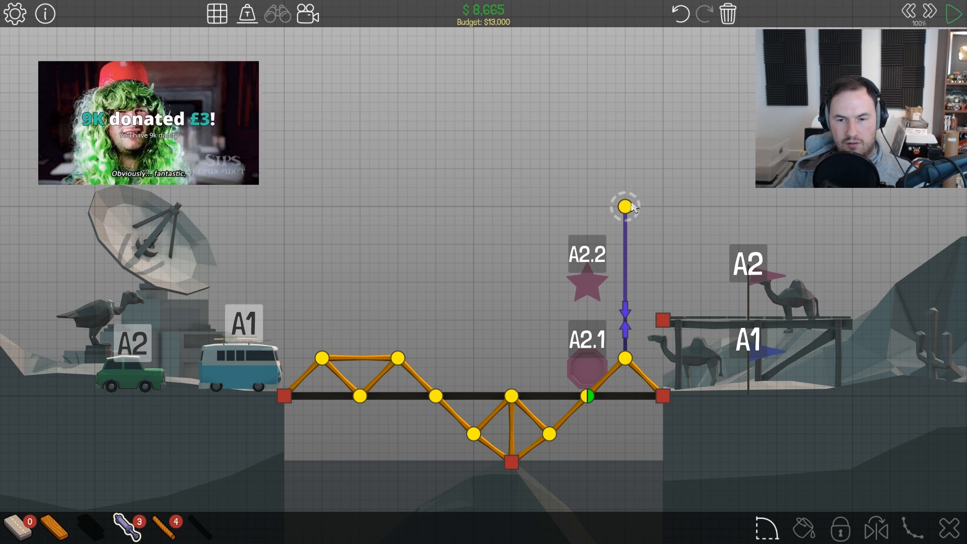
- Shorten the hydraulic to sit just above the brace, tie it to the upper anchor, and test
left_click_drag(622, 206, 623, 290)
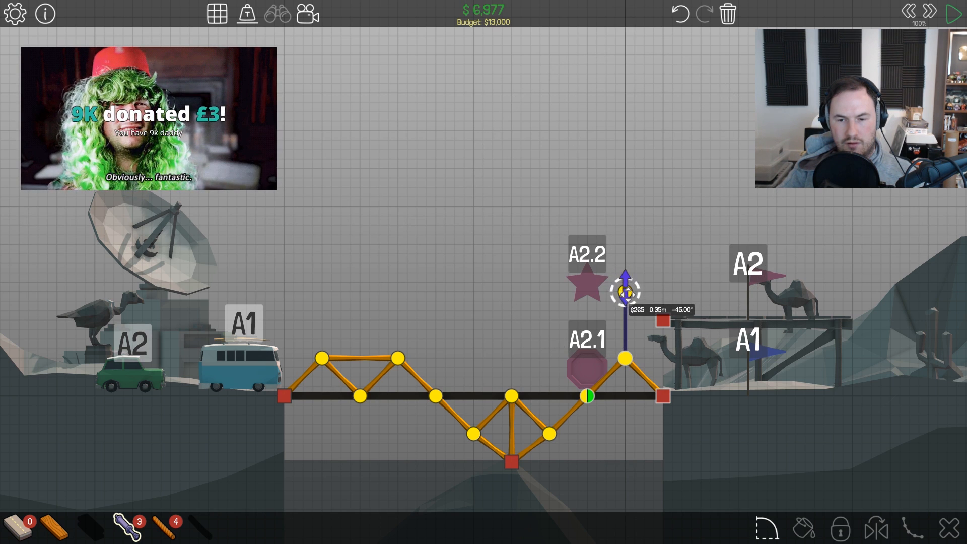
left_click_drag(624, 290, 624, 317)
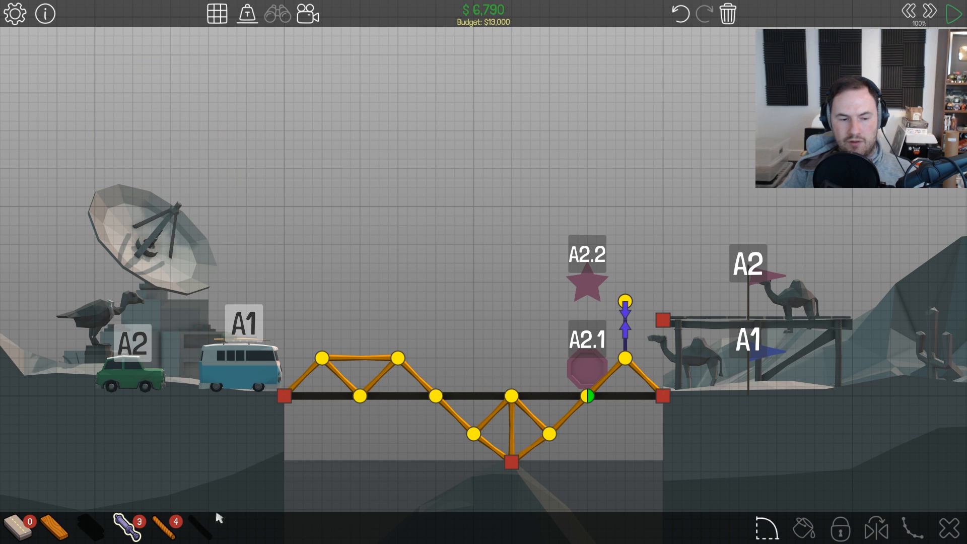
mouse_move(56, 534)
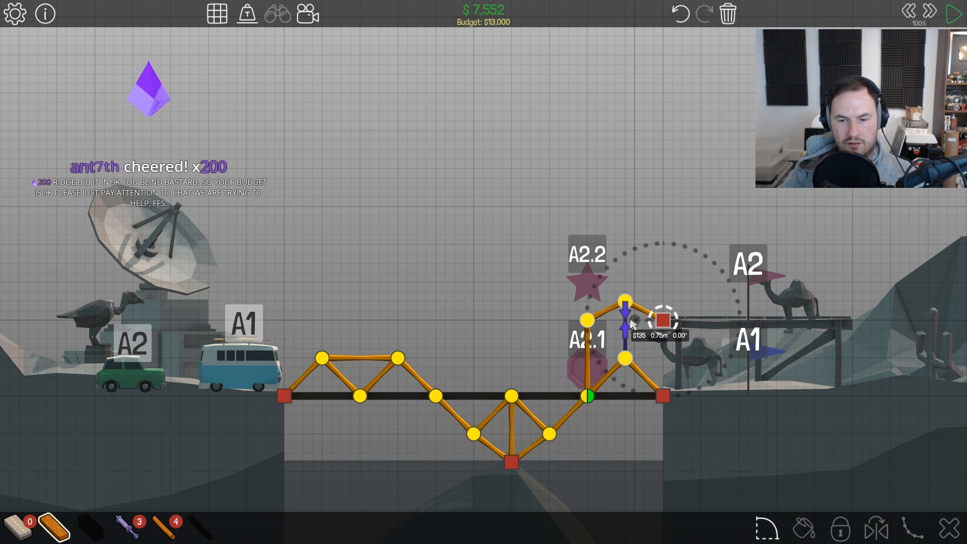
left_click_drag(662, 319, 583, 318)
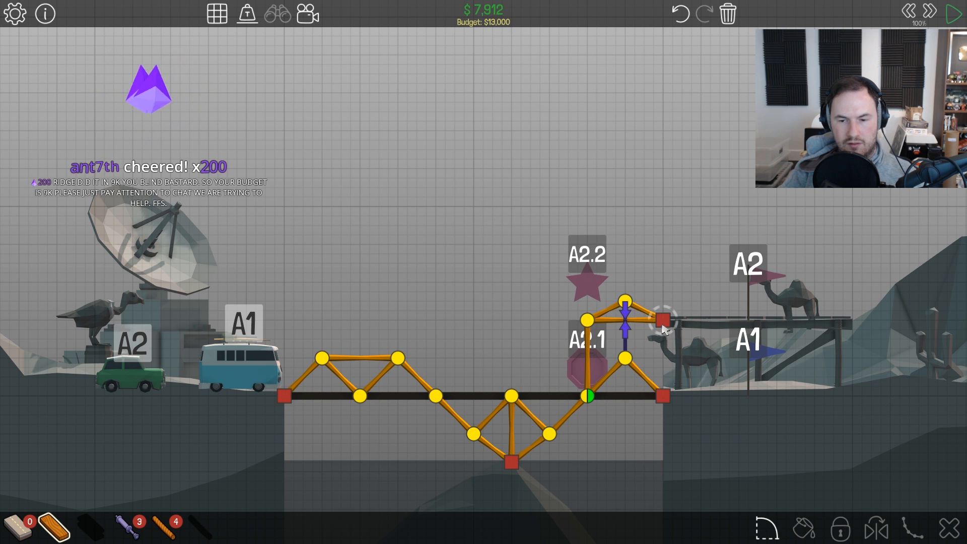
left_click(952, 12)
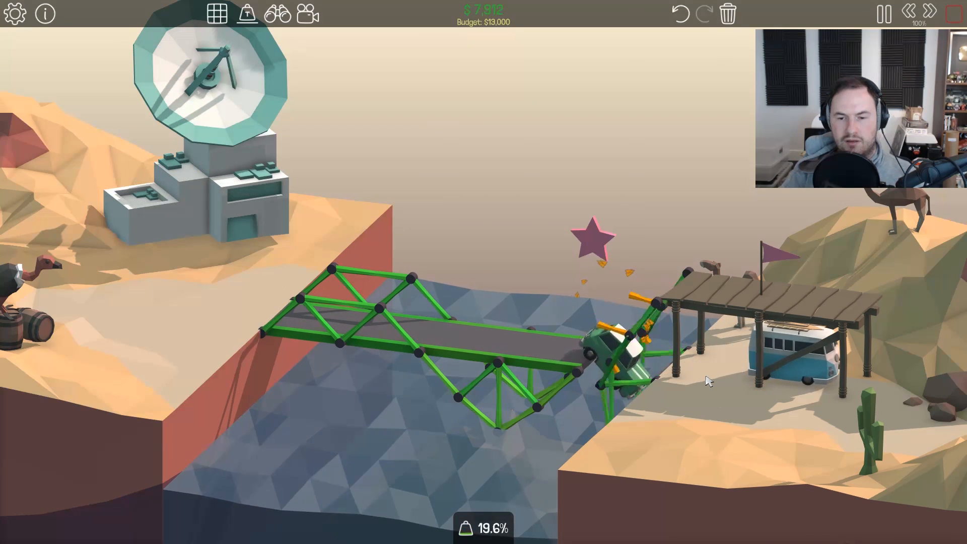
- Stop the test, rerun the same design once more, then stop again
left_click(882, 13)
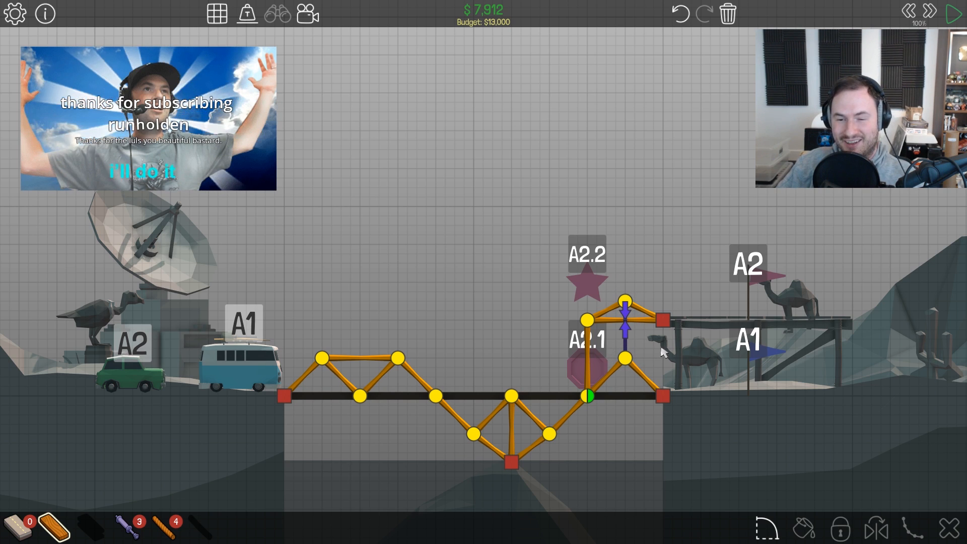
left_click(951, 11)
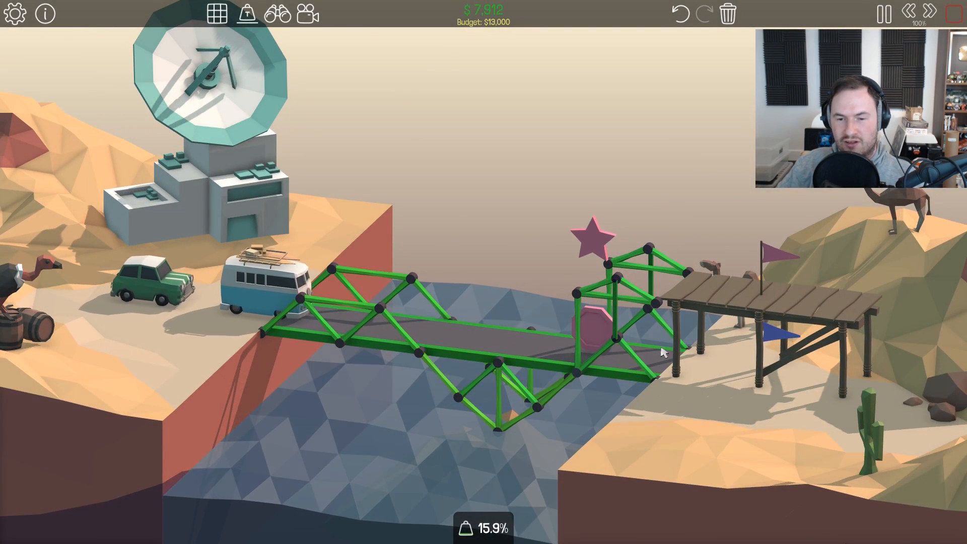
left_click(883, 13)
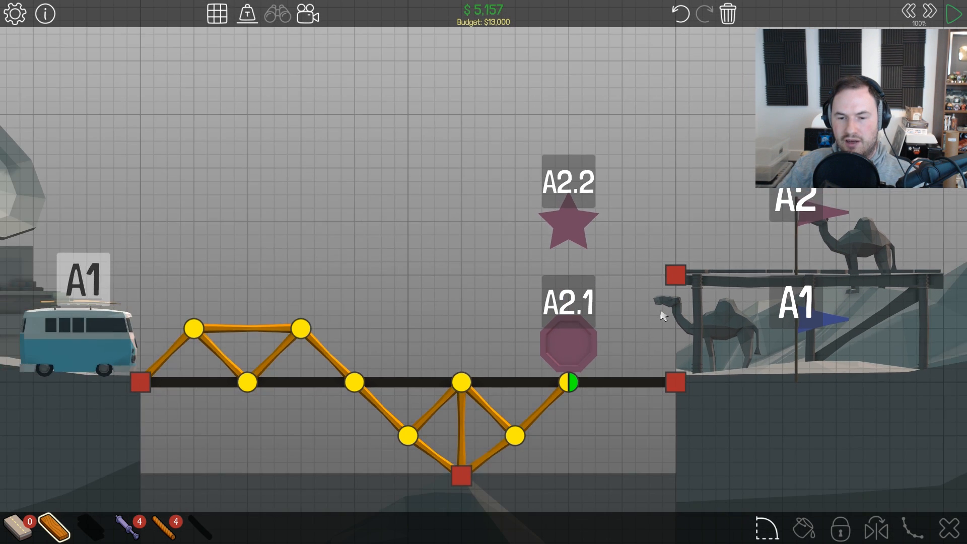
- Run the simulation on the design without the right-end lift section
left_click(953, 11)
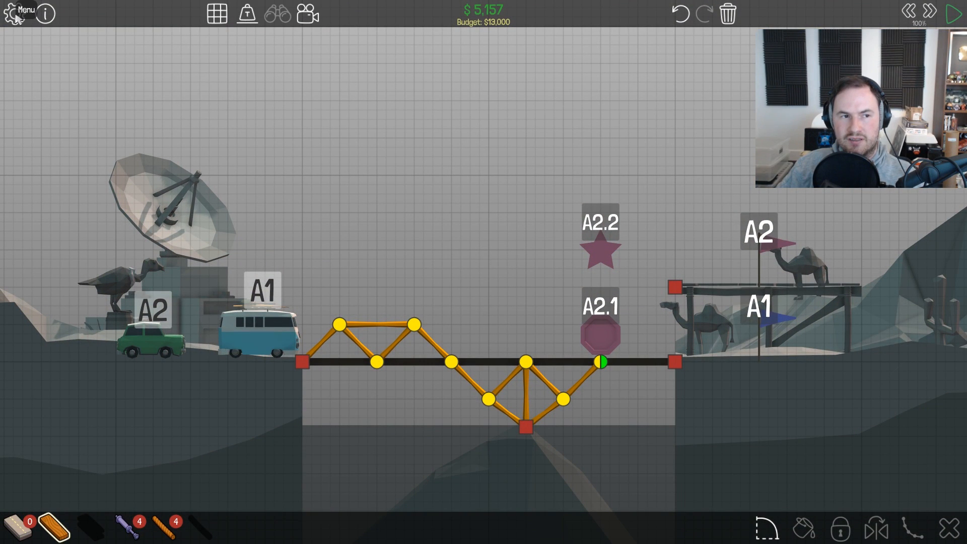
- Review the level's details and goals, then dismiss them
left_click(45, 14)
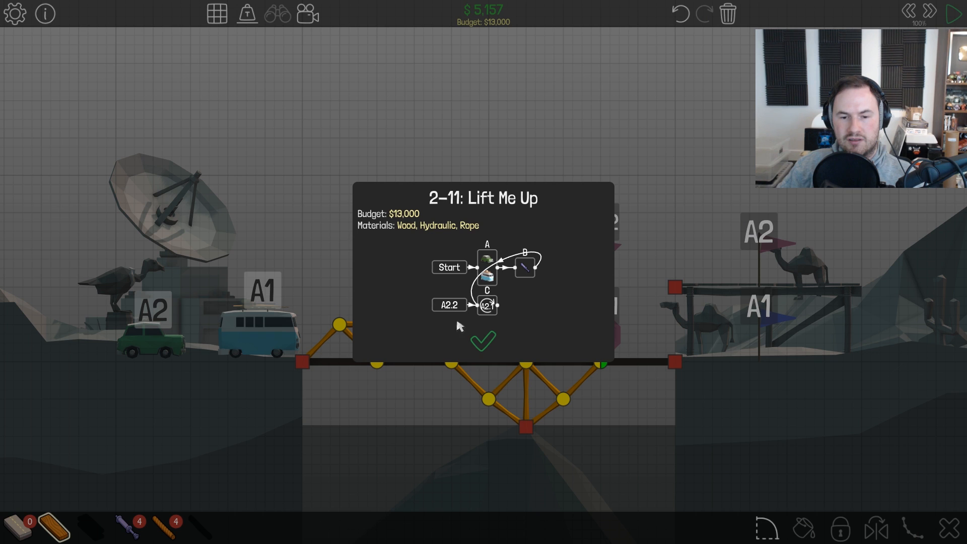
left_click(482, 342)
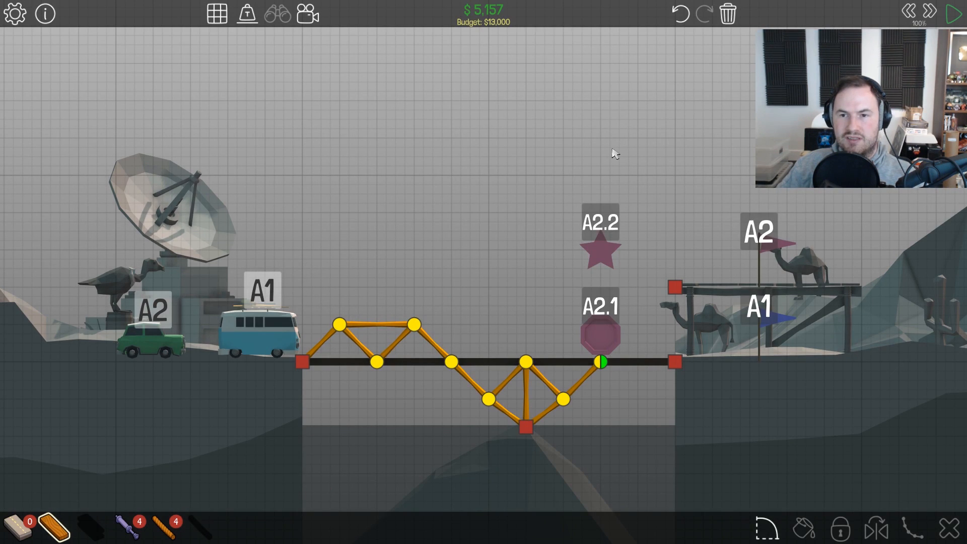
mouse_move(670, 166)
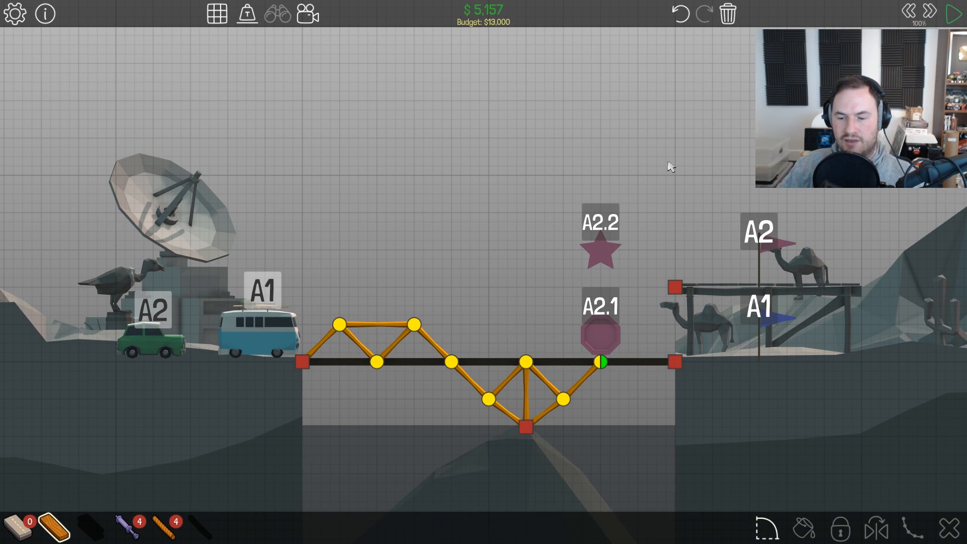
- Exit the level via the menu and confirm, restarting Lift Me Up with a bare deck
left_click(16, 14)
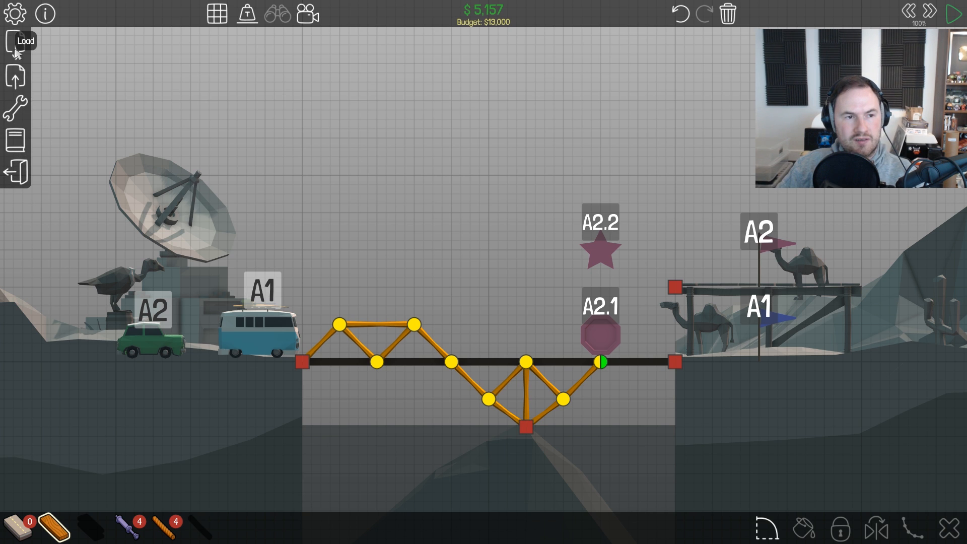
left_click(16, 173)
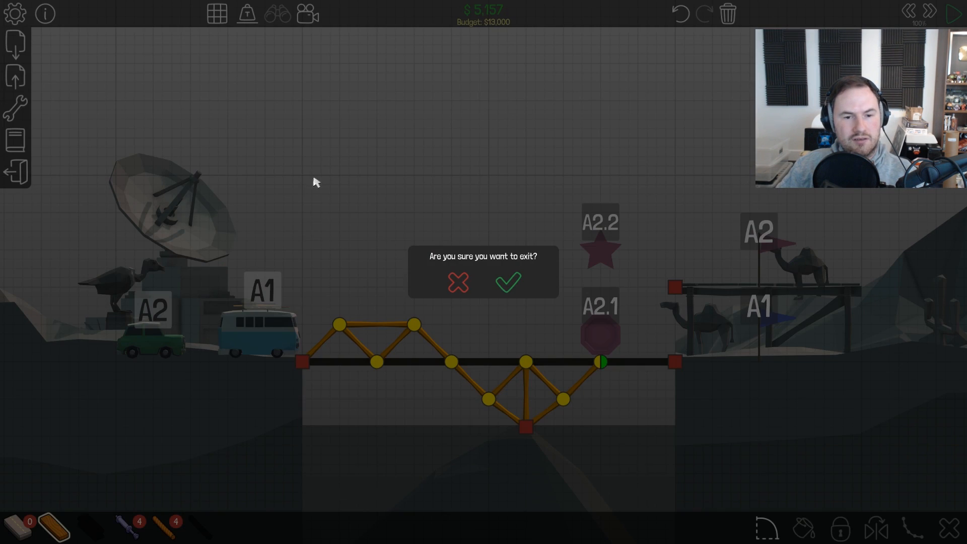
left_click(457, 282)
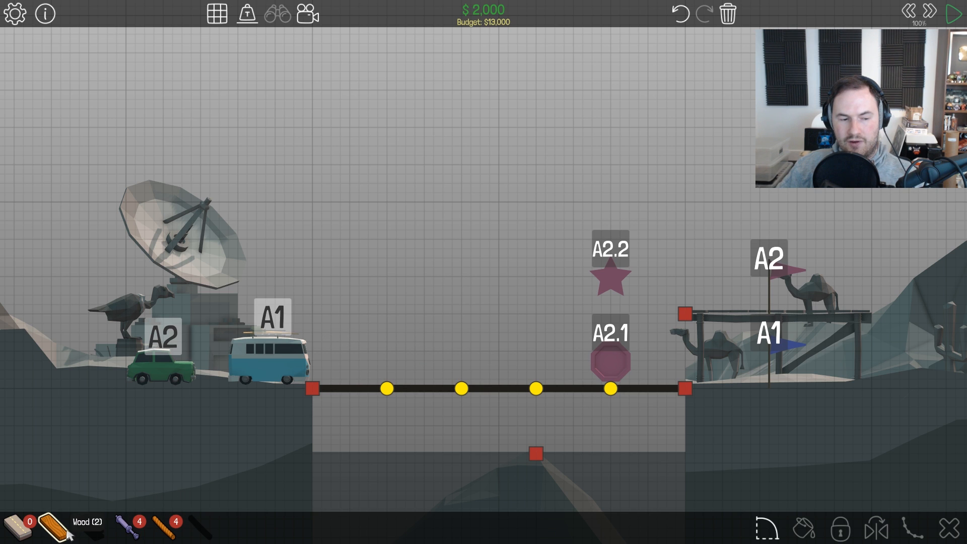
- Draw the wooden Warren truss zigzags and level top chord over the road deck
left_click_drag(388, 388, 348, 334)
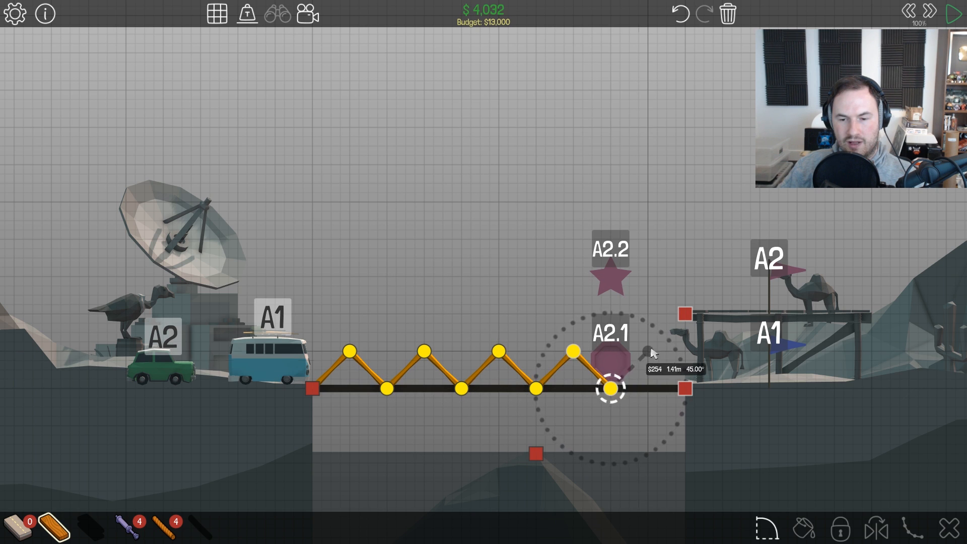
left_click_drag(610, 387, 683, 386)
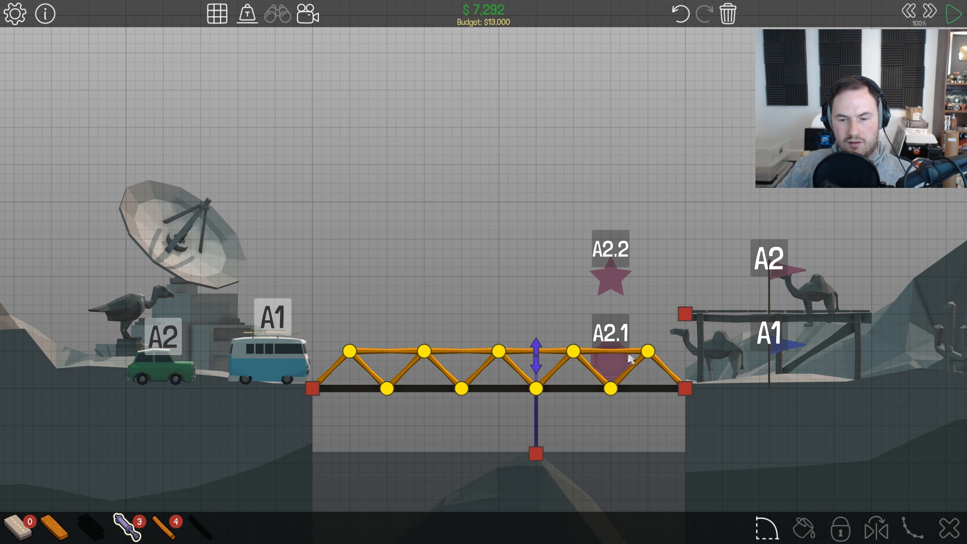
- Test the truss, then swap the centre hydraulic for a right-end piston to the upper anchor
left_click(949, 12)
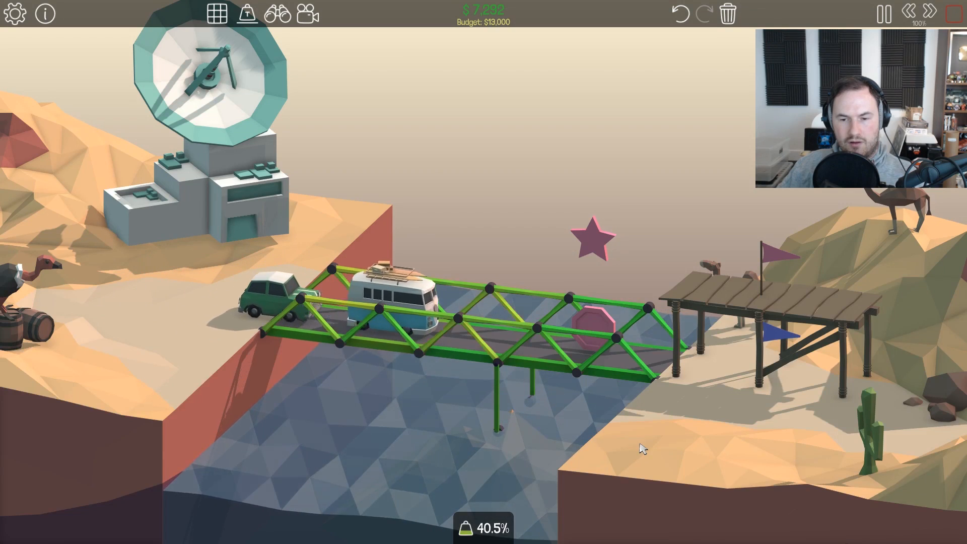
left_click(882, 11)
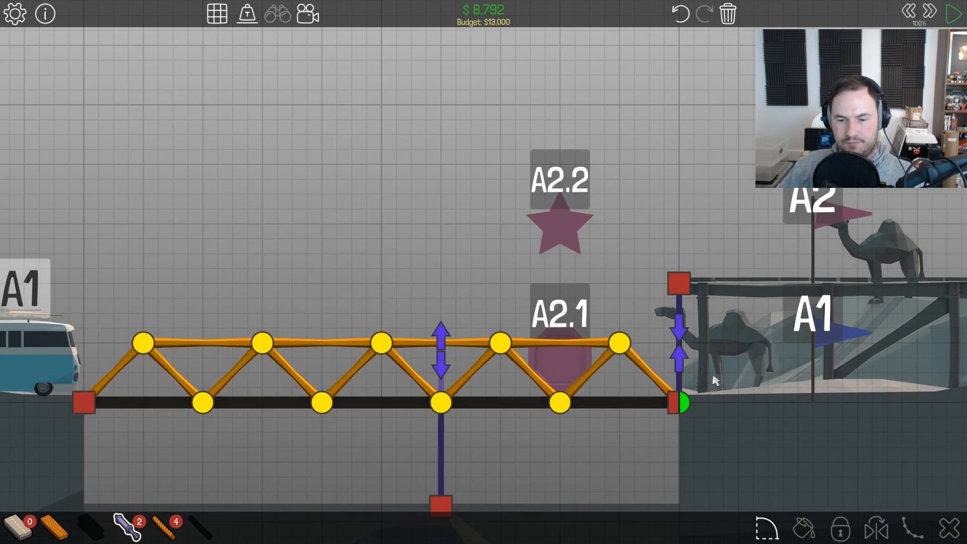
left_click(950, 11)
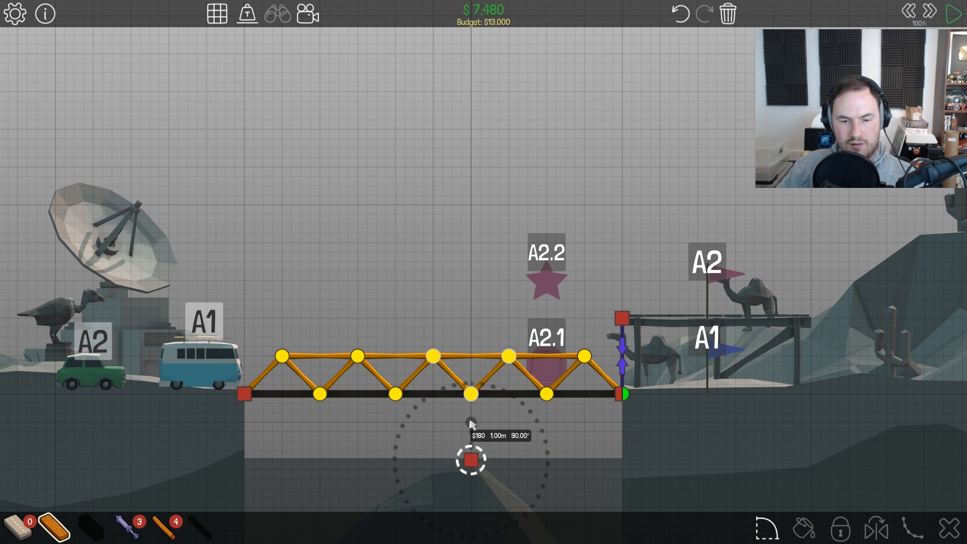
mouse_move(470, 420)
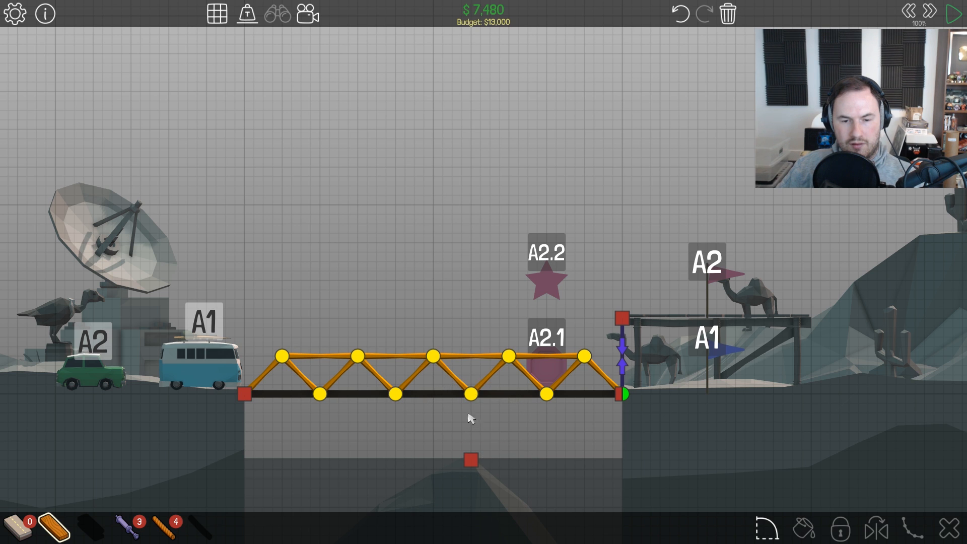
mouse_move(473, 372)
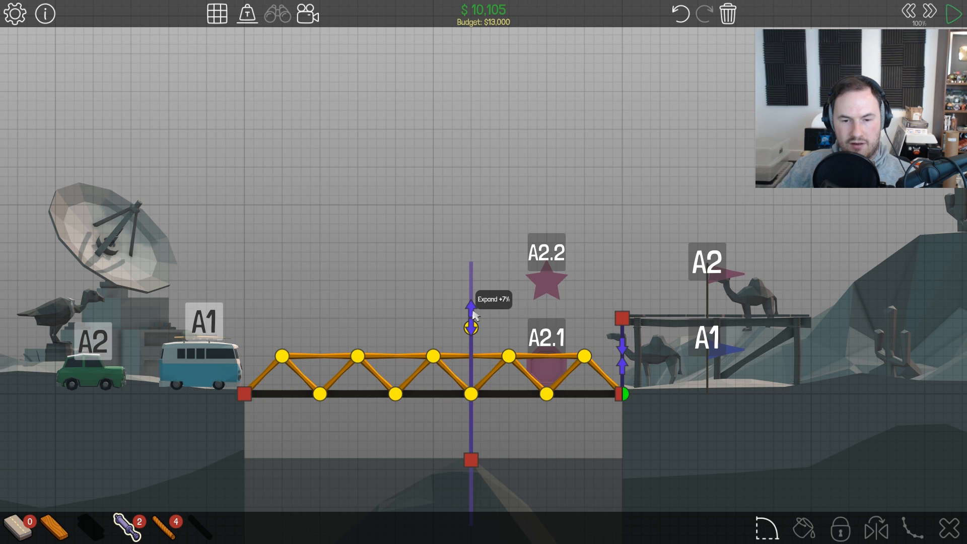
mouse_move(514, 315)
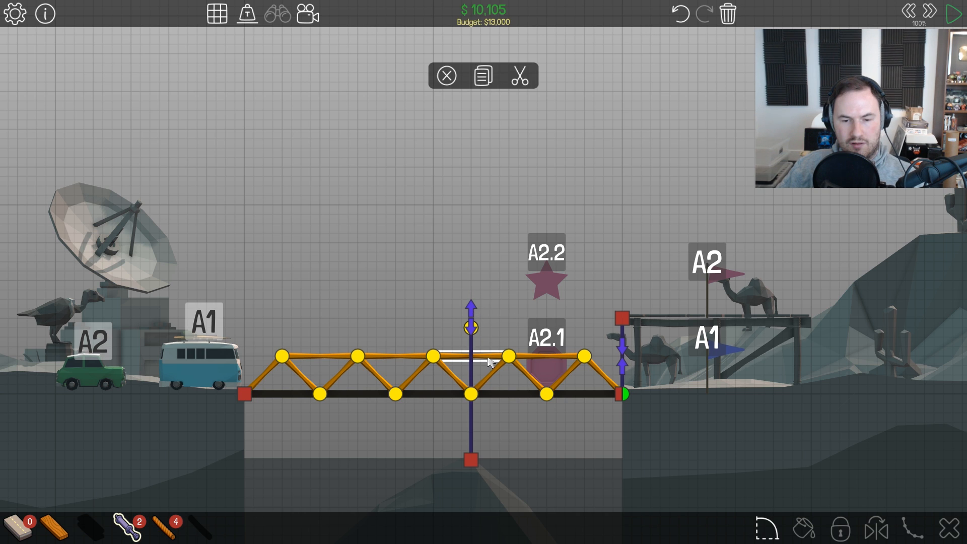
- Remove a top-chord piece, brace the raised peak joint in wood, and set the piston expansion
left_click(522, 75)
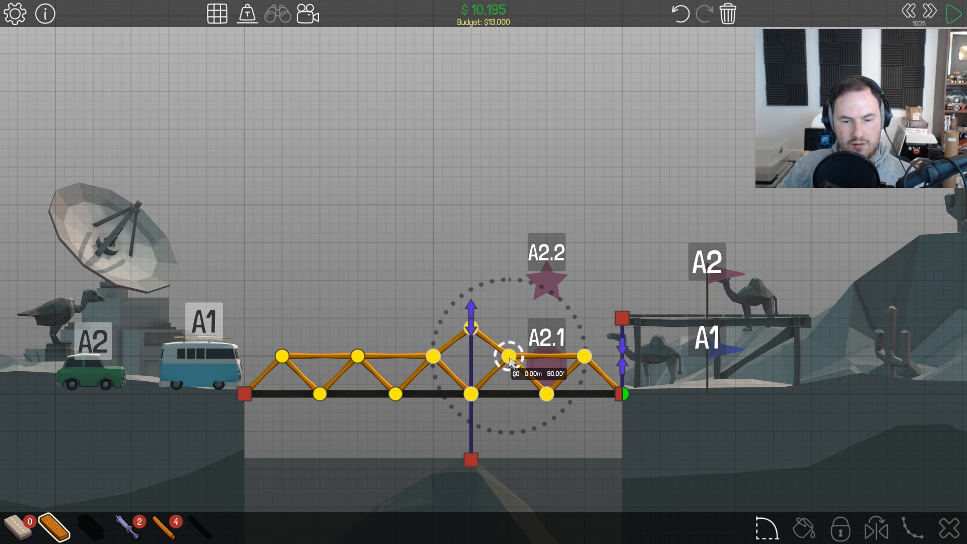
left_click(952, 12)
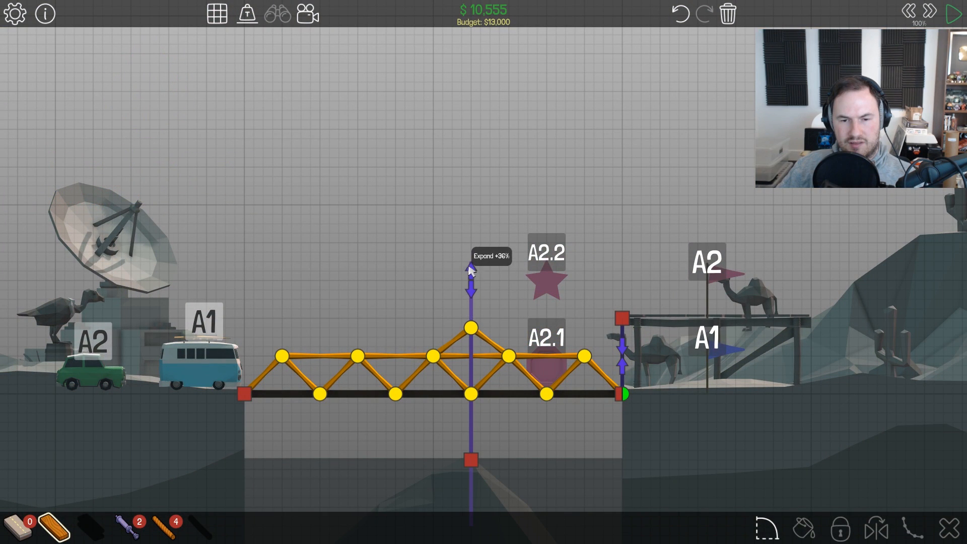
left_click(951, 10)
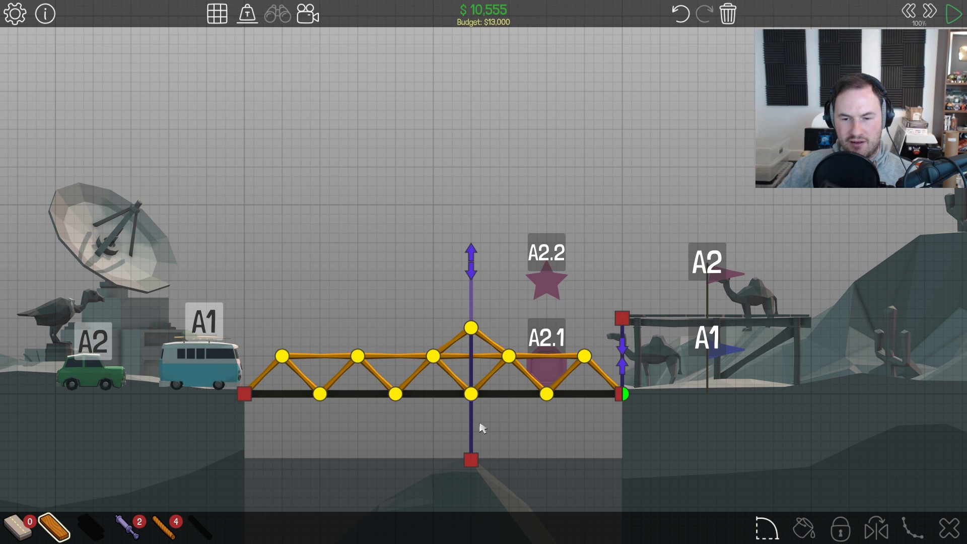
- Delete the right-end piston and run a test that collapses the right side
left_click(620, 357)
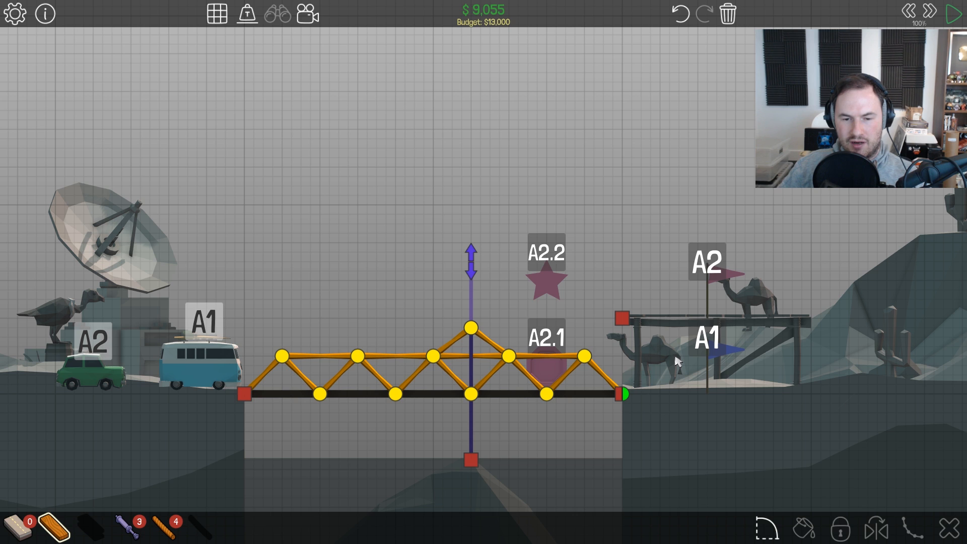
left_click(954, 11)
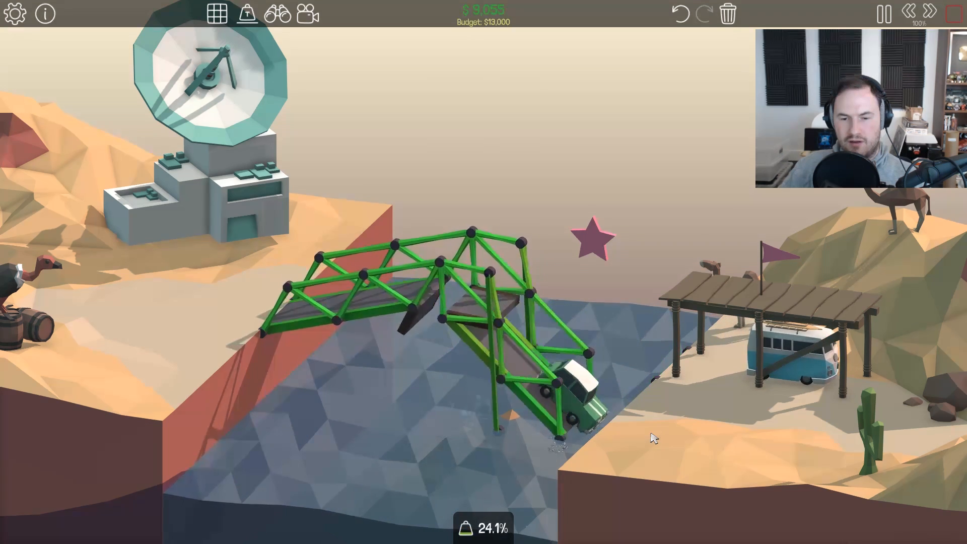
left_click(883, 13)
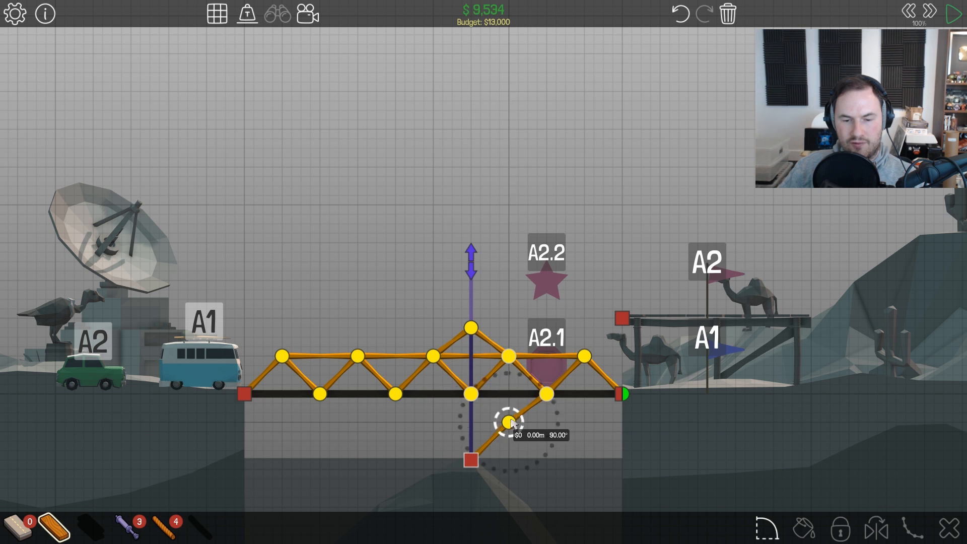
- Try and remove under-deck wooden braces to the lower anchor, then delete the tall central piston
left_click(950, 11)
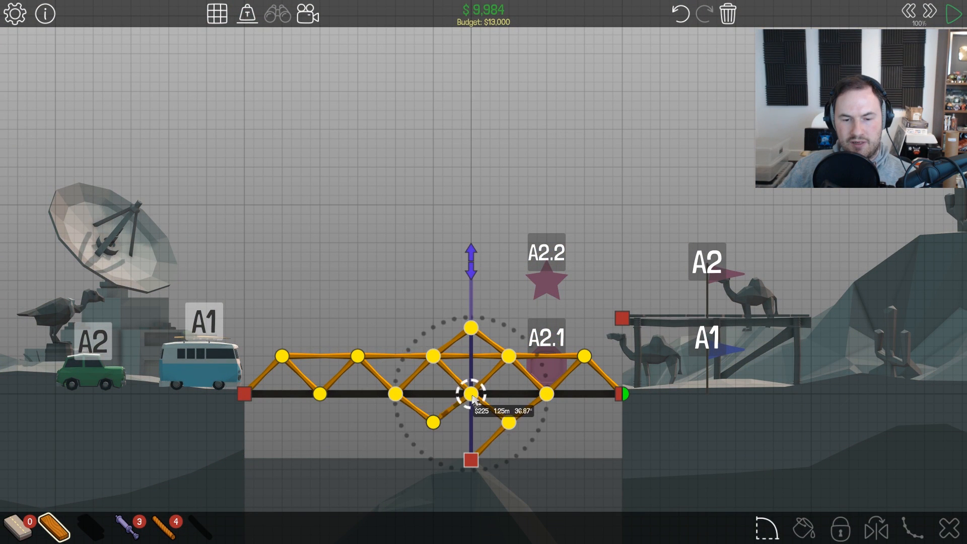
left_click(949, 11)
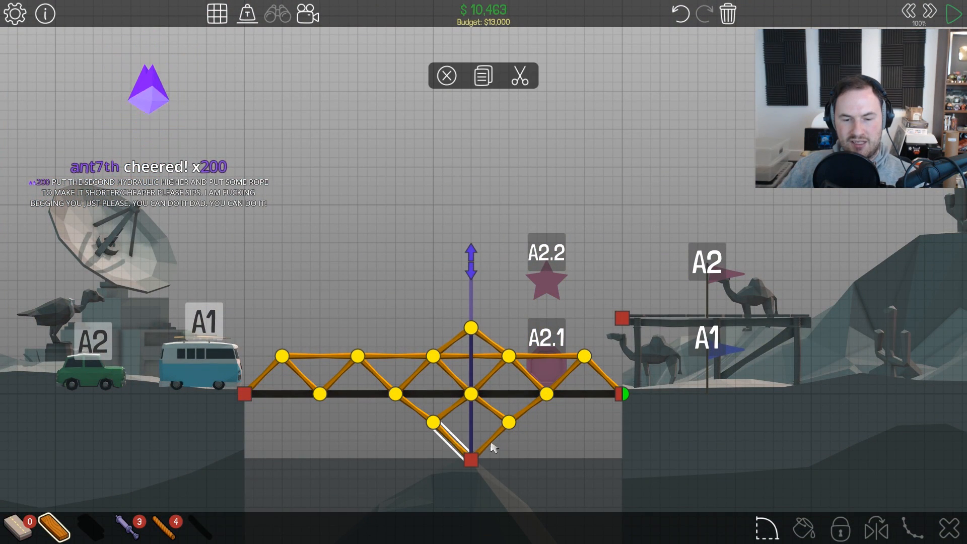
left_click(950, 12)
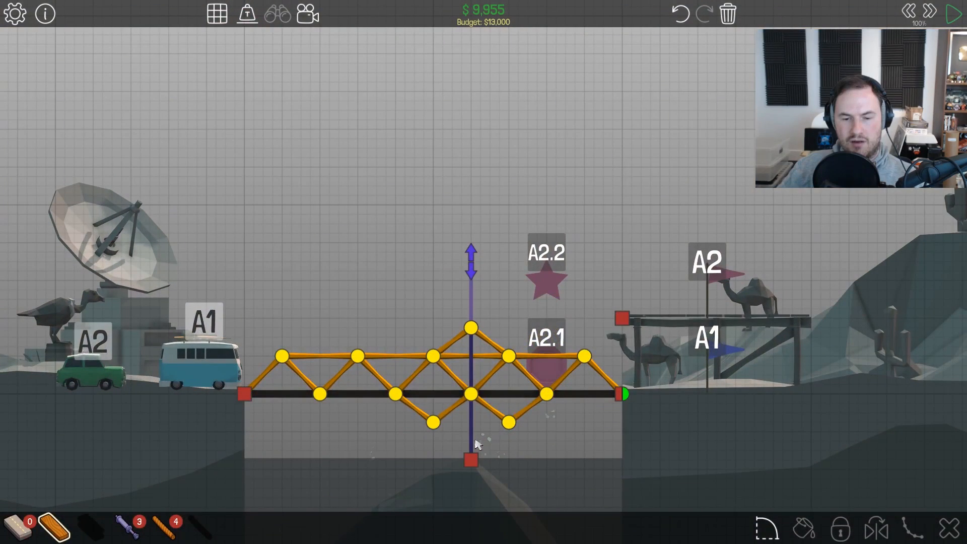
left_click(433, 435)
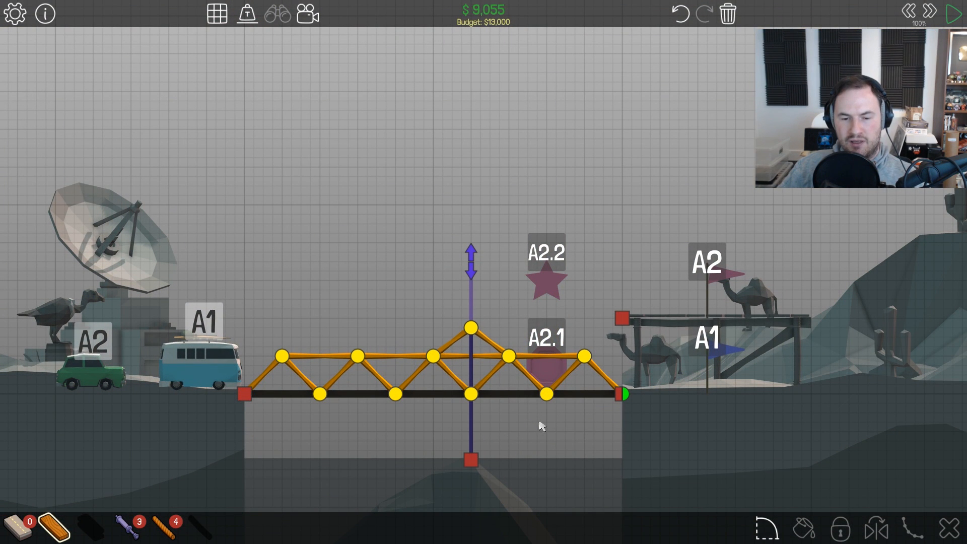
left_click(449, 348)
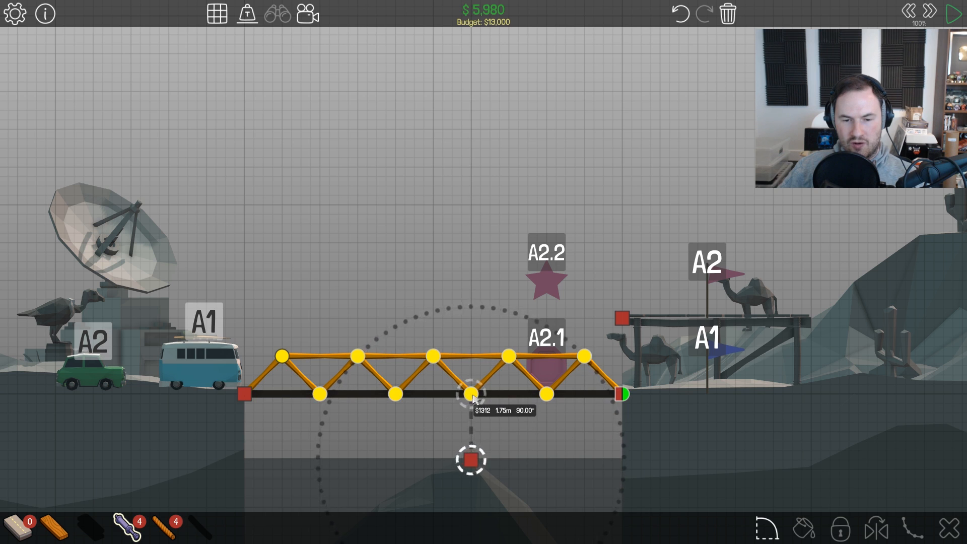
- Add hydraulics from the lower anchor and right anchor, set the end joint's layers, and test run
left_click(469, 392)
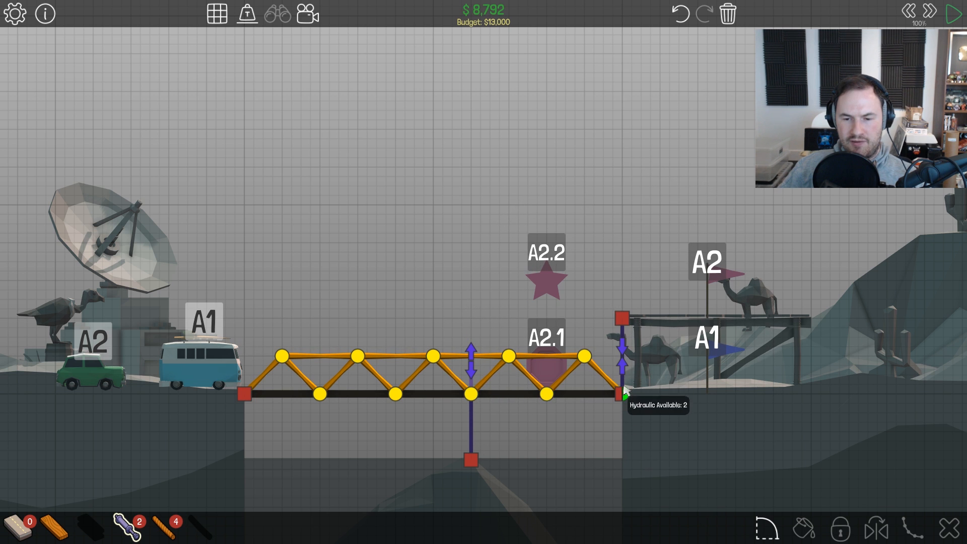
mouse_move(552, 483)
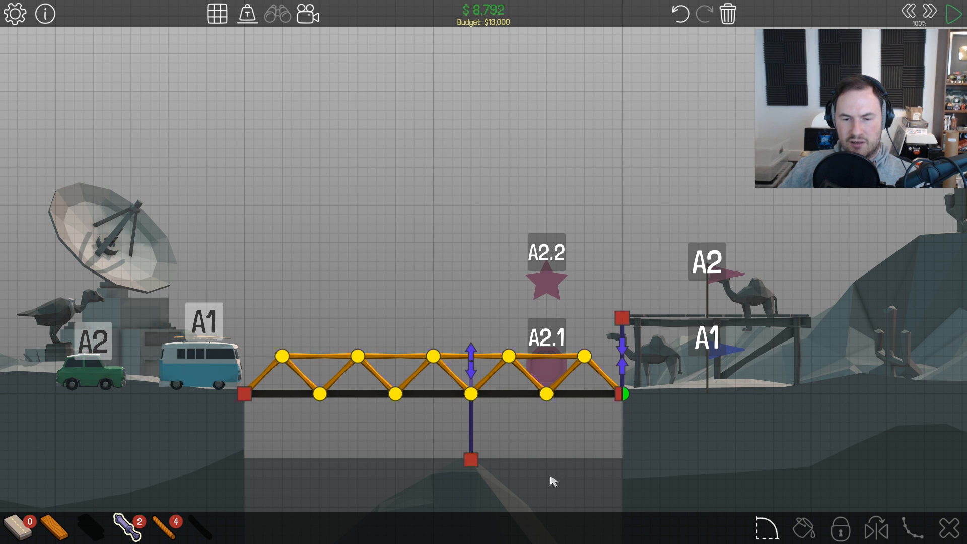
left_click(952, 13)
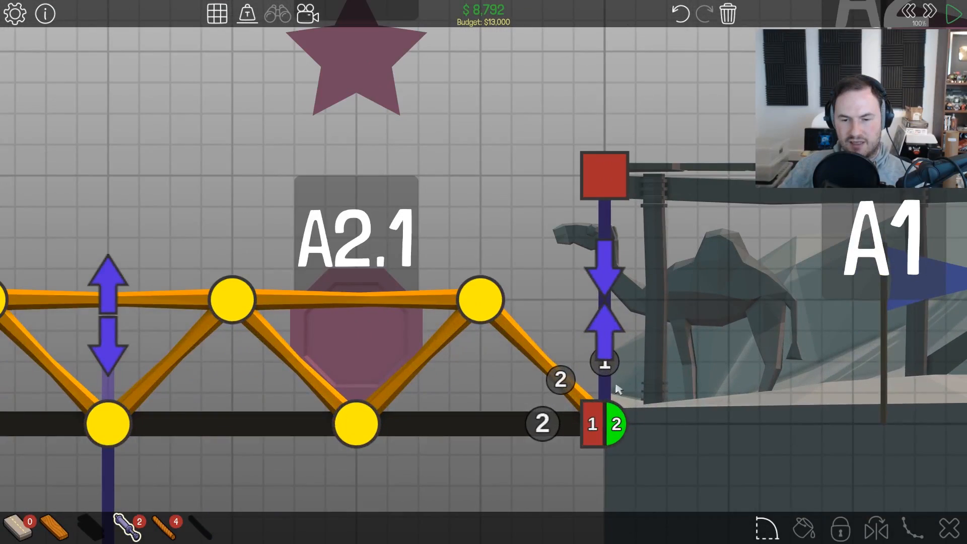
left_click(949, 14)
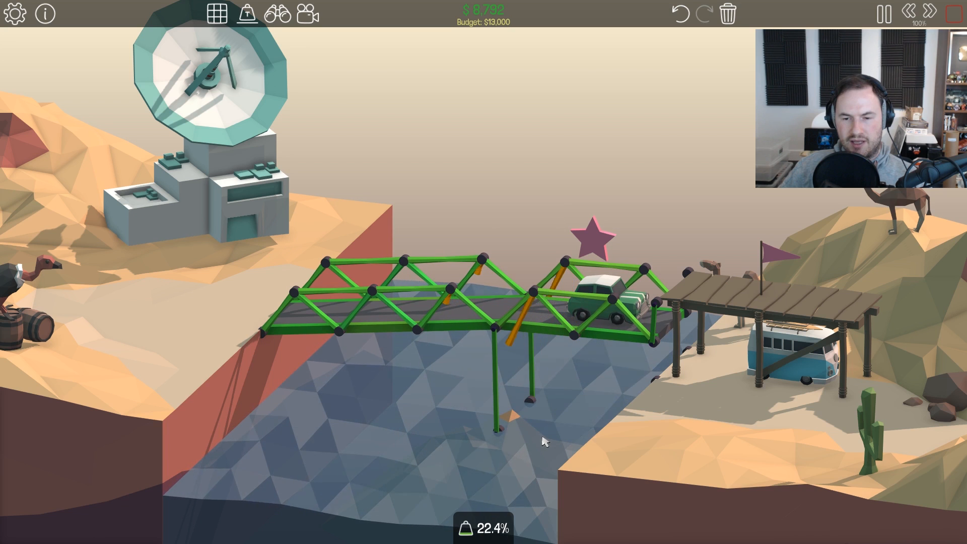
left_click(886, 11)
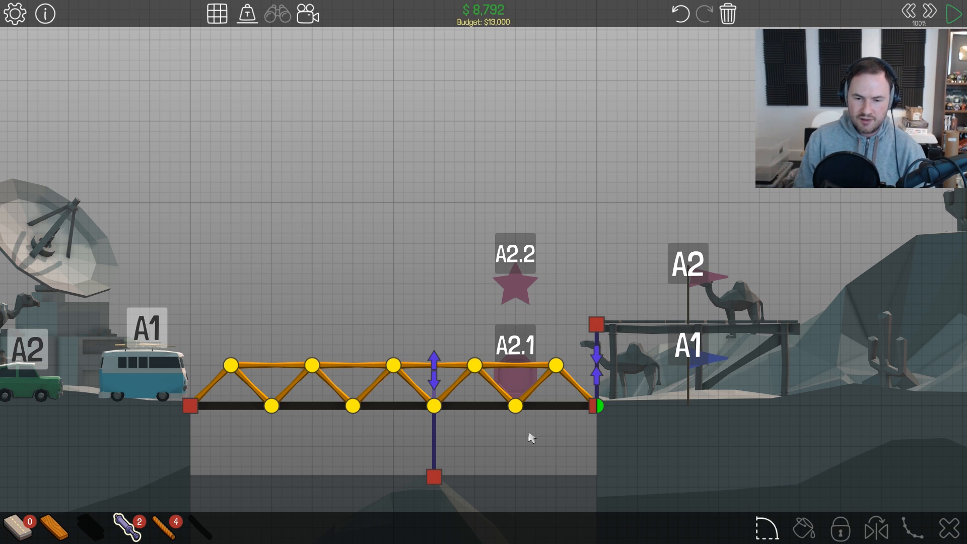
mouse_move(521, 435)
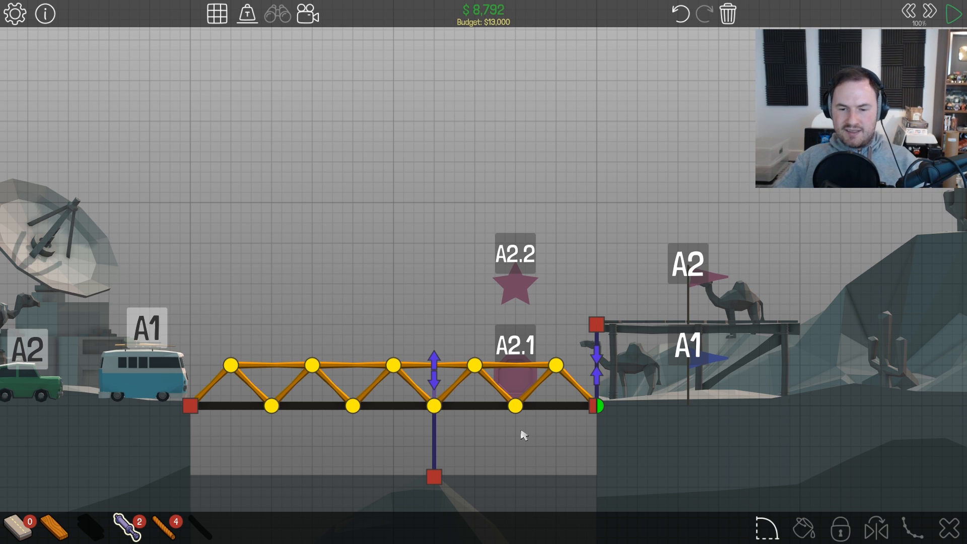
- Replace the right-side piston with a member hung from the right anchor and set its split joint
left_click(949, 12)
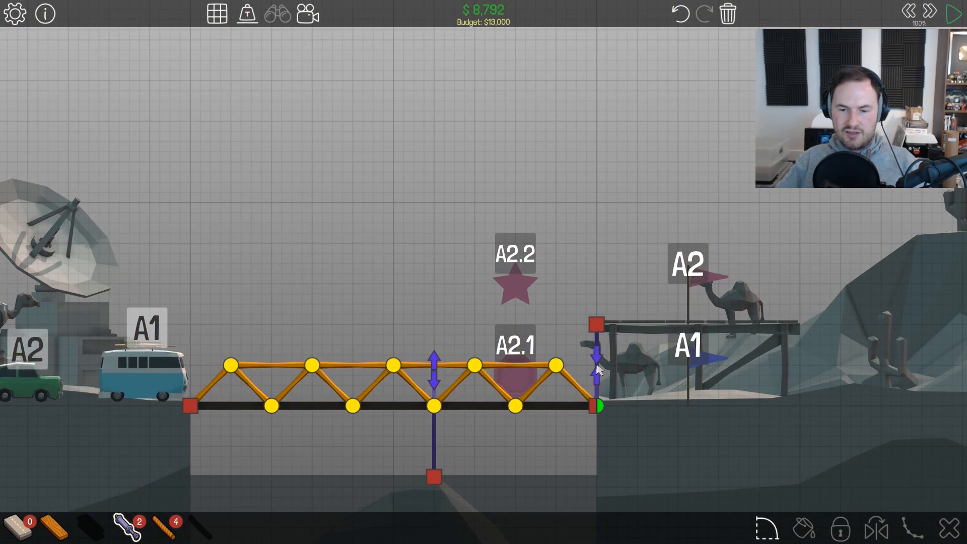
left_click(592, 368)
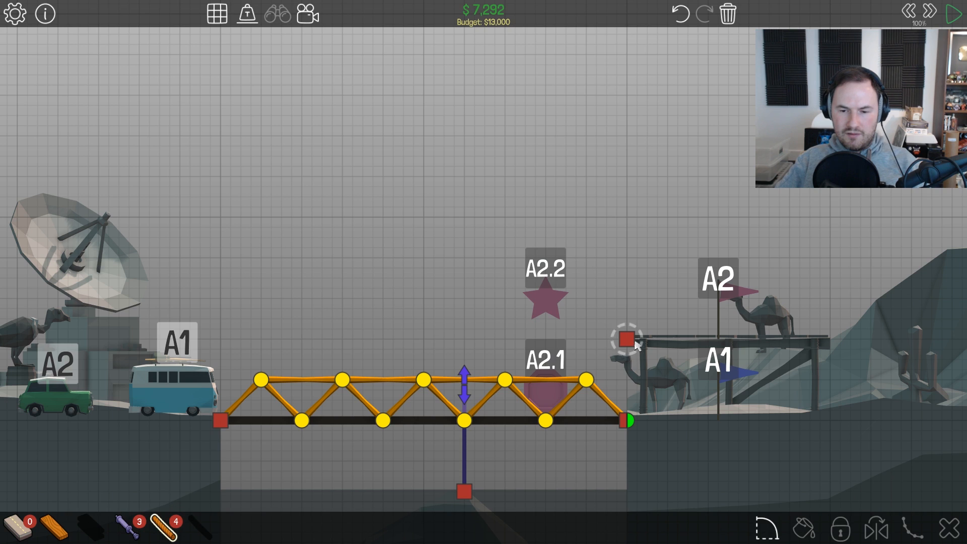
left_click(952, 13)
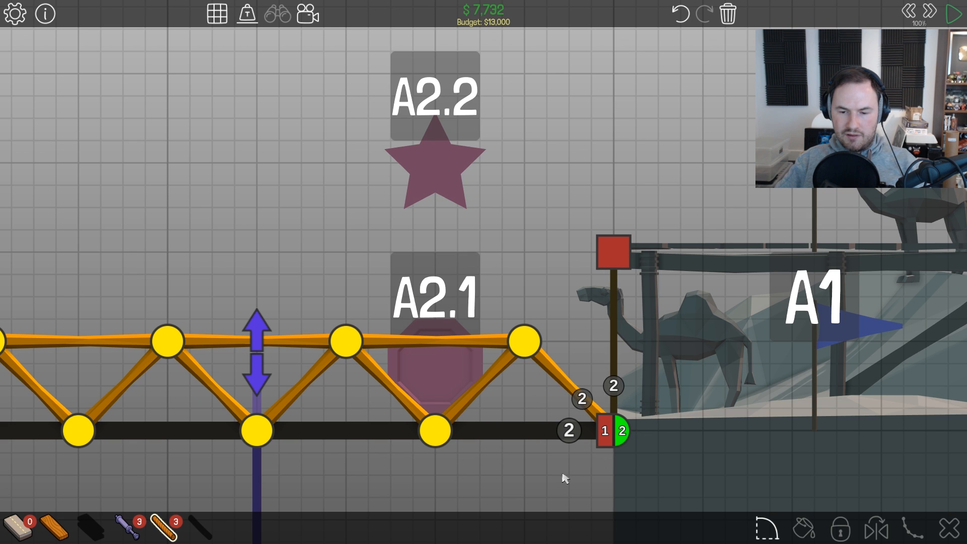
left_click(950, 11)
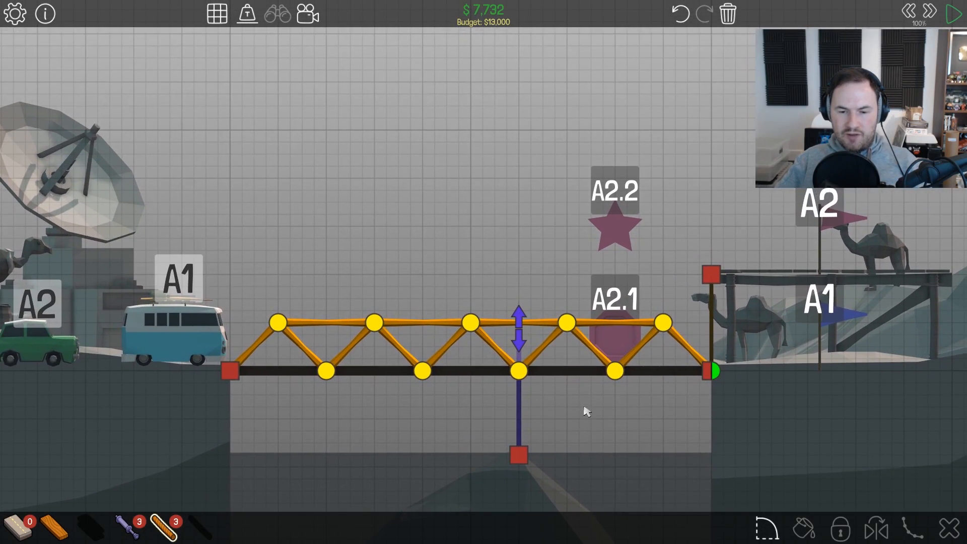
mouse_move(519, 409)
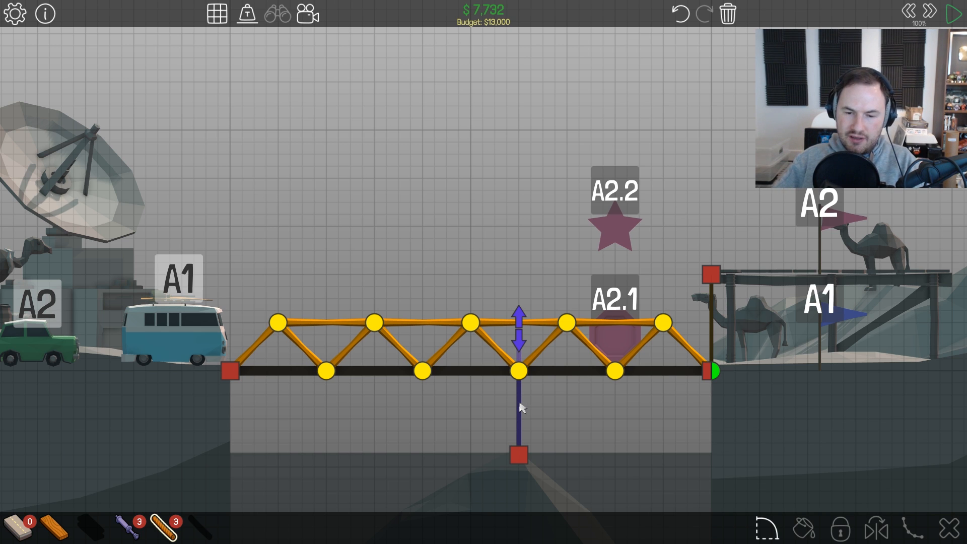
- Delete the central hydraulic piston under the truss
left_click(519, 367)
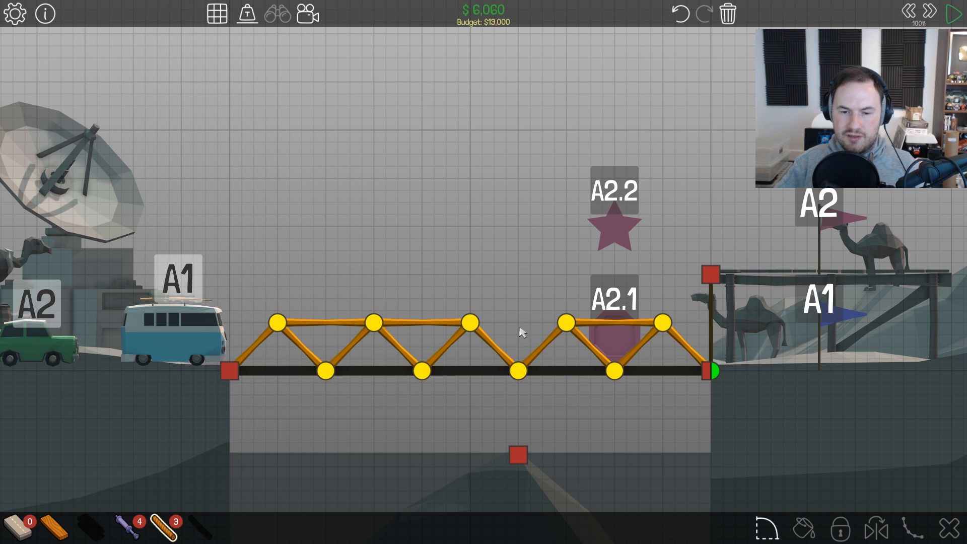
- Build a small wooden peak on the top chord and run a centre hydraulic from the lower anchor to it
left_click(515, 371)
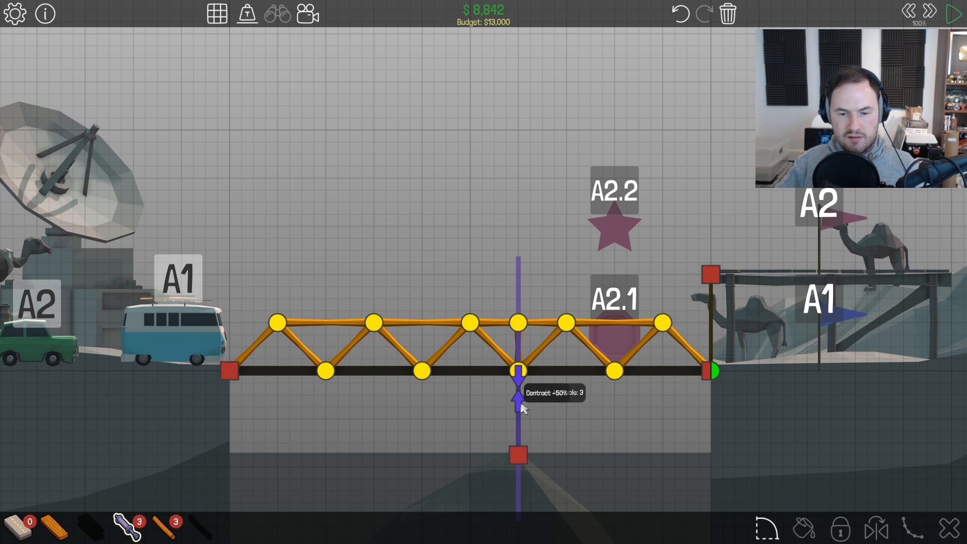
left_click(953, 11)
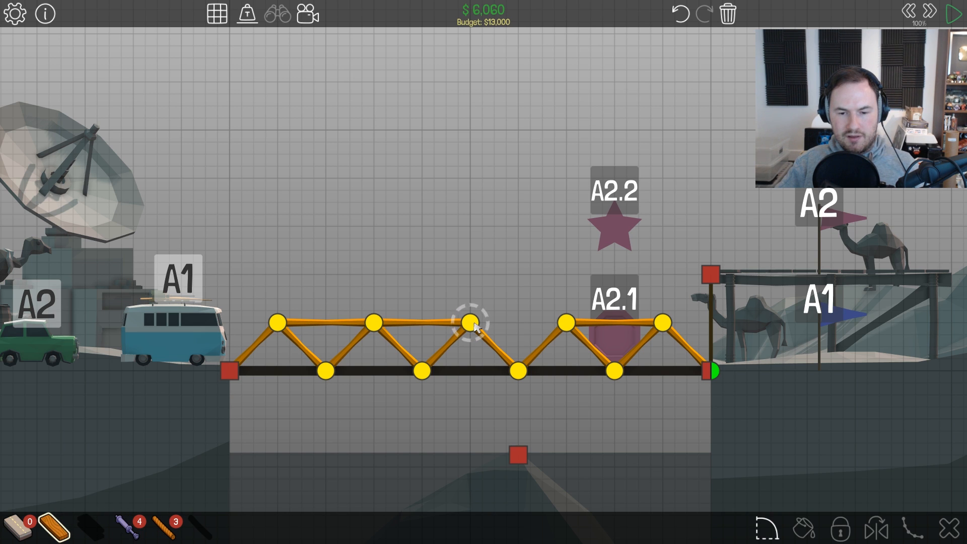
left_click_drag(467, 322, 517, 301)
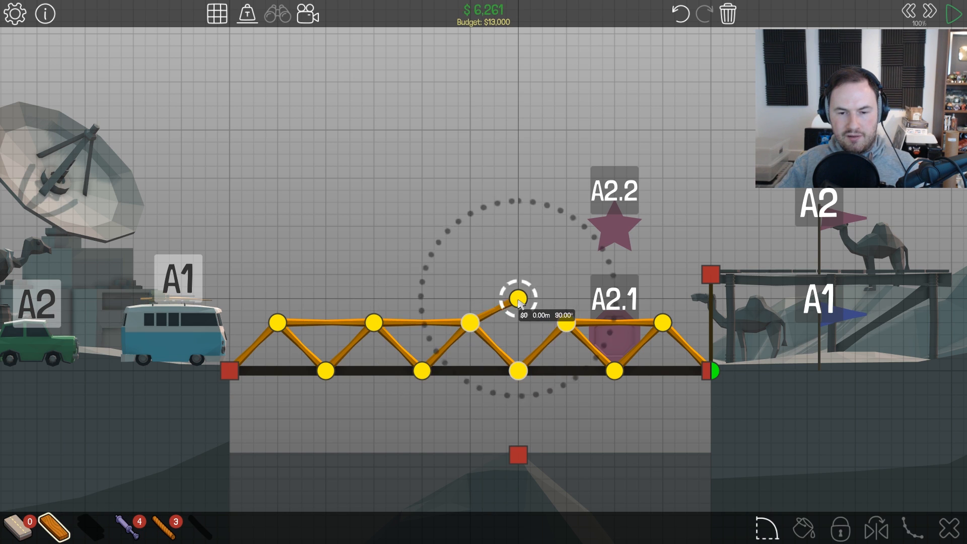
left_click_drag(516, 301, 565, 320)
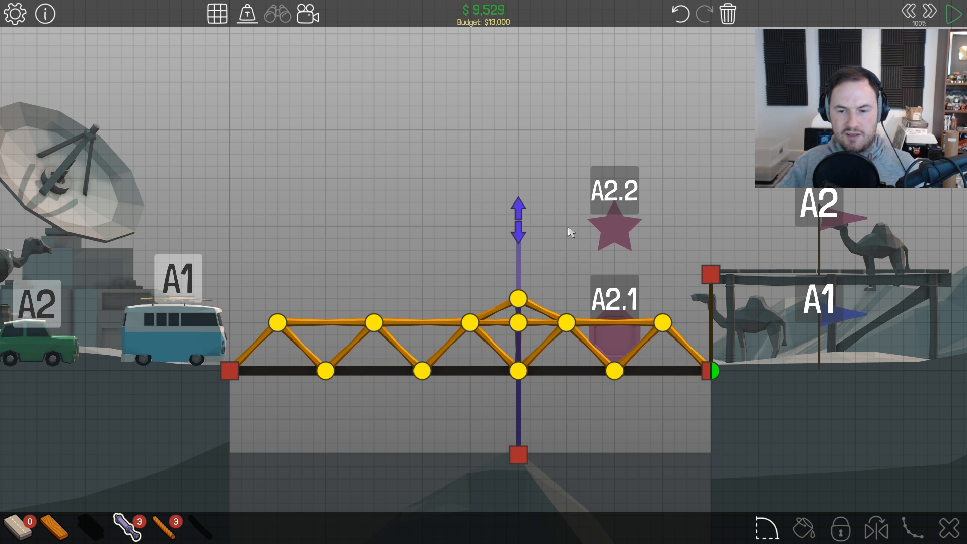
left_click(949, 14)
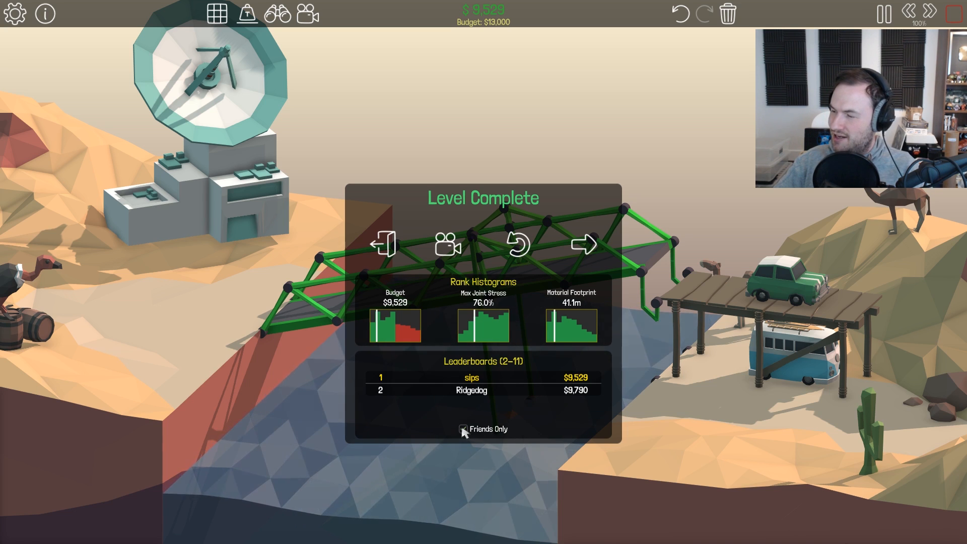
- Limit the Level Complete leaderboard to Friends Only
left_click(463, 429)
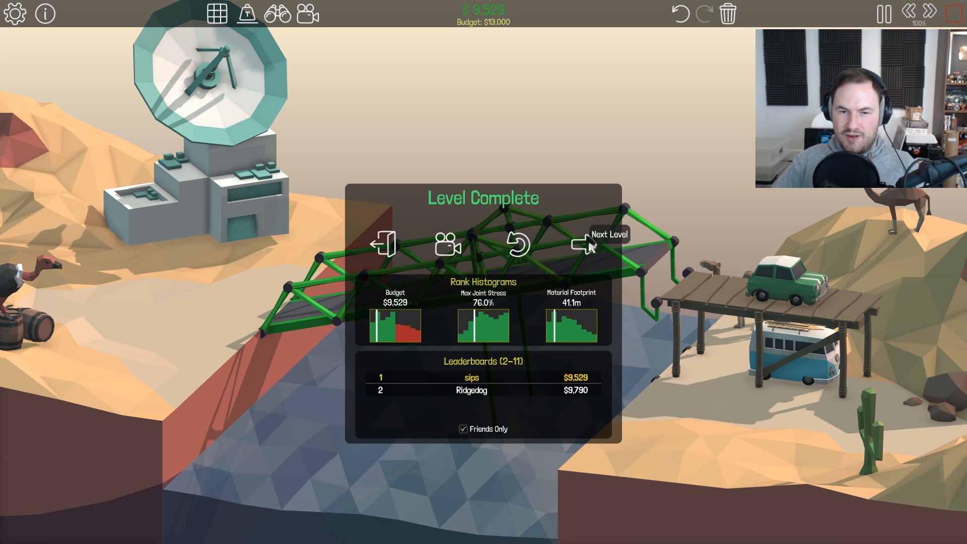
left_click(580, 244)
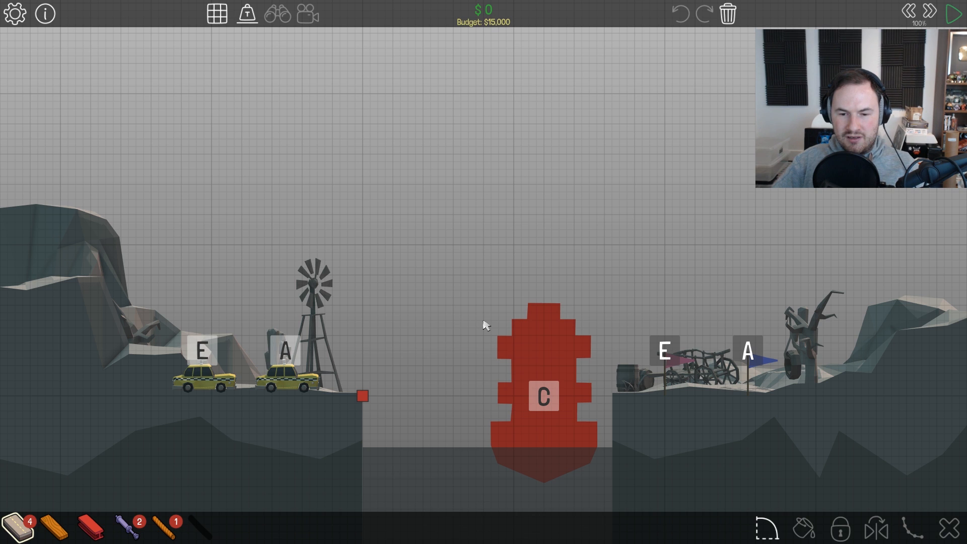
mouse_move(18, 526)
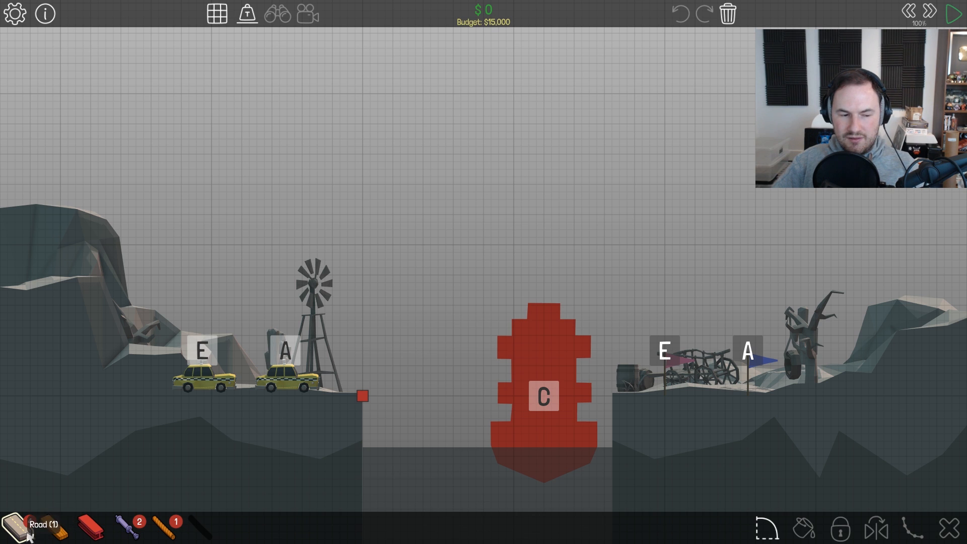
- Choose Road and lay a rising deck section out from the left cliff anchor
left_click(362, 395)
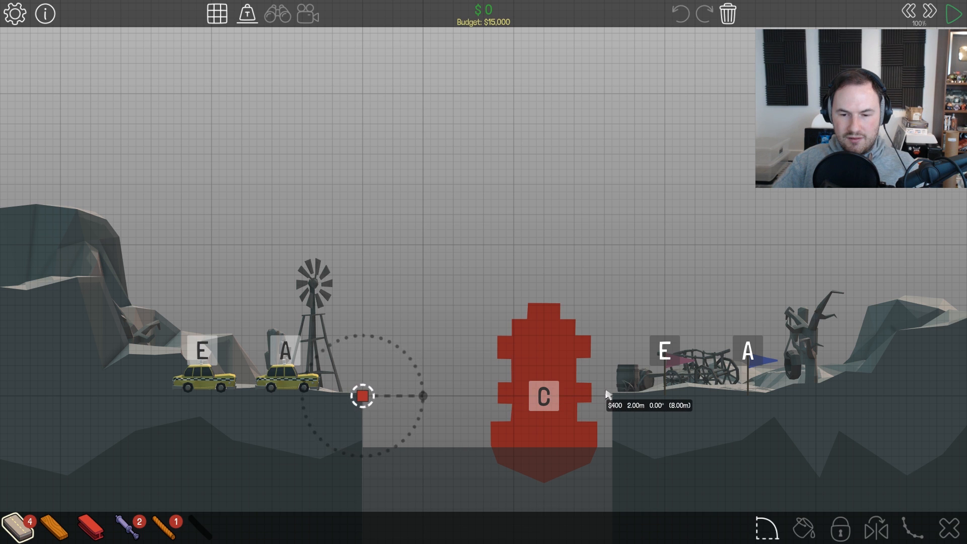
mouse_move(620, 401)
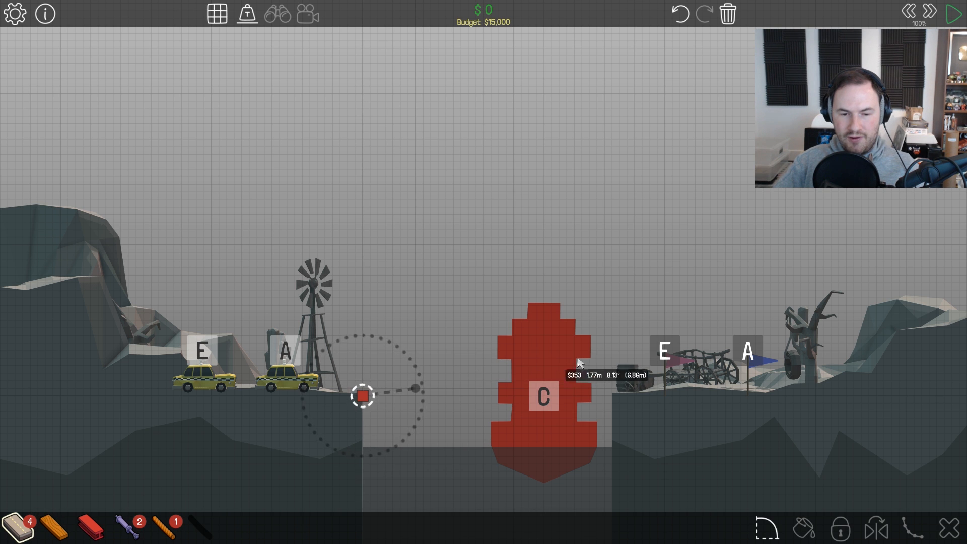
left_click_drag(362, 394, 520, 372)
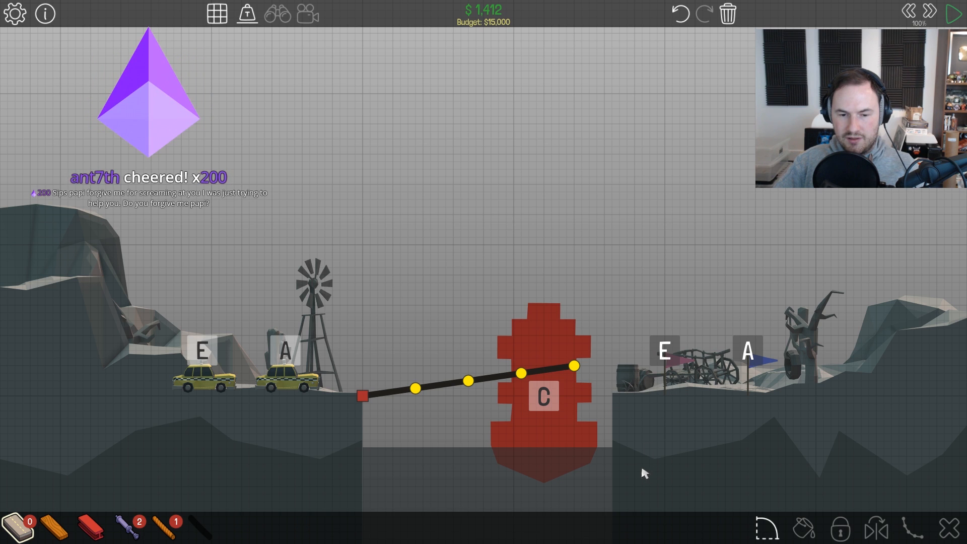
mouse_move(320, 533)
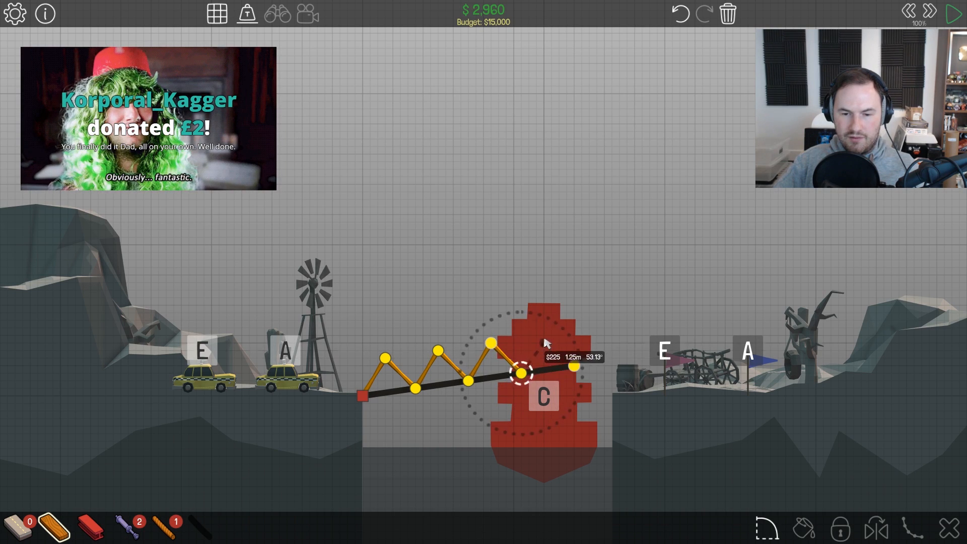
- Add zigzag wooden bracing above the road deck and switch to steel members
left_click_drag(527, 371, 544, 336)
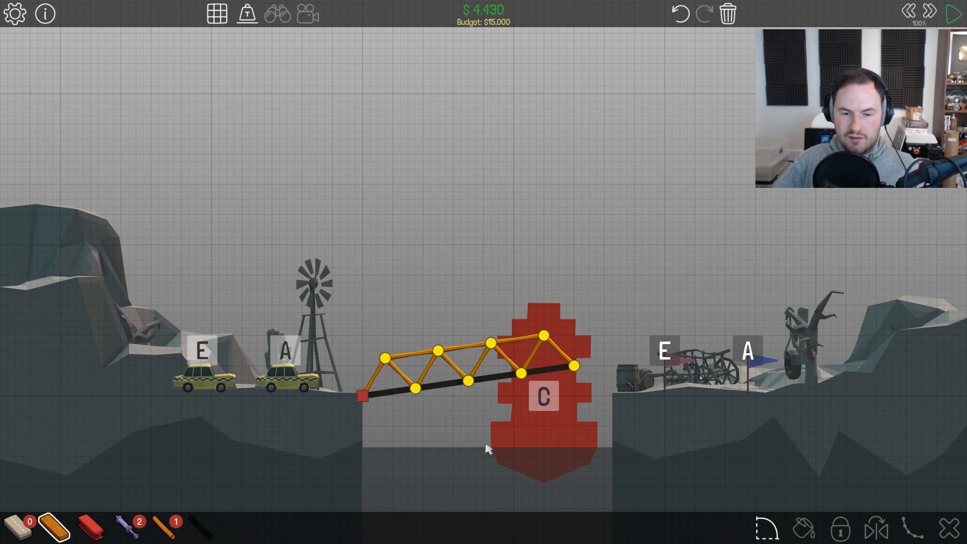
left_click(954, 11)
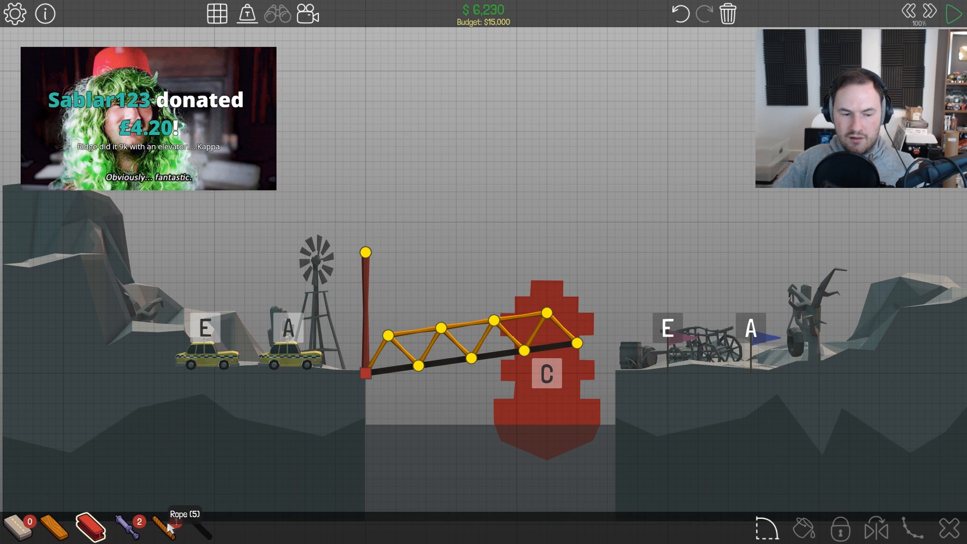
- Hang a member from the top of the left post down to the truss's top chord
left_click_drag(365, 252, 439, 328)
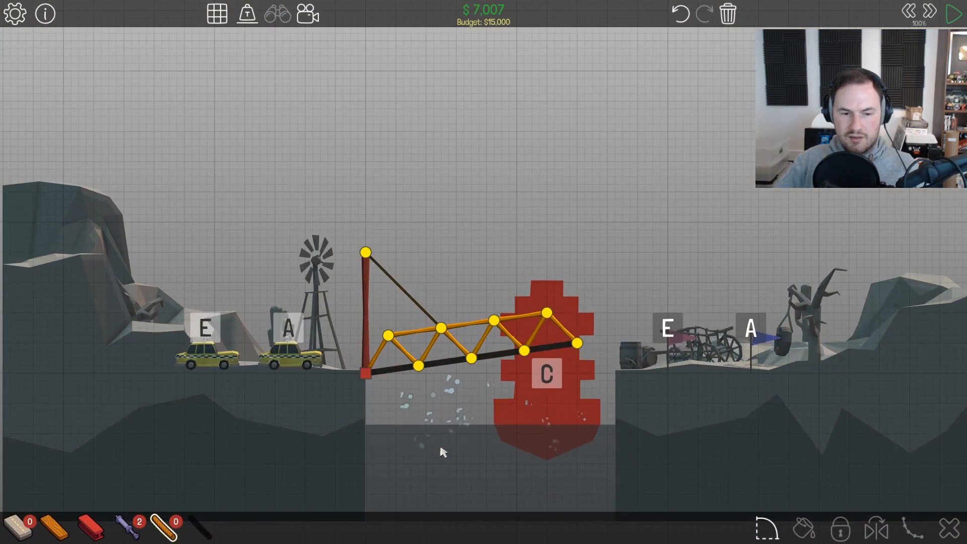
mouse_move(167, 536)
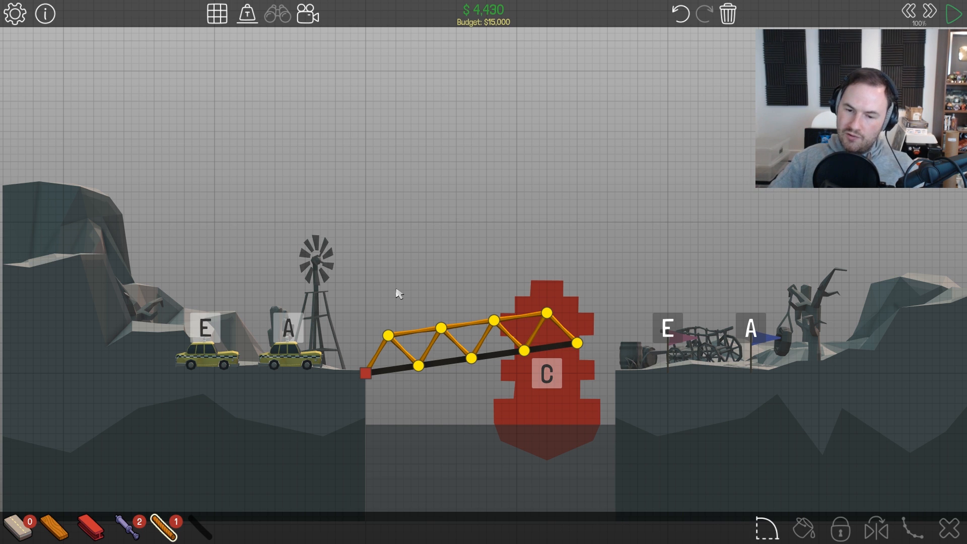
mouse_move(407, 303)
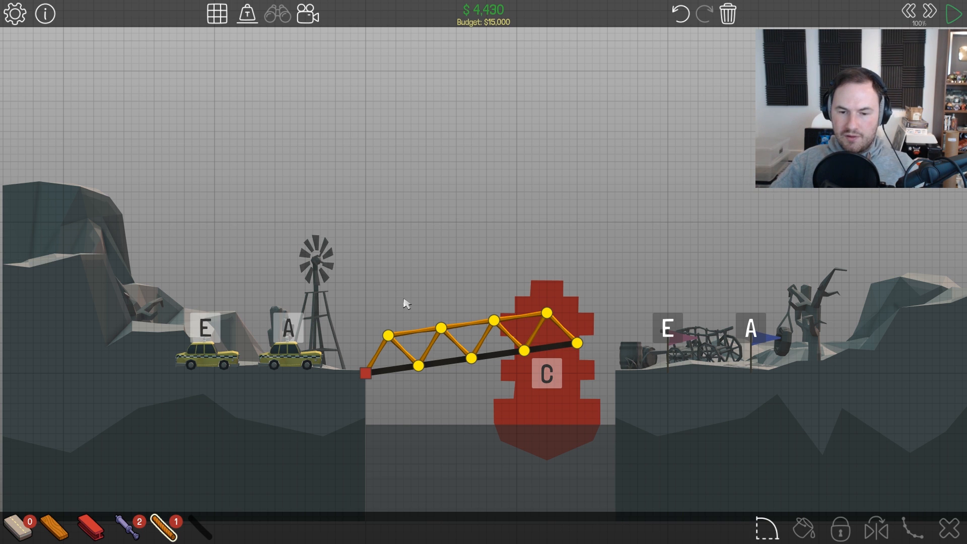
mouse_move(91, 528)
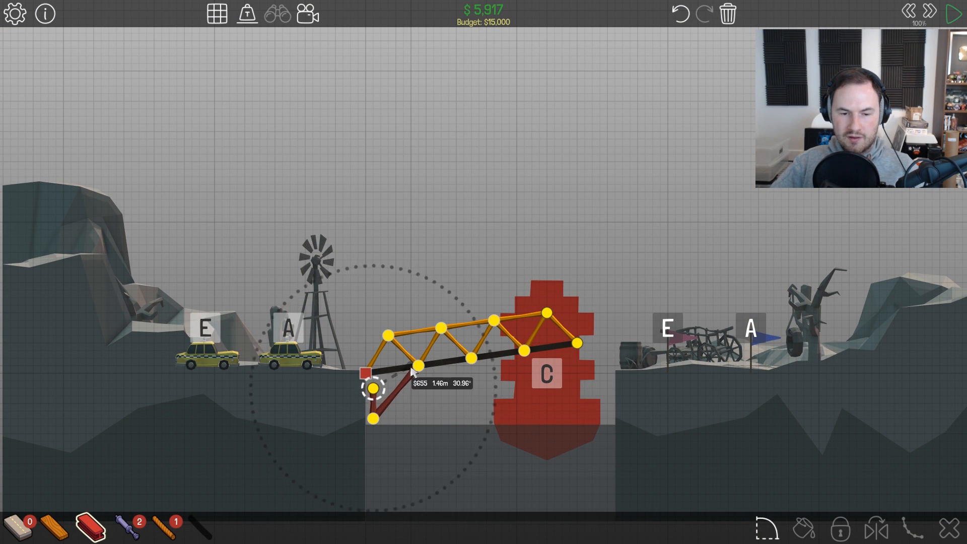
- Test the bridge, then draw a steel brace under the deck from the left cliff
left_click(950, 11)
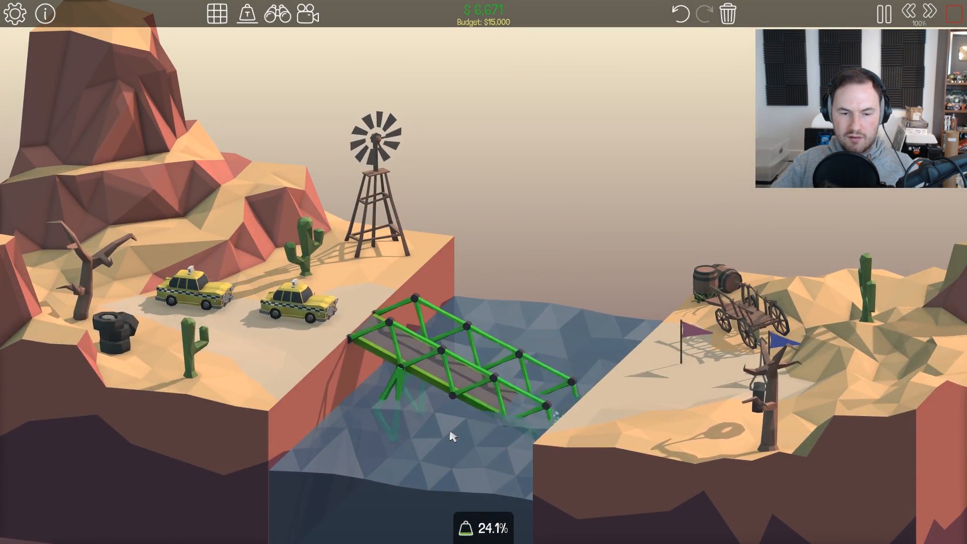
left_click(882, 11)
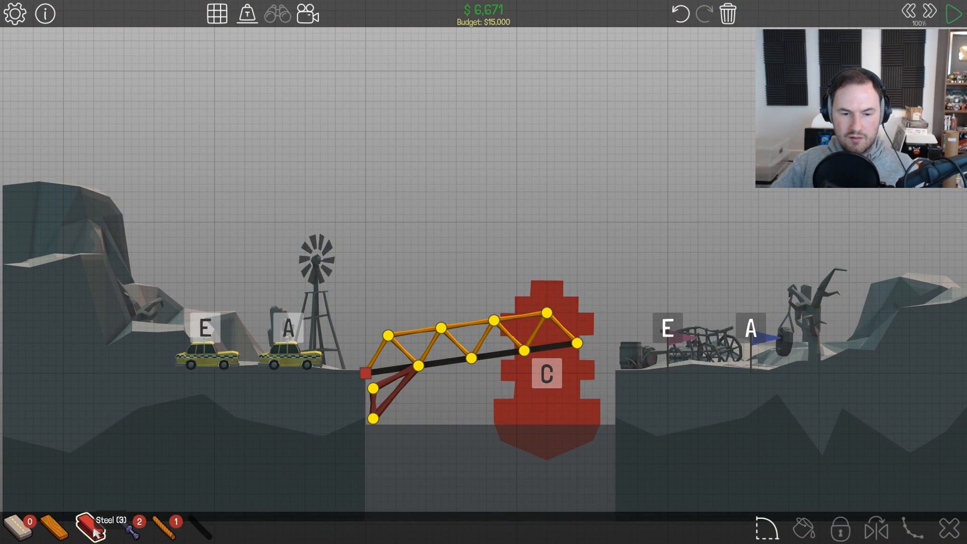
left_click(951, 11)
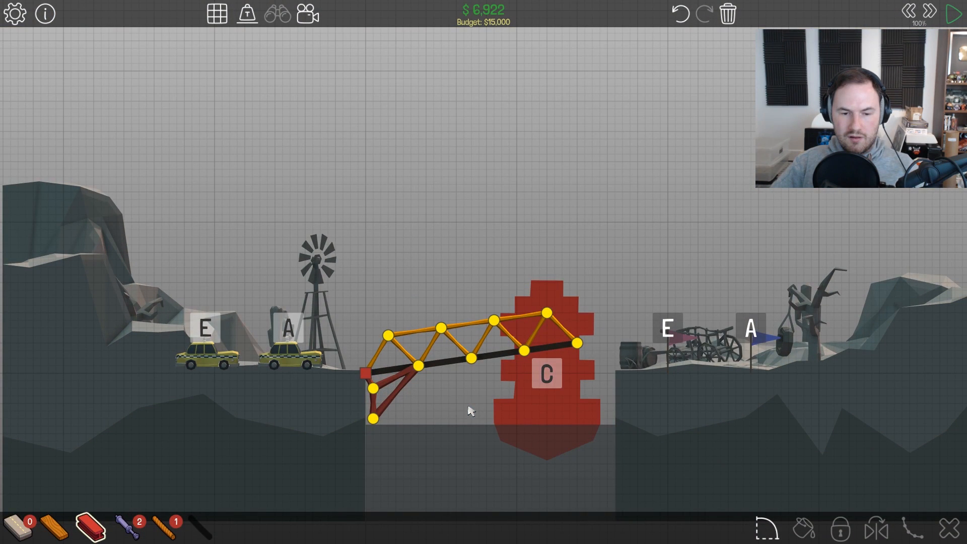
left_click(373, 431)
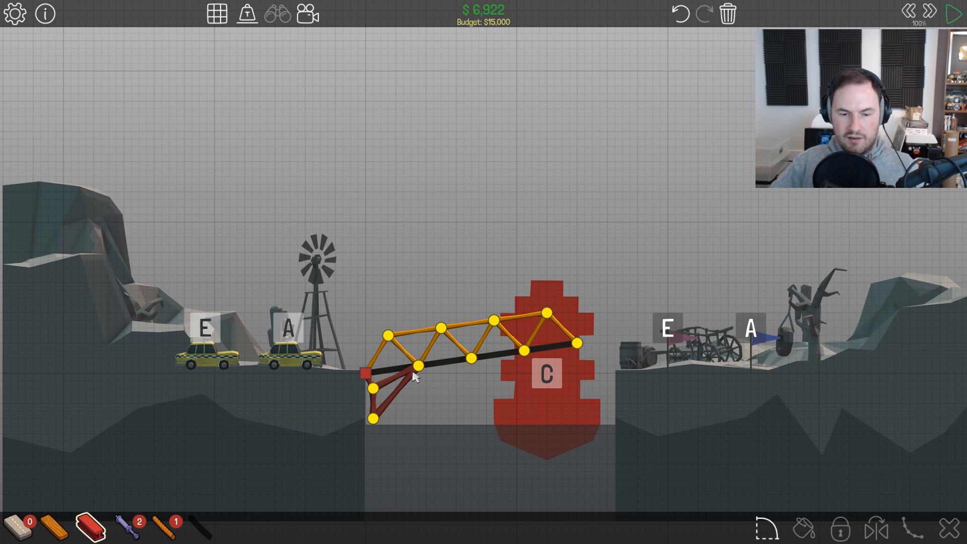
mouse_move(403, 406)
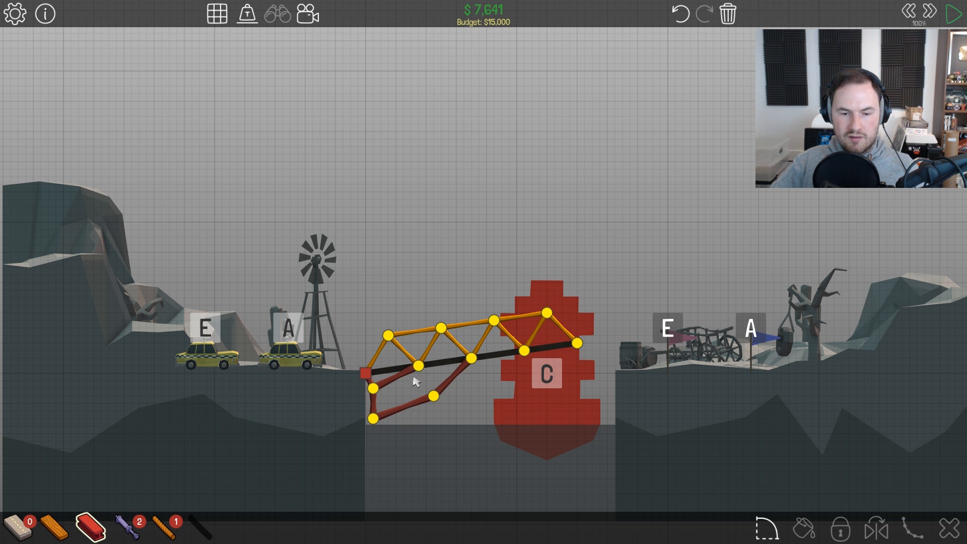
- Run two more tests of the braced bridge, returning to build mode after each collapse
left_click(950, 13)
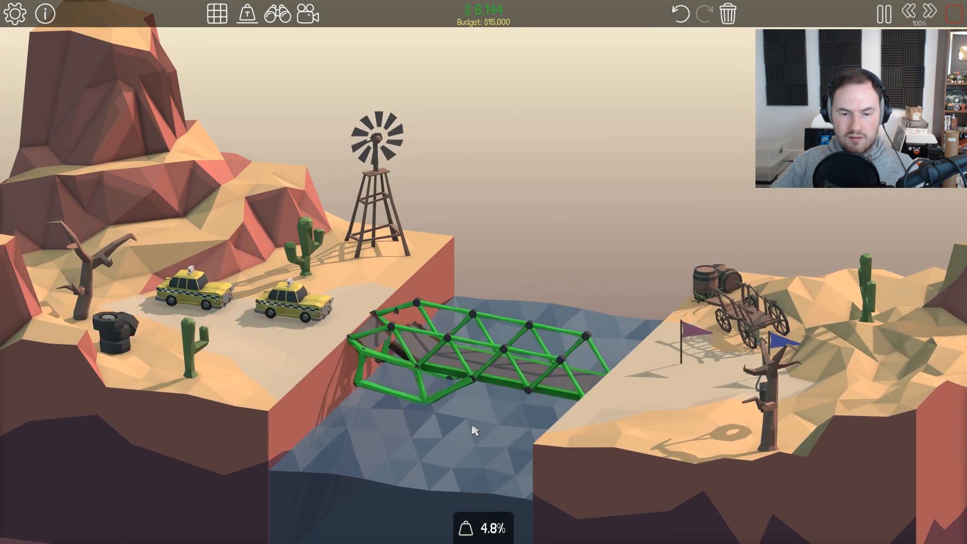
left_click(883, 11)
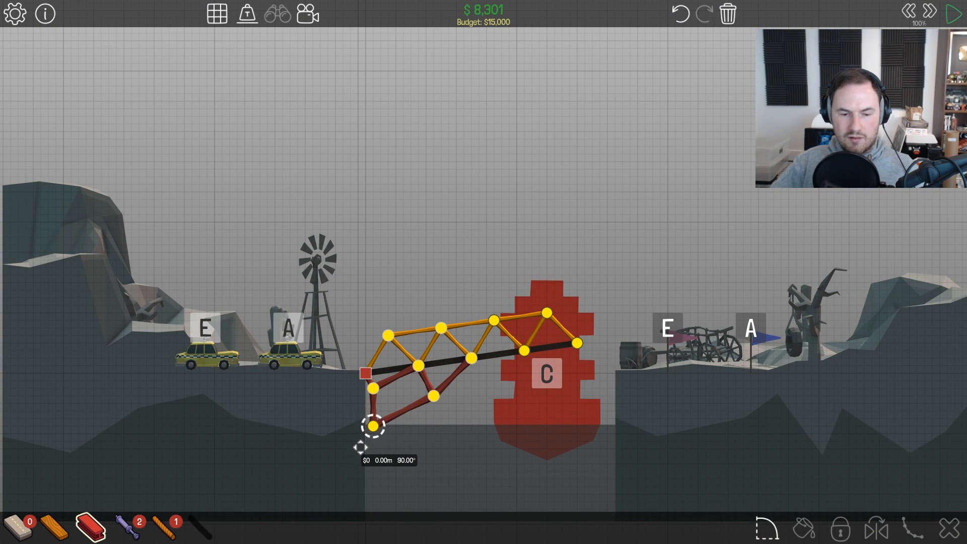
left_click(953, 11)
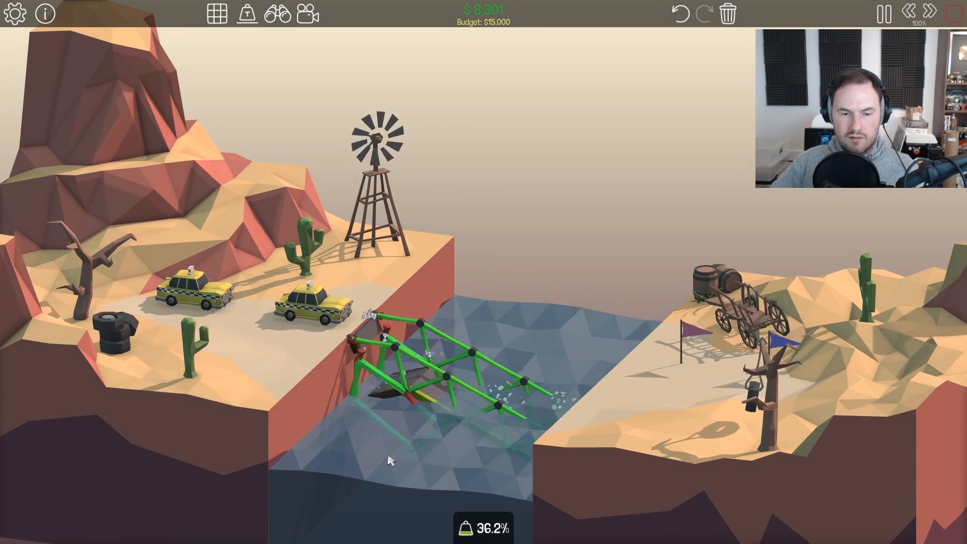
left_click(884, 13)
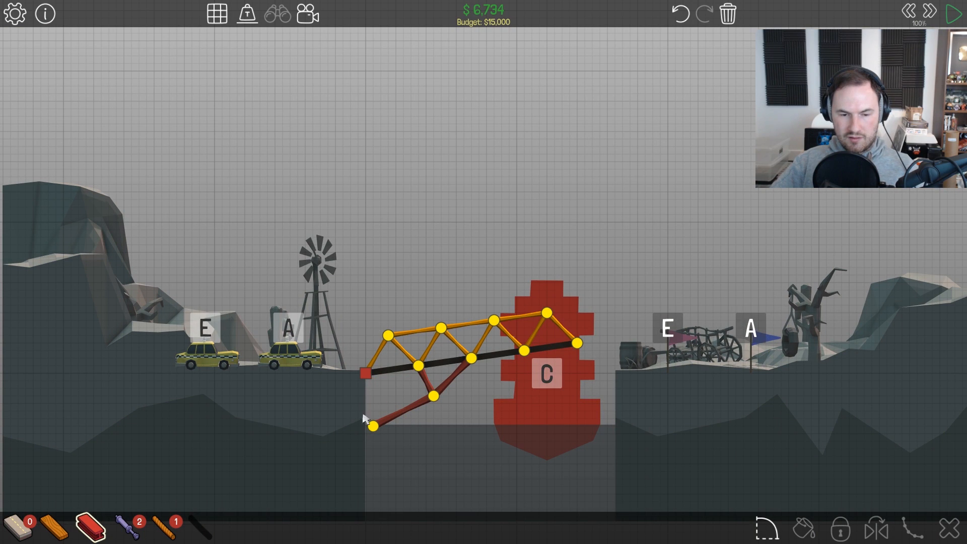
- Brace the deck with steel members running up from the lower left cliff joint
left_click(372, 427)
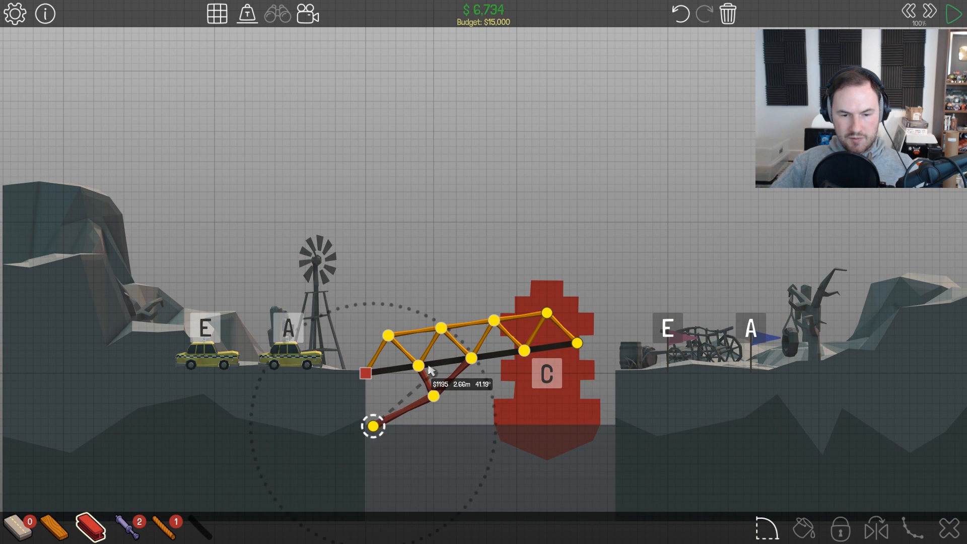
left_click(952, 11)
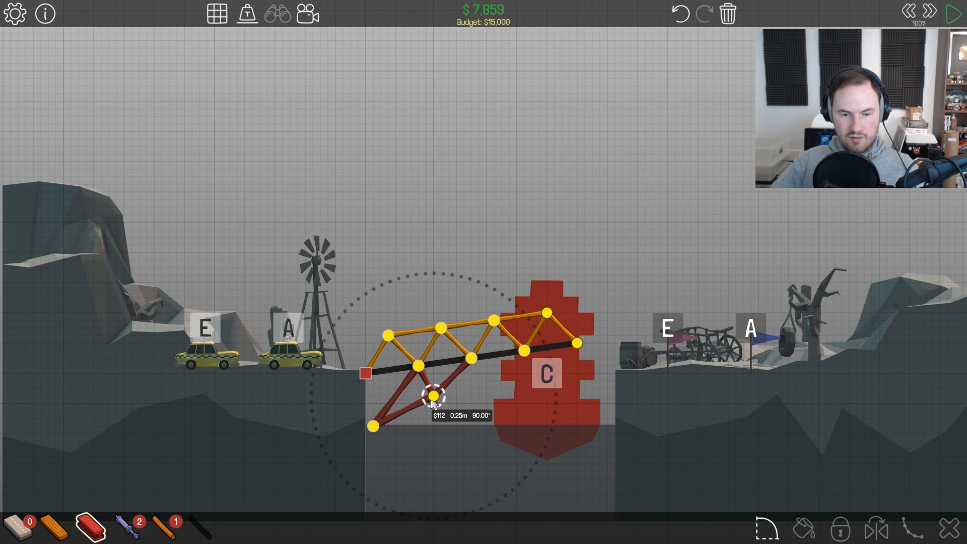
left_click(951, 12)
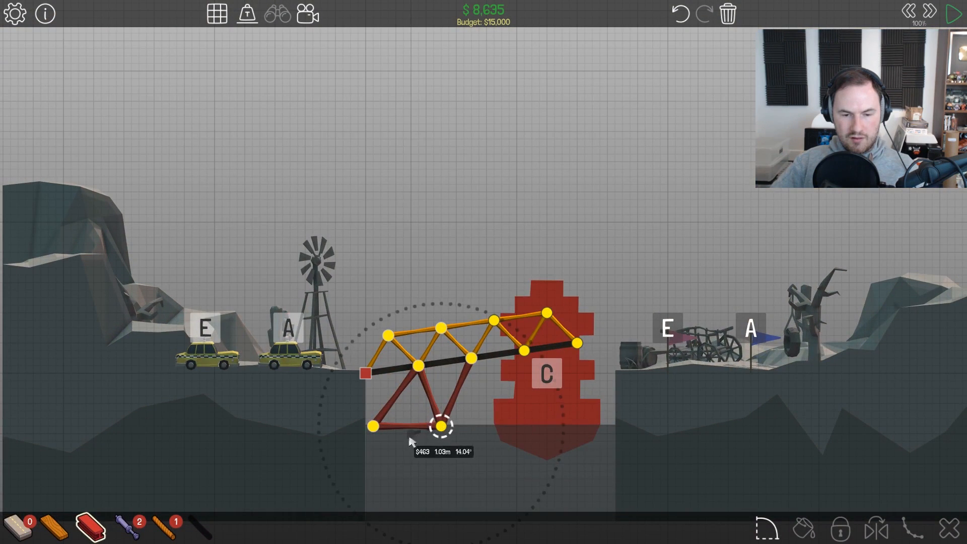
left_click(437, 435)
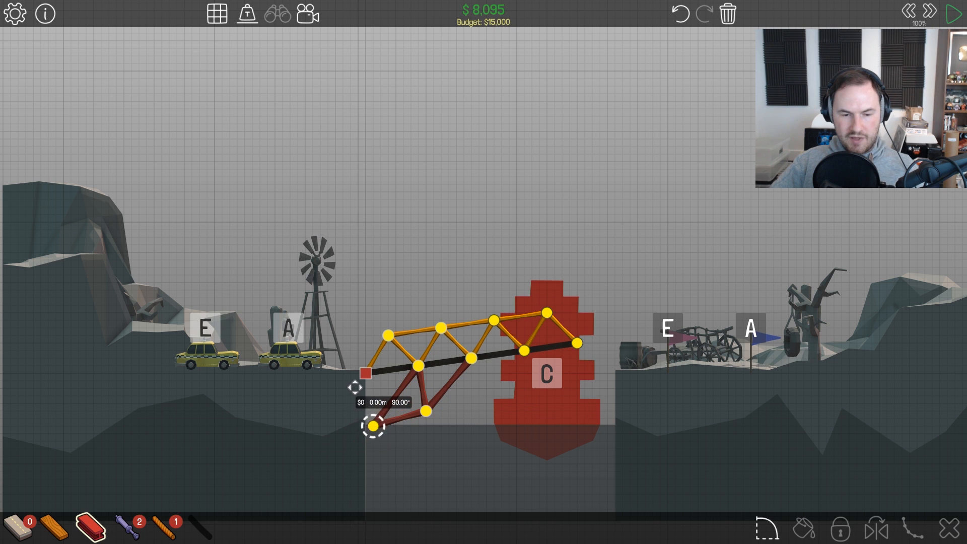
- Run the simulation three times, stopping each time the bridge collapses
left_click(951, 10)
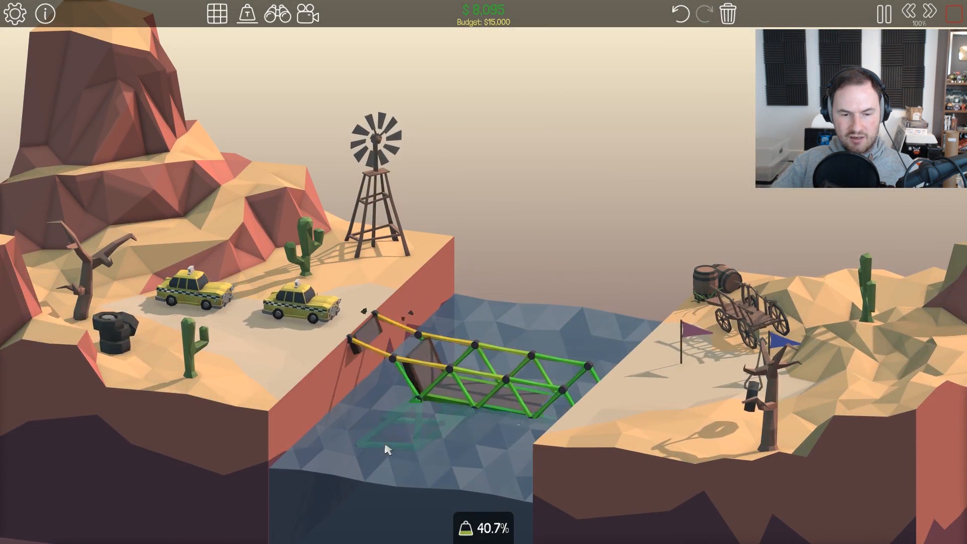
left_click(882, 11)
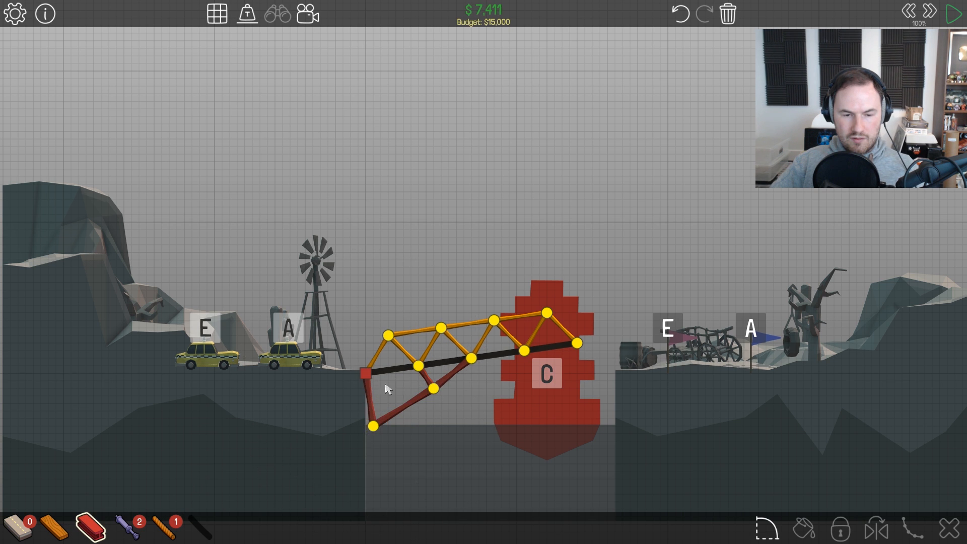
left_click(952, 12)
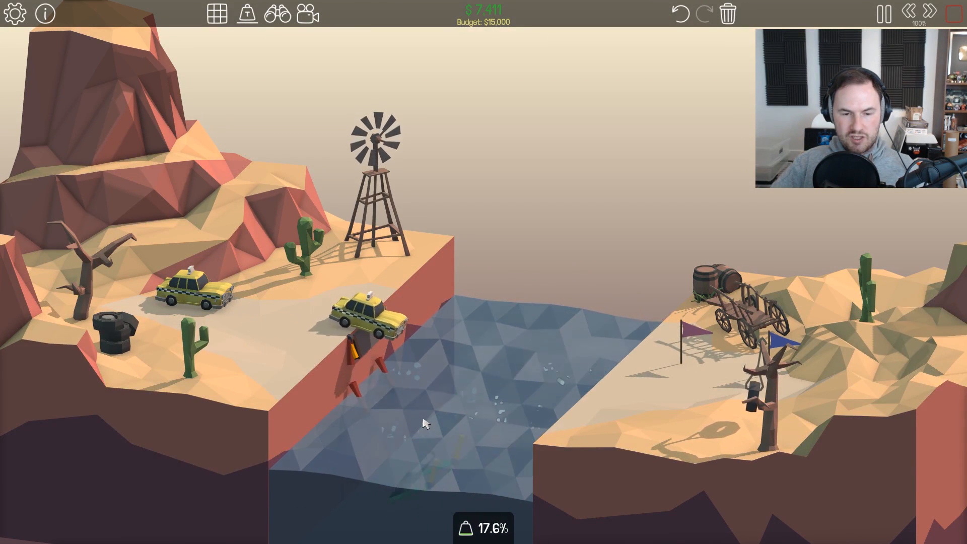
left_click(882, 13)
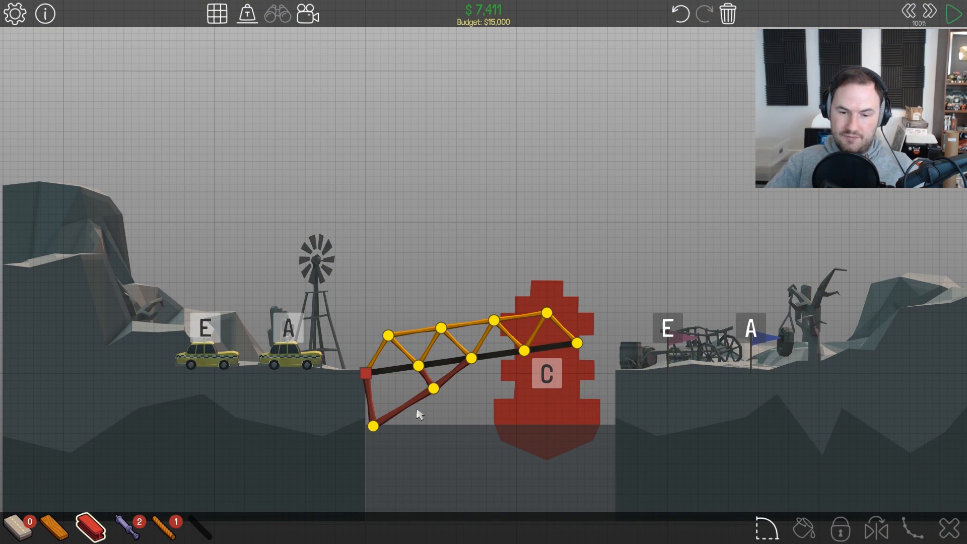
mouse_move(517, 396)
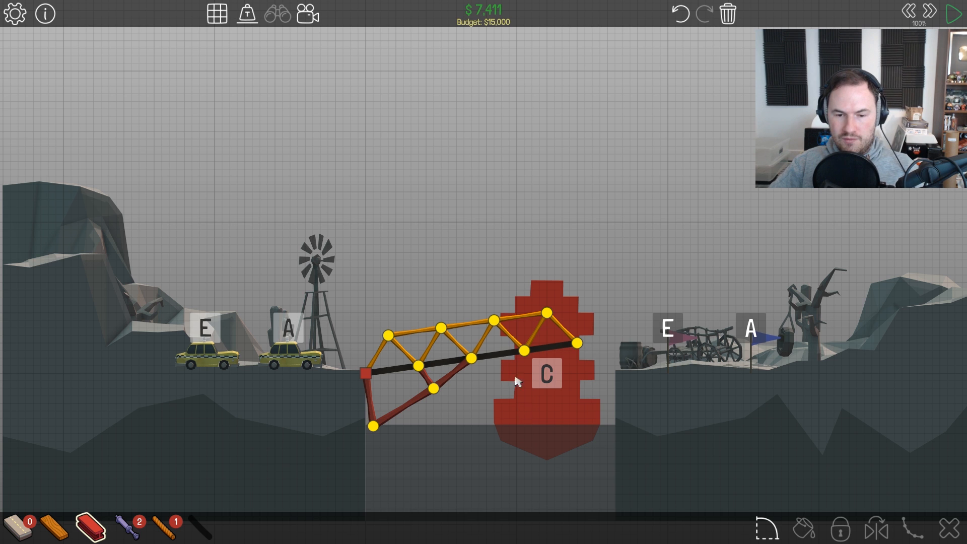
mouse_move(502, 294)
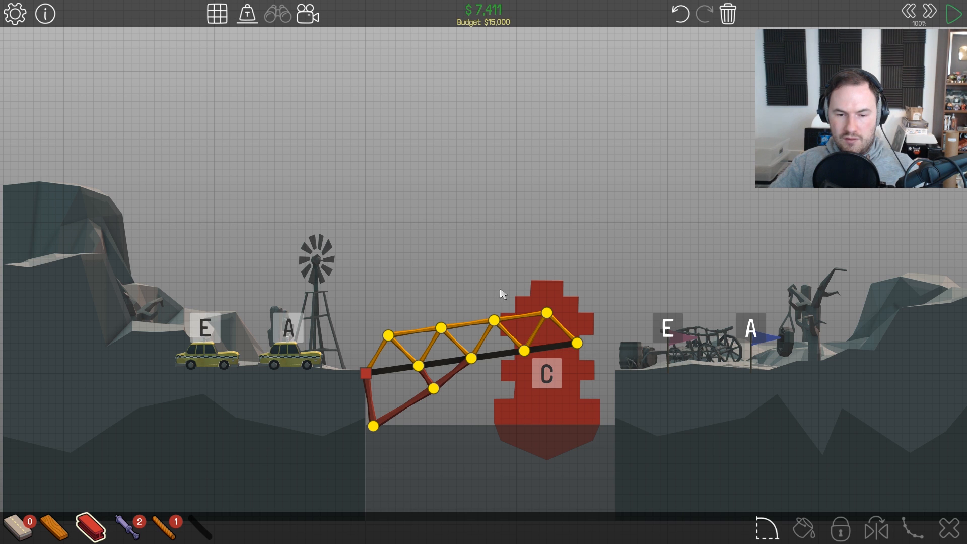
left_click(952, 11)
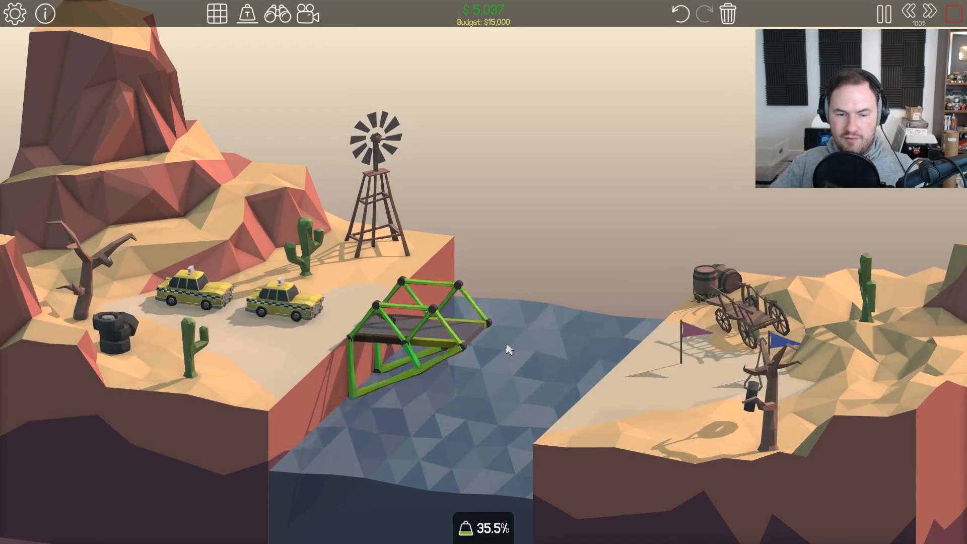
left_click(886, 12)
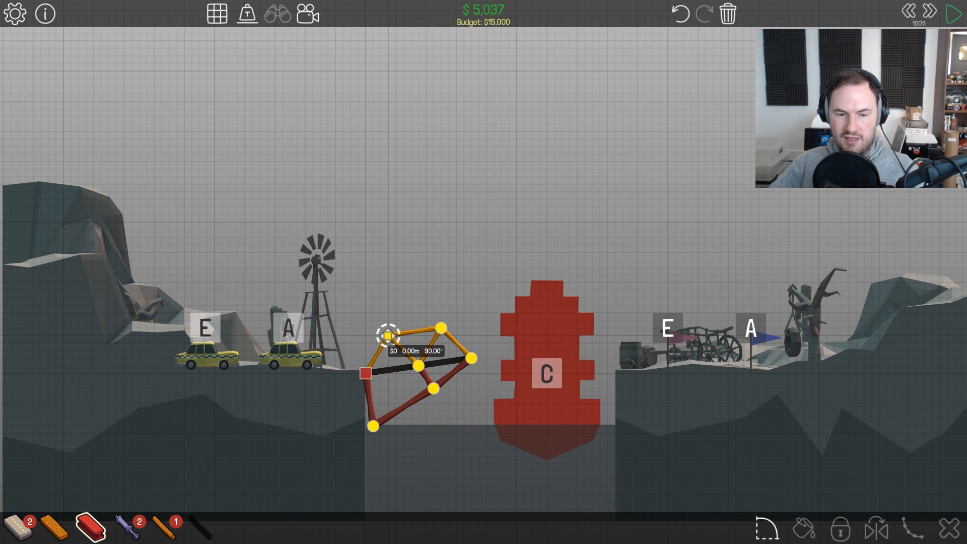
- Rebuild the wooden truss with a raised left end over the redrawn road and test it
left_click(952, 10)
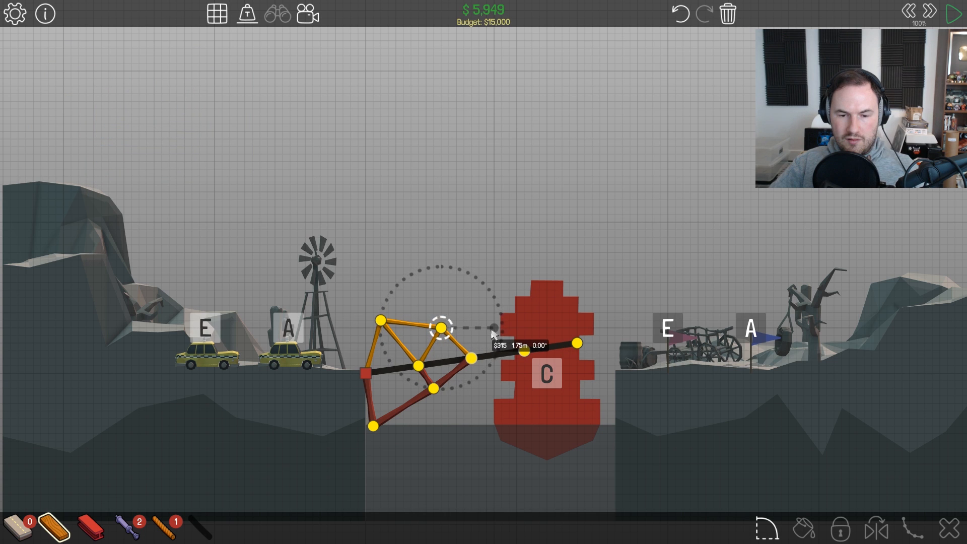
left_click_drag(443, 326, 523, 351)
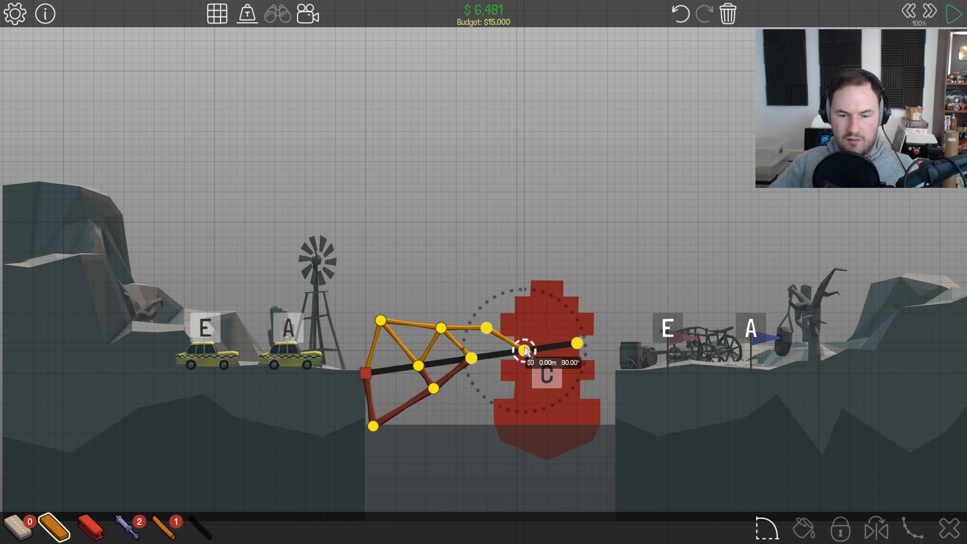
left_click(950, 11)
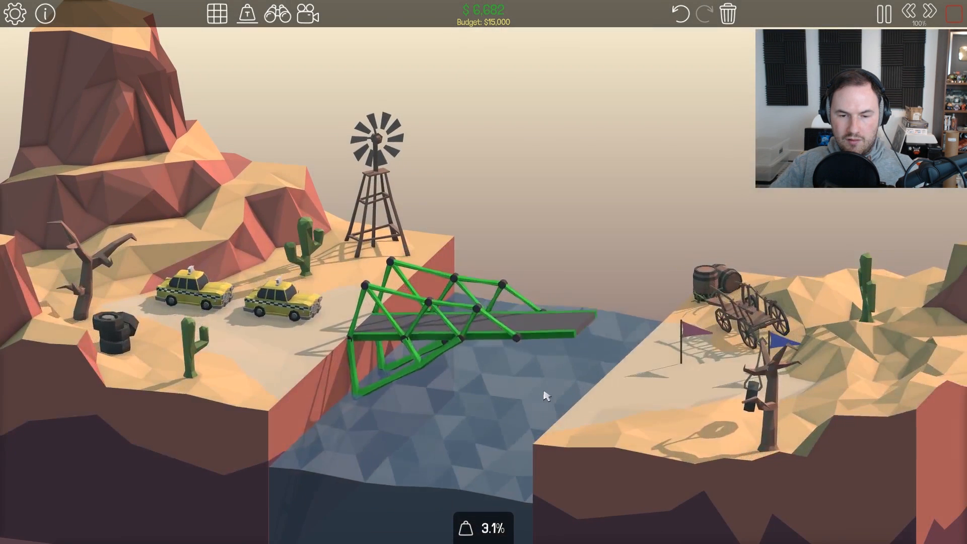
left_click(882, 13)
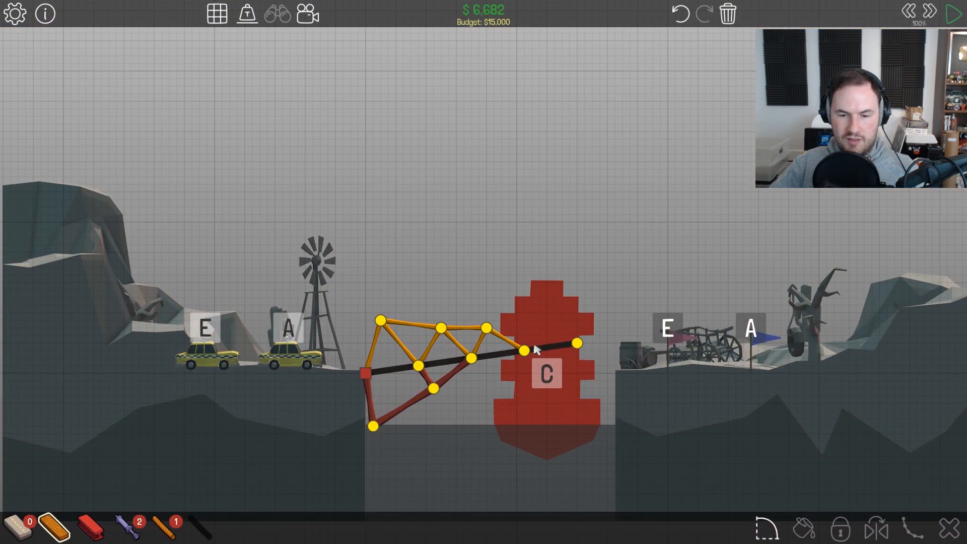
mouse_move(495, 380)
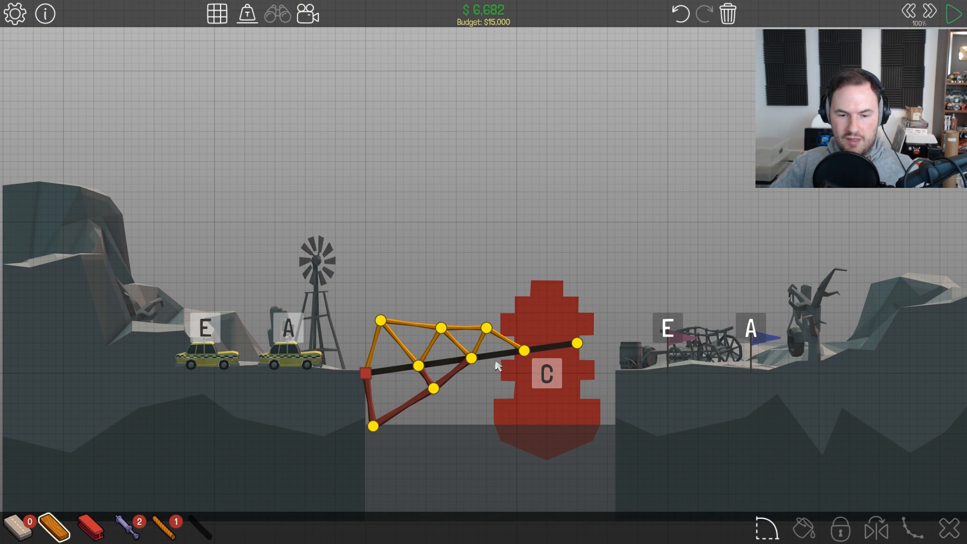